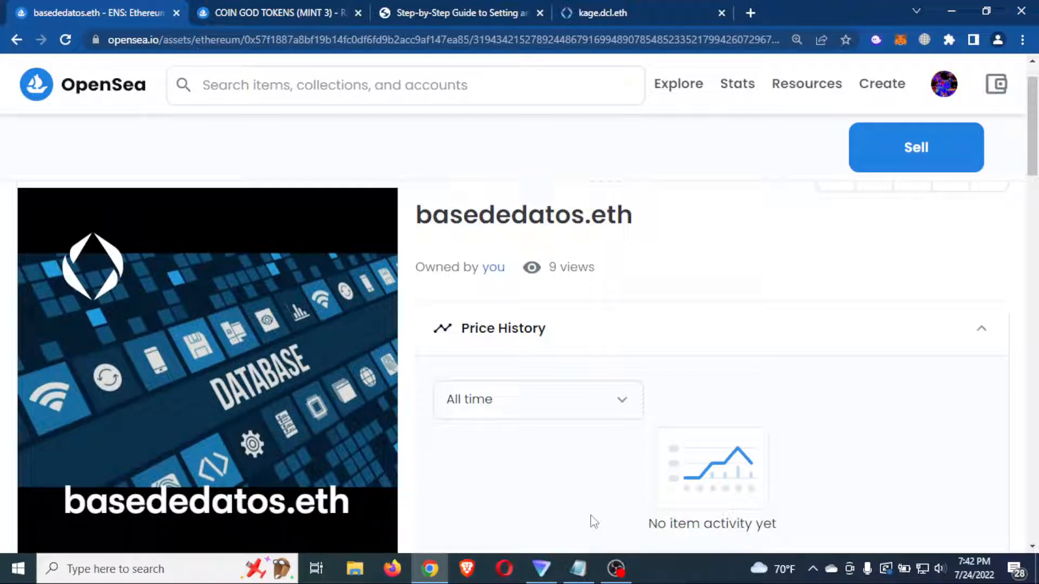
mouse_move(511, 475)
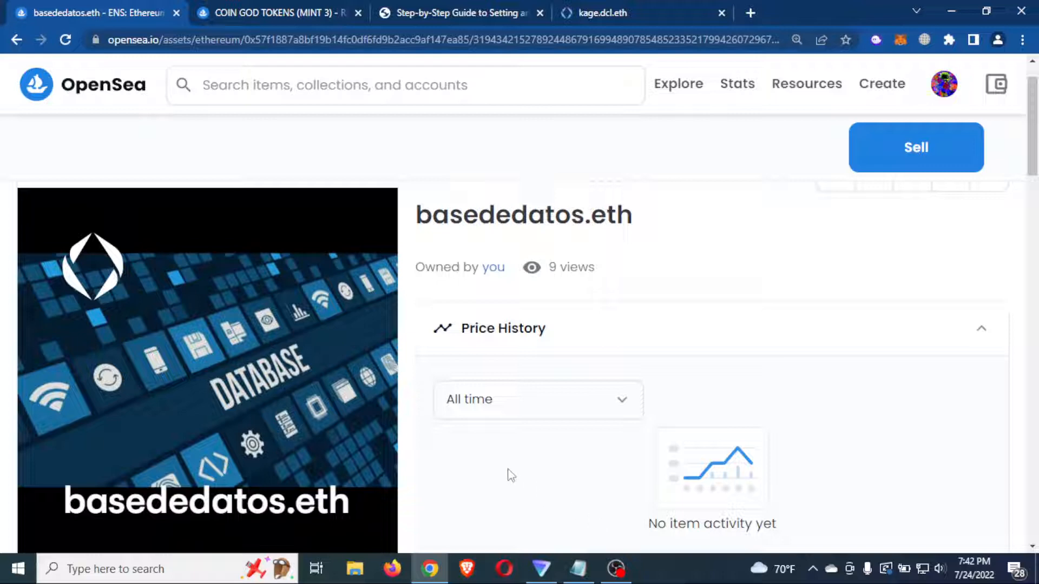
Glance at the ENS avatar guide, revisit basededatos.eth, then switch to the COIN GOD TOKENS (MINT 3) listing
left_click(462, 11)
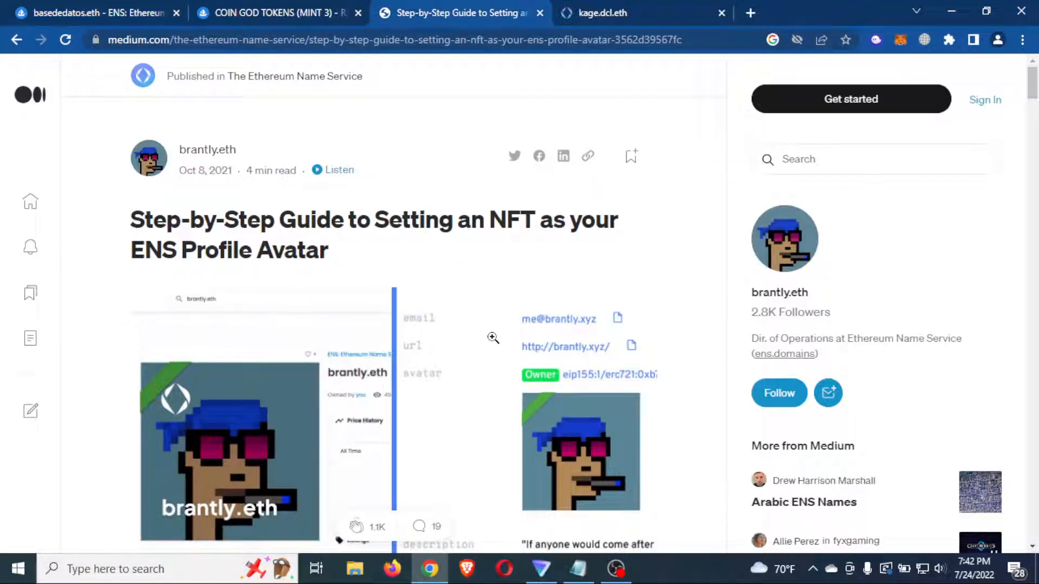
scroll("down", 3)
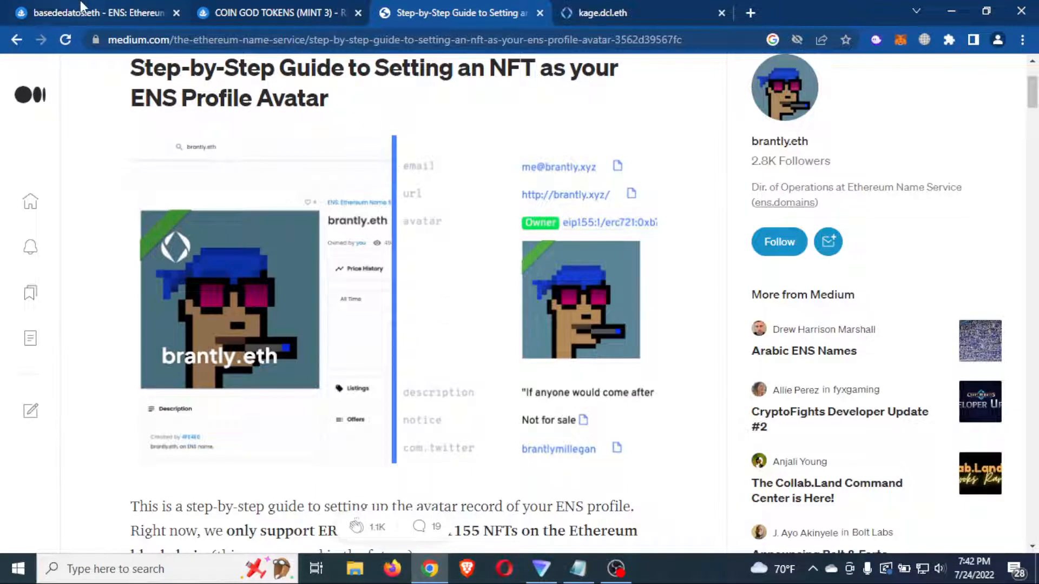
left_click(87, 12)
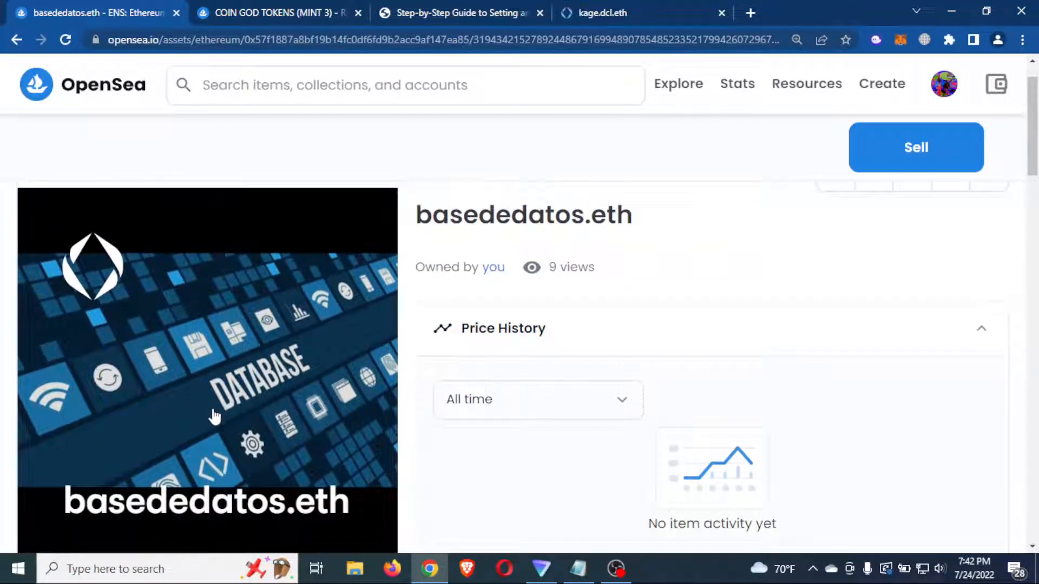
mouse_move(243, 414)
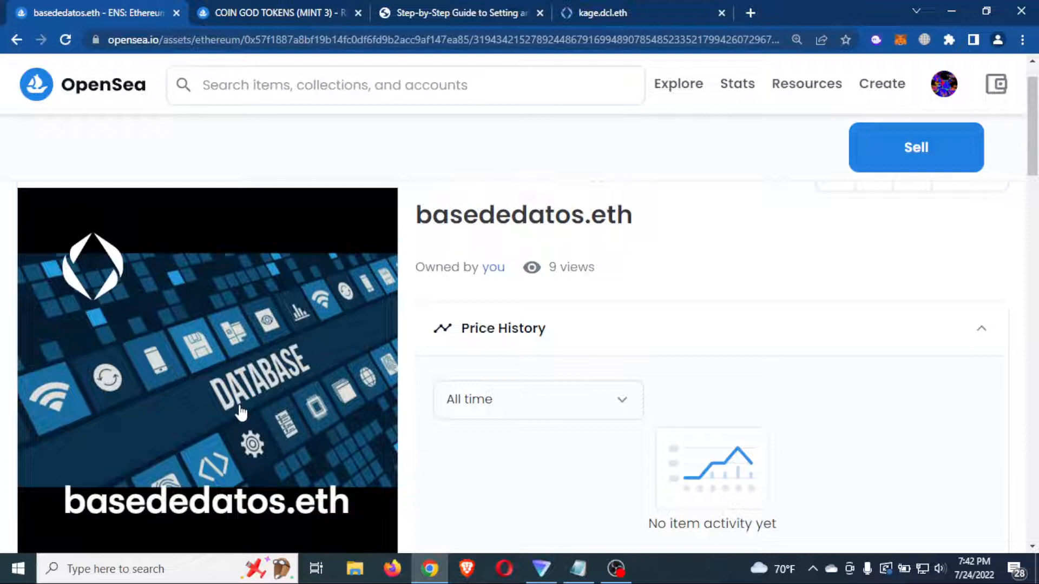
mouse_move(482, 248)
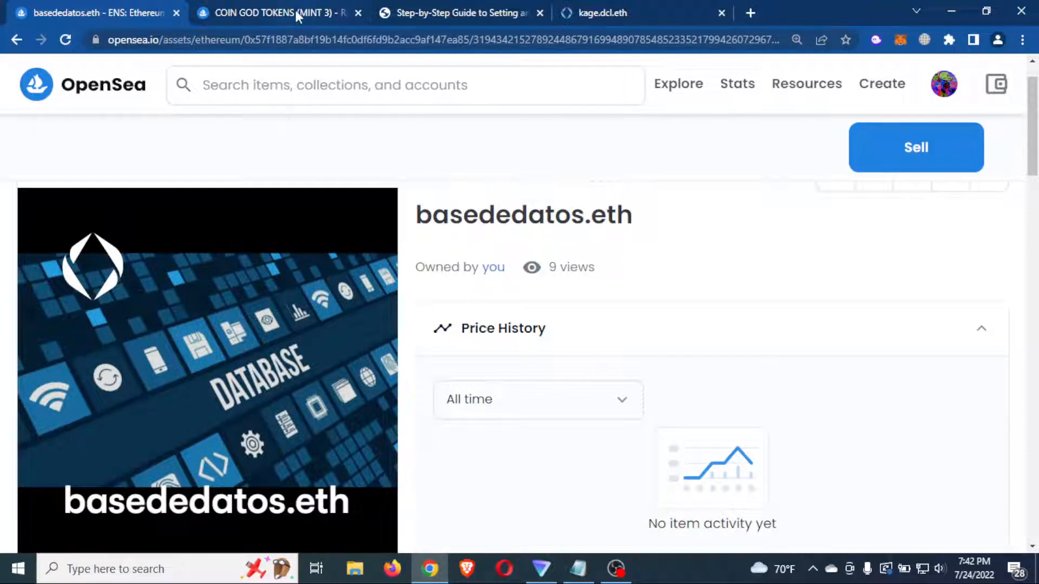
mouse_move(299, 15)
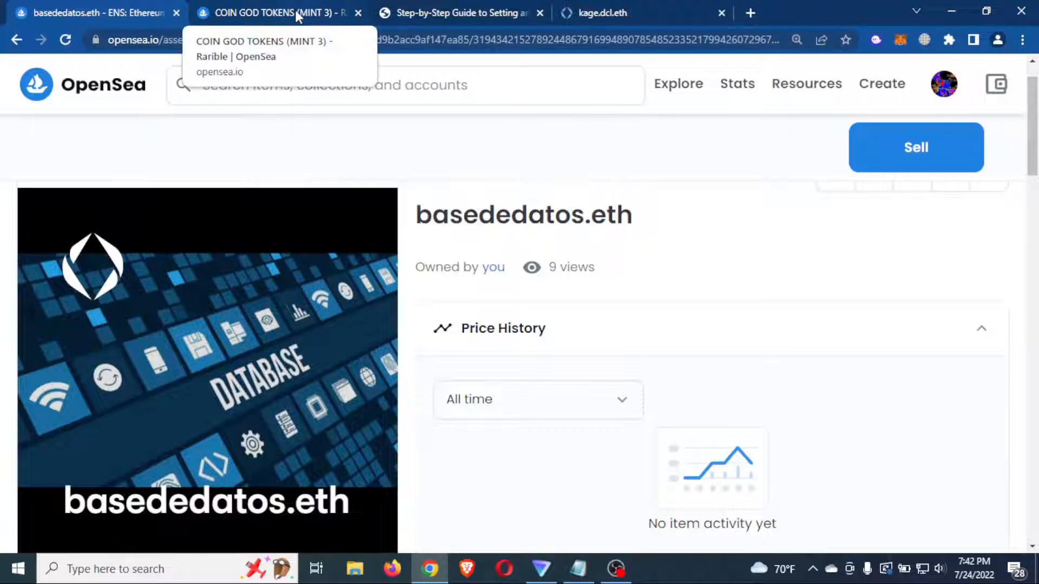
left_click(277, 13)
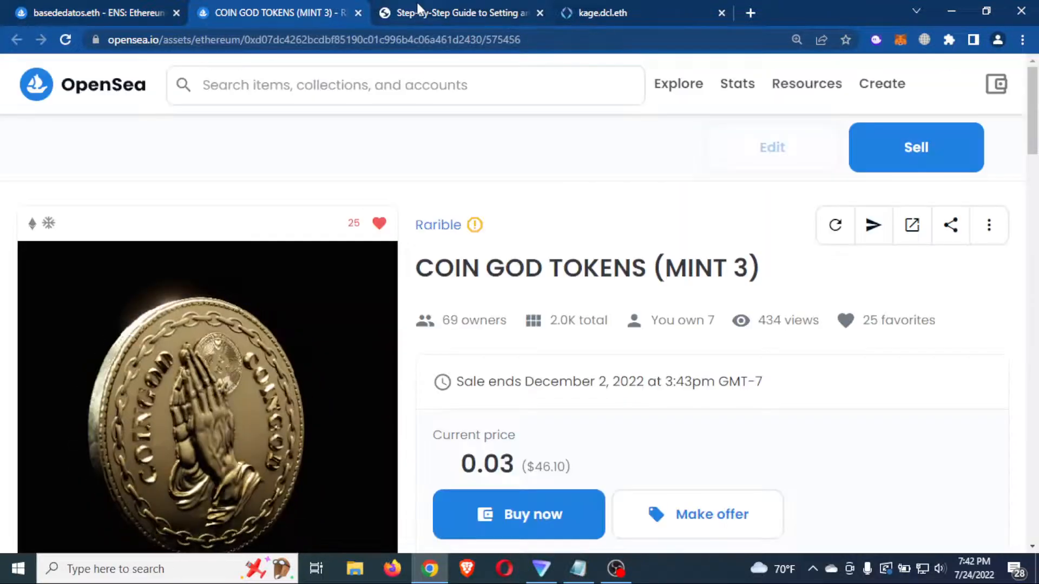
Read down the Medium ENS avatar guide to the avatar record section
left_click(467, 12)
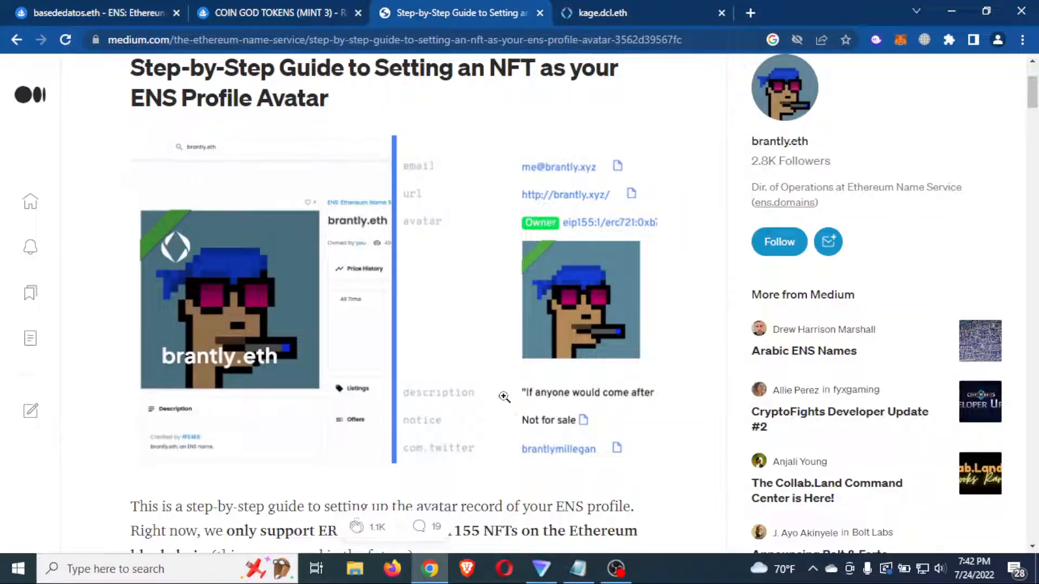
scroll("down", 3)
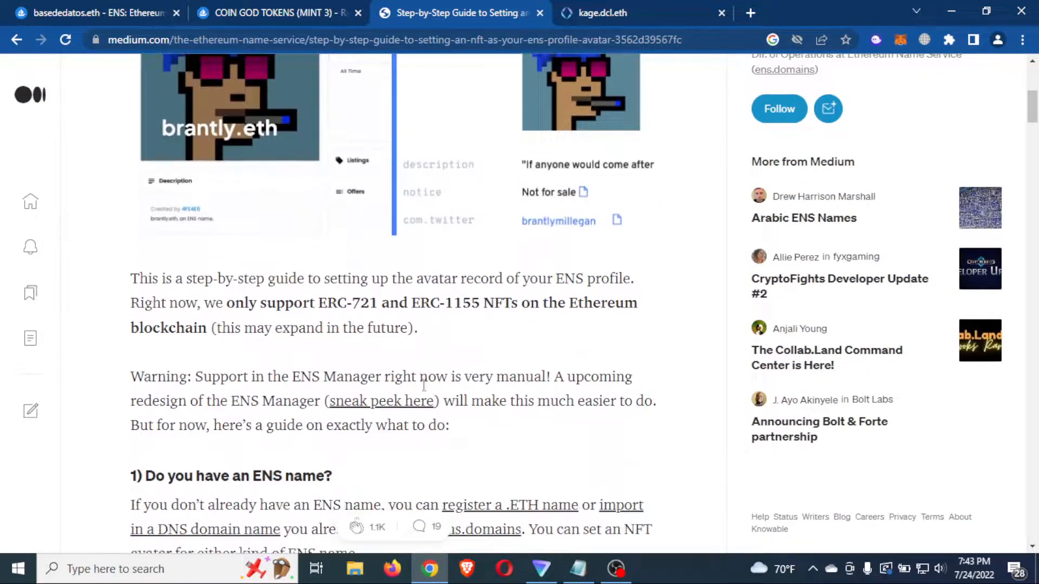
scroll("down", 3)
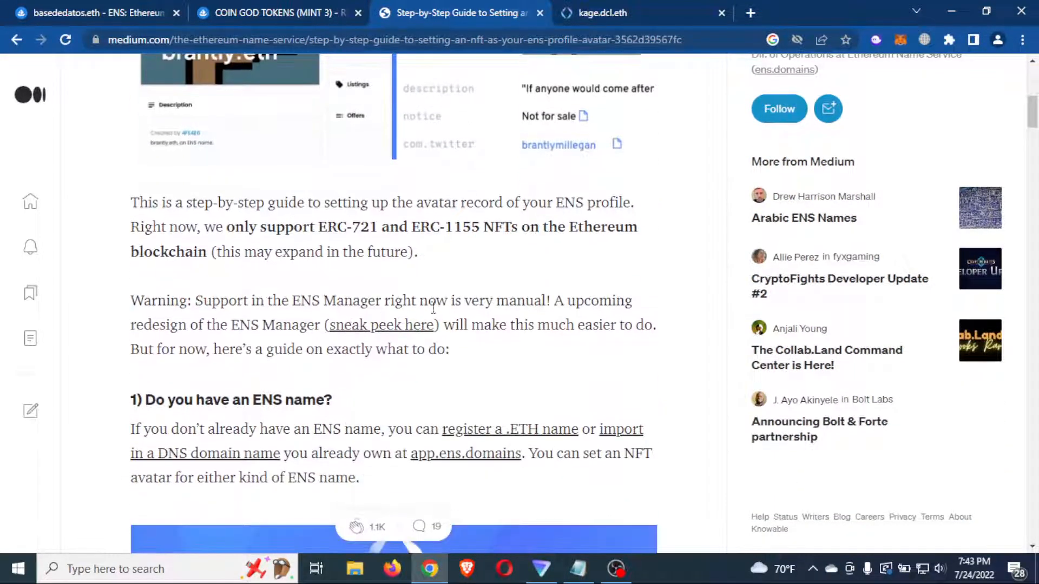
scroll("down", 3)
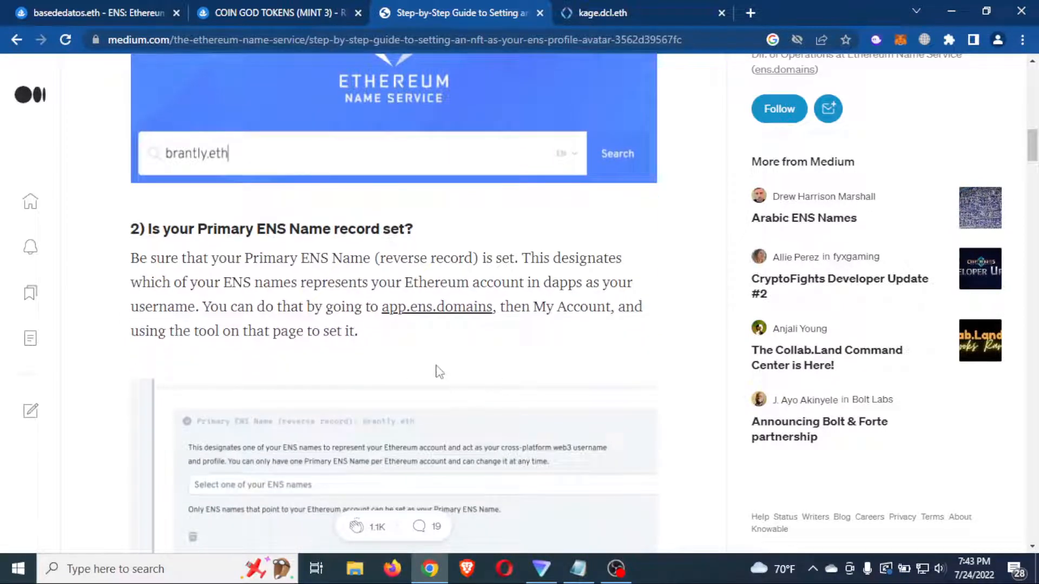
scroll("down", 3)
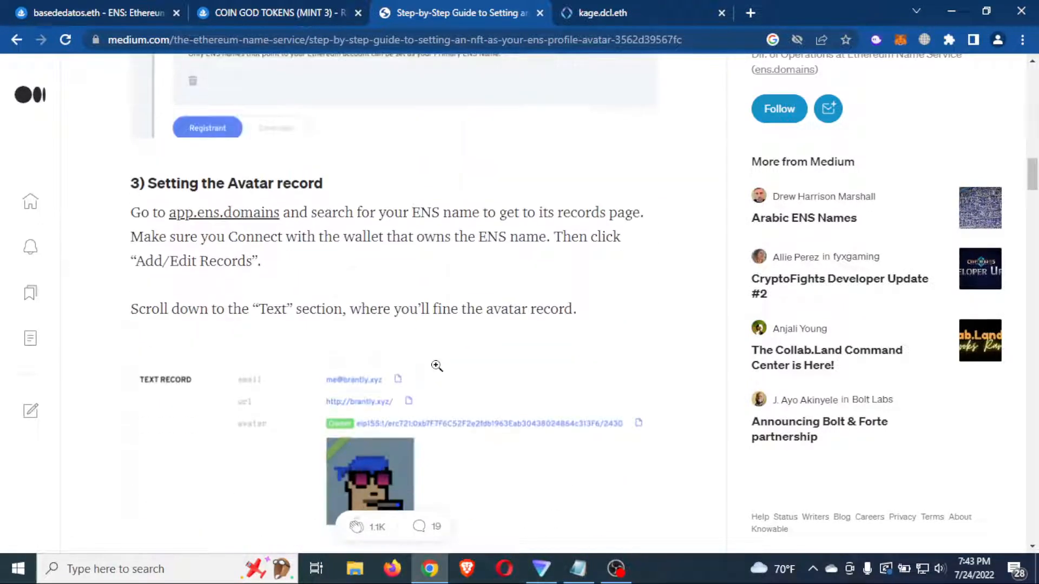
scroll("down", 3)
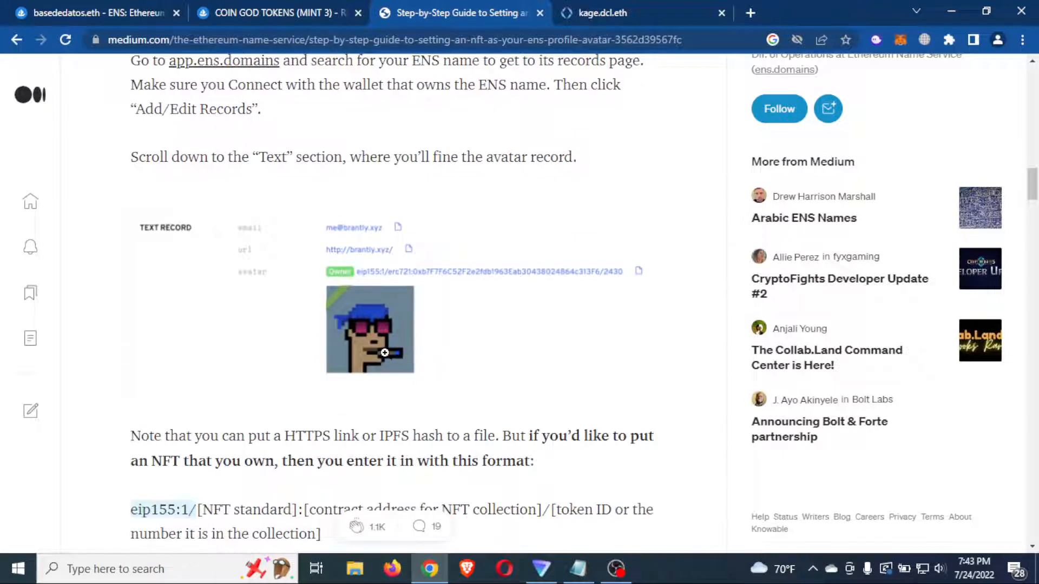
scroll("down", 3)
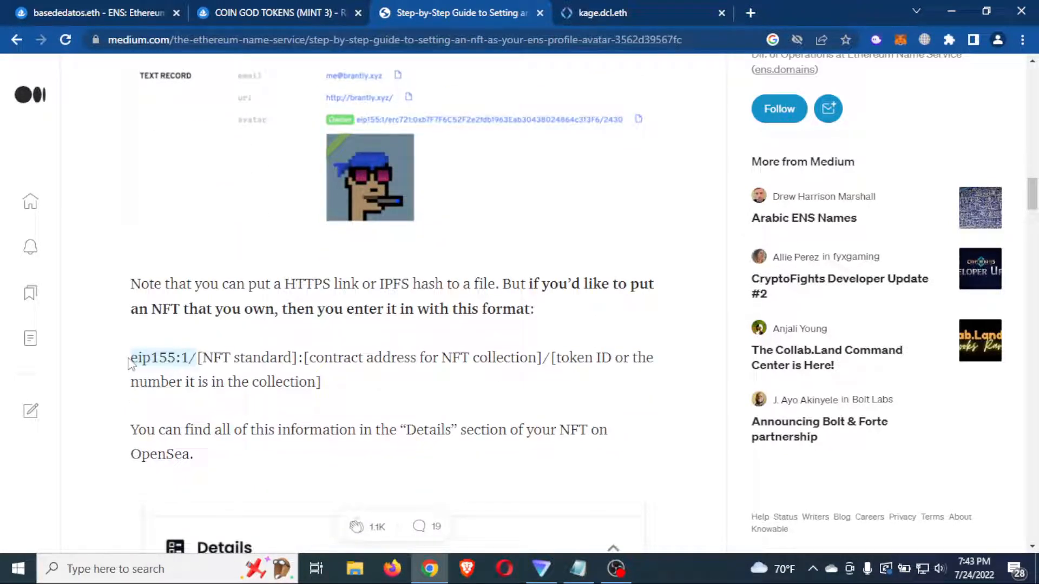
Highlight the eip155:1/ avatar record format line and read a little further
left_click_drag(131, 357, 411, 357)
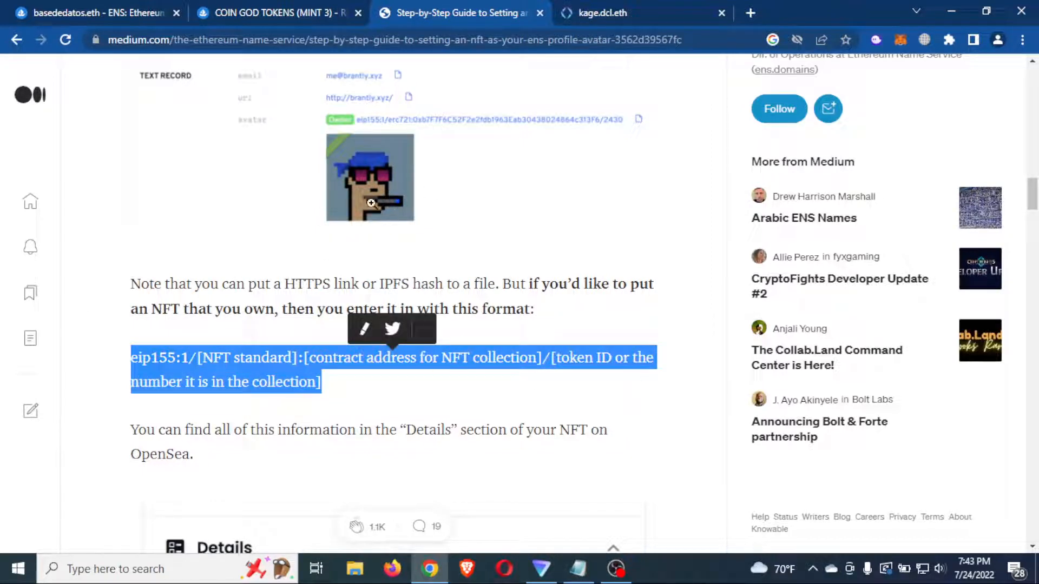
scroll("down", 3)
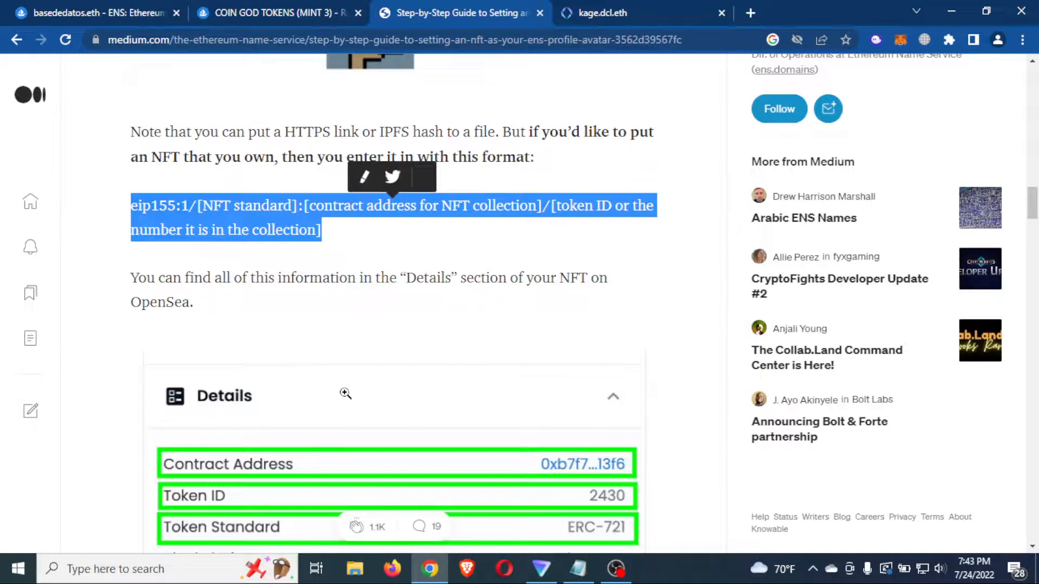
scroll("down", 3)
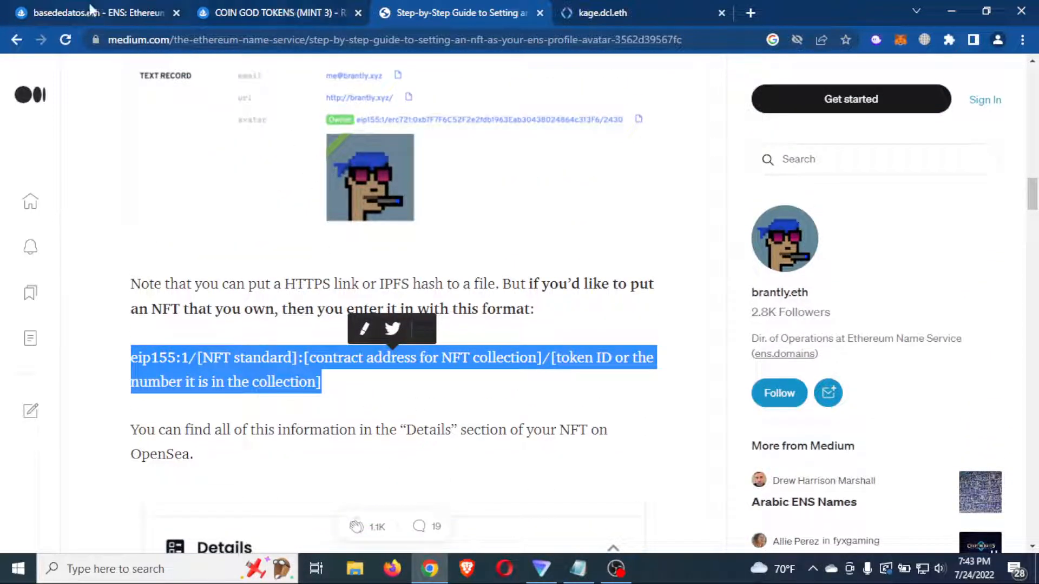
left_click(81, 13)
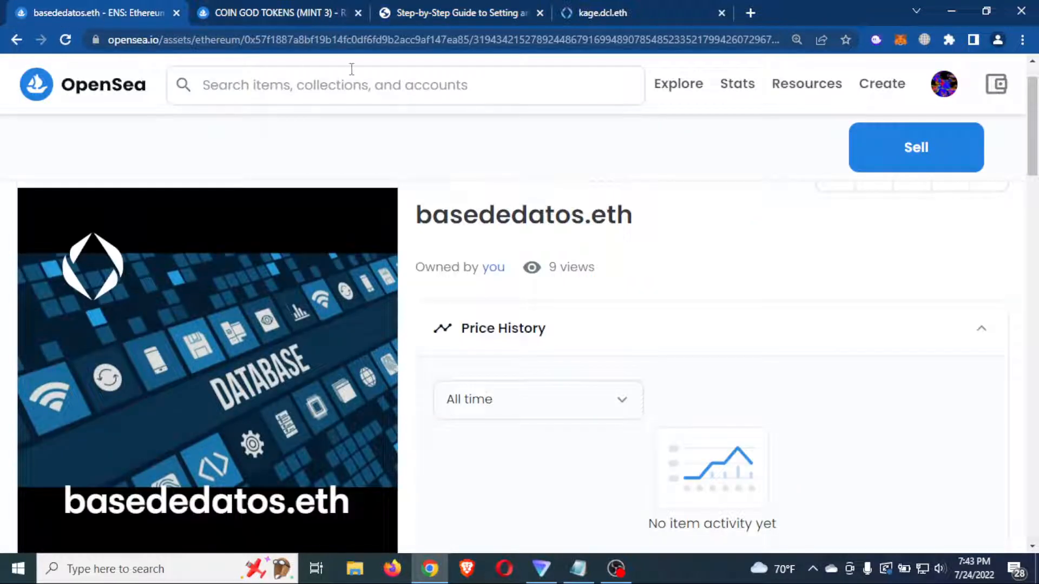
type("kelzthagreat.eth")
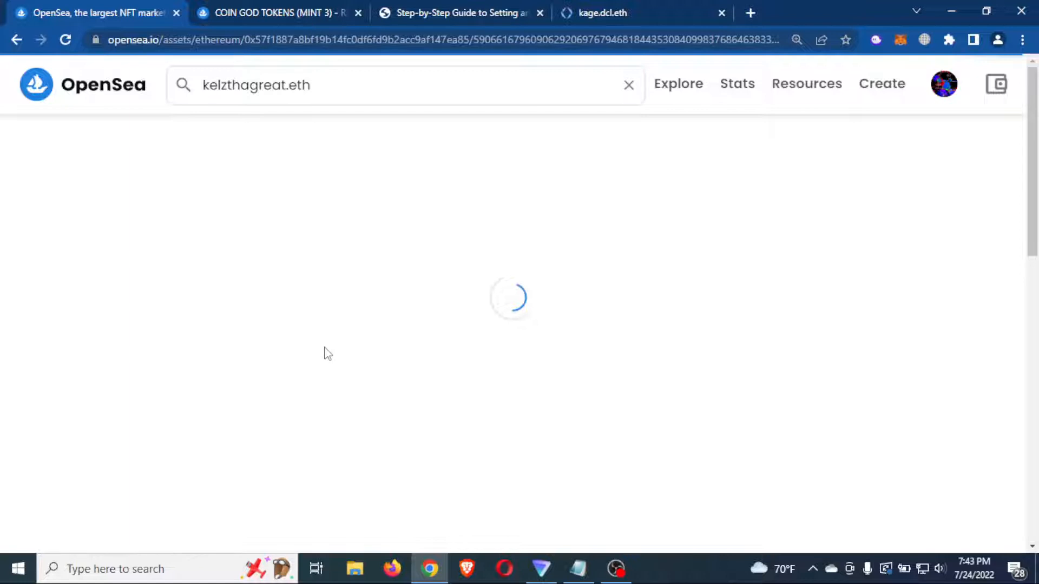
mouse_move(610, 400)
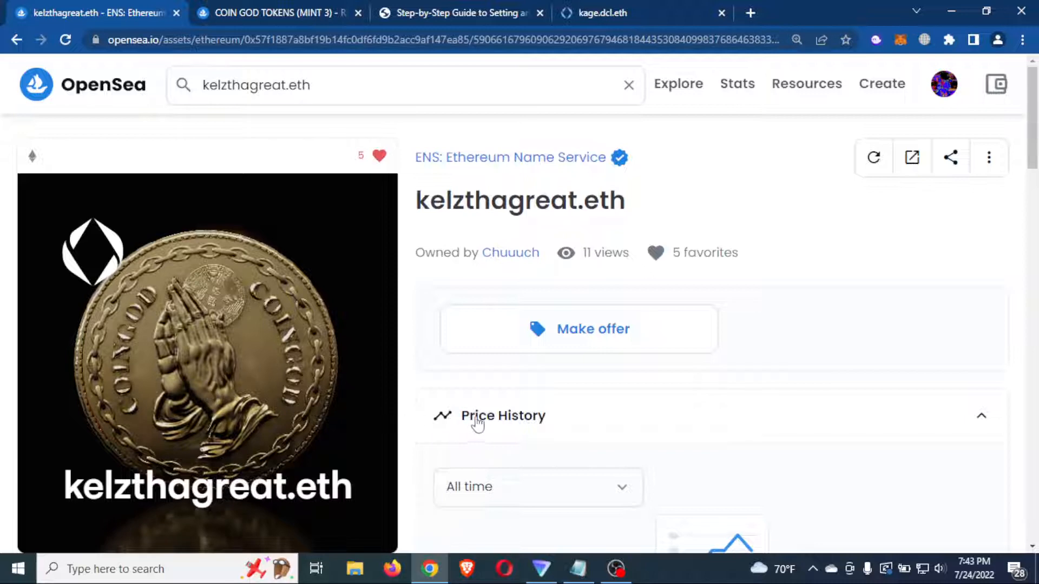
mouse_move(224, 413)
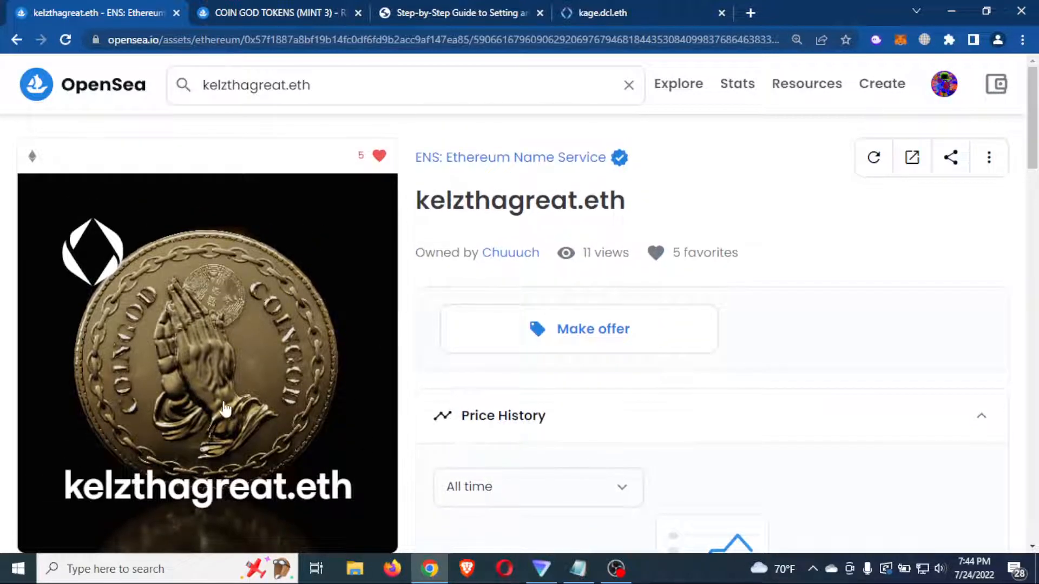
mouse_move(450, 412)
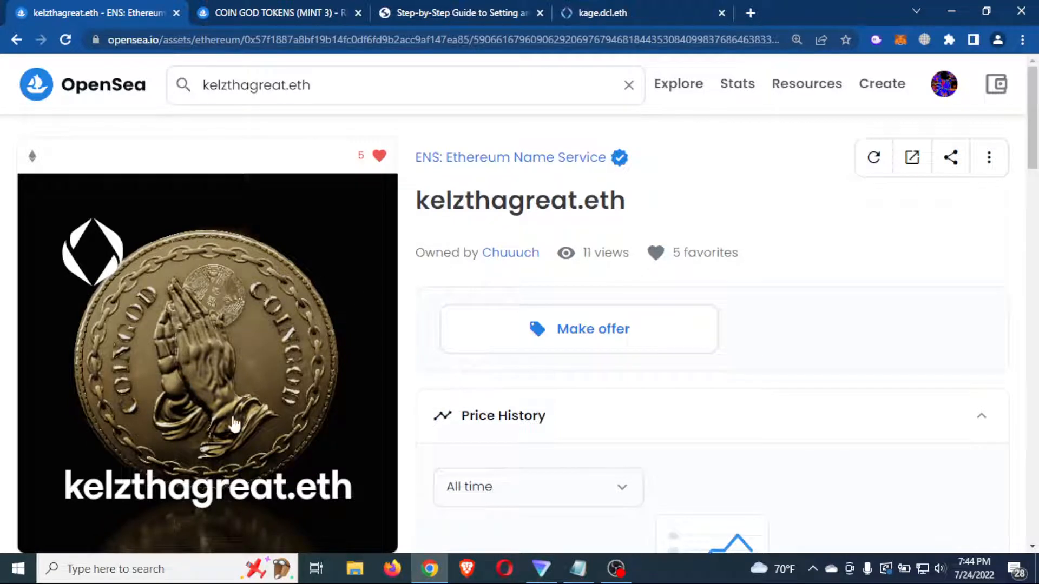
mouse_move(206, 389)
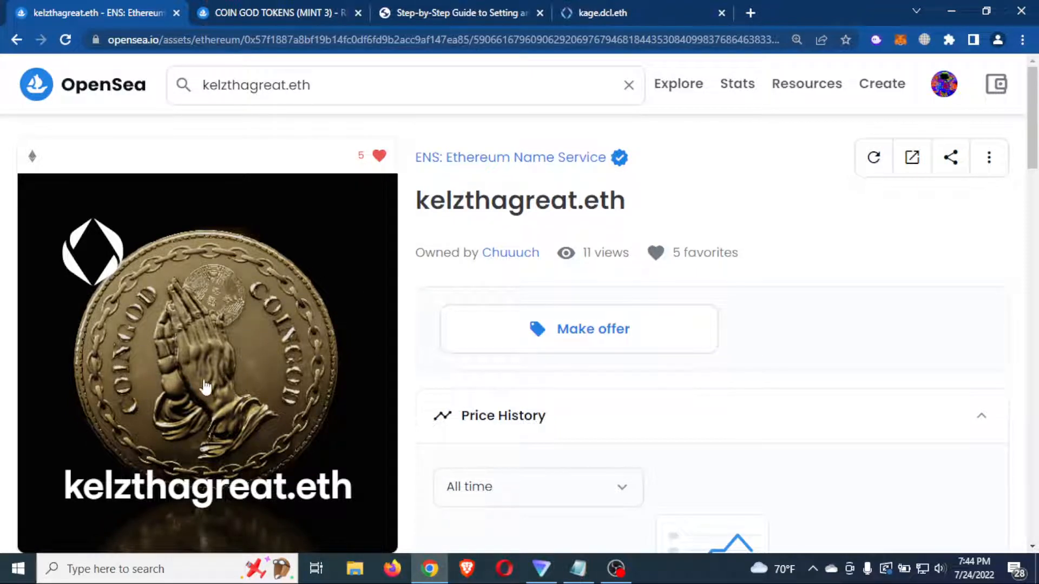
scroll("down", 3)
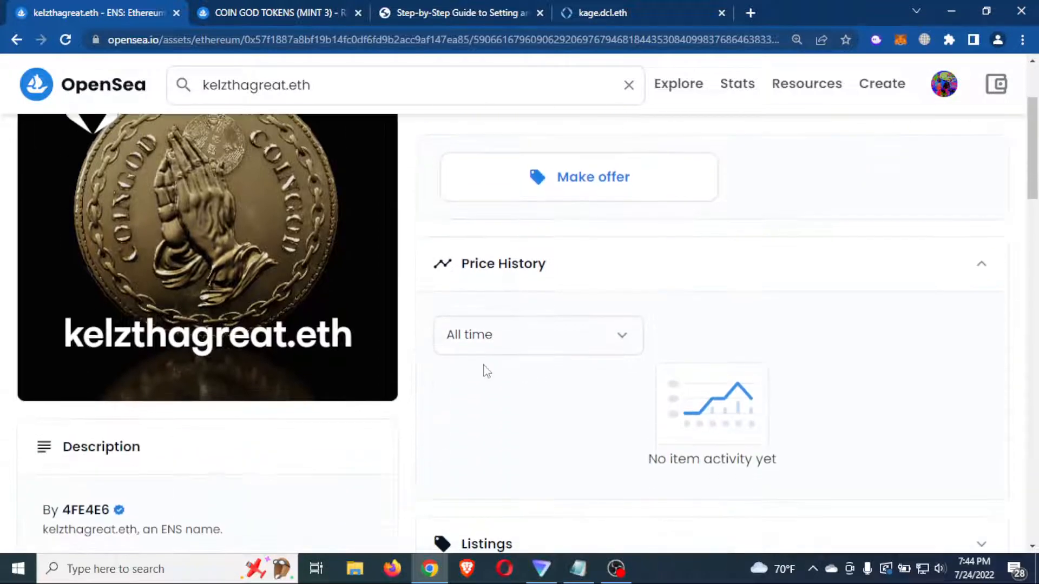
scroll("up", 3)
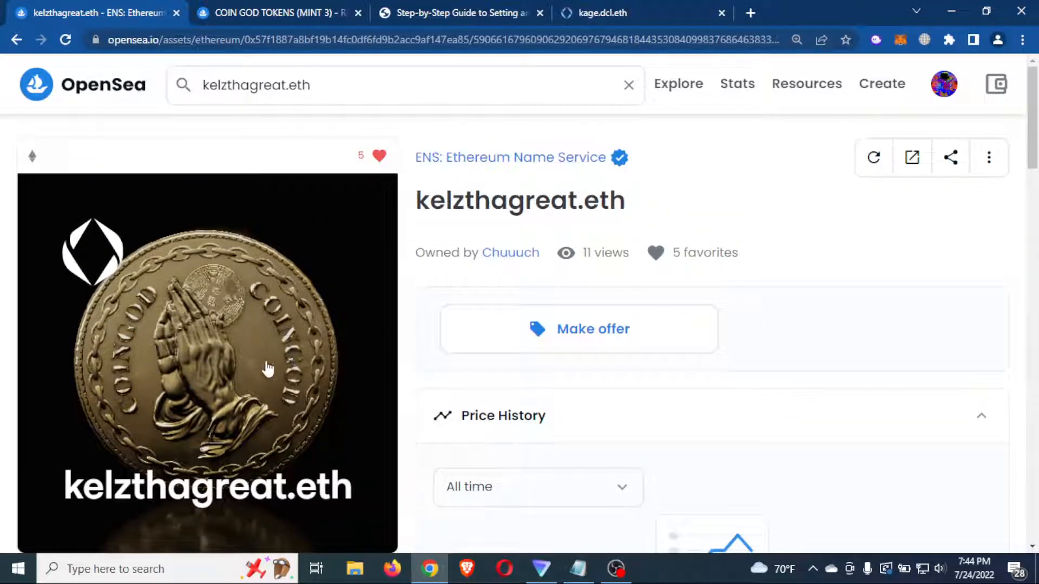
scroll("down", 3)
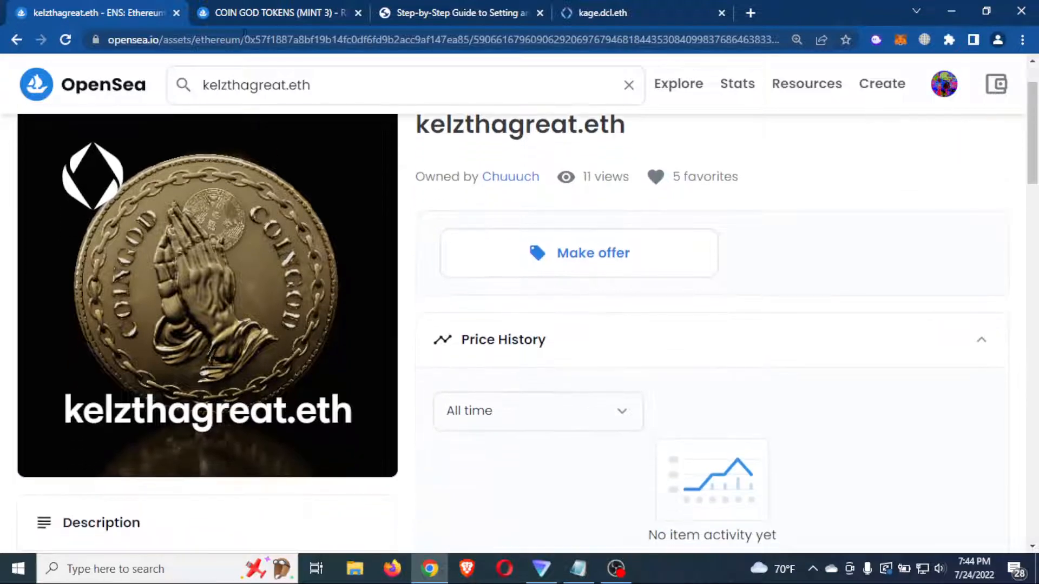
Compare with the COIN GOD TOKENS (MINT 3) listing, then return to kelzthagreat.eth
left_click(283, 12)
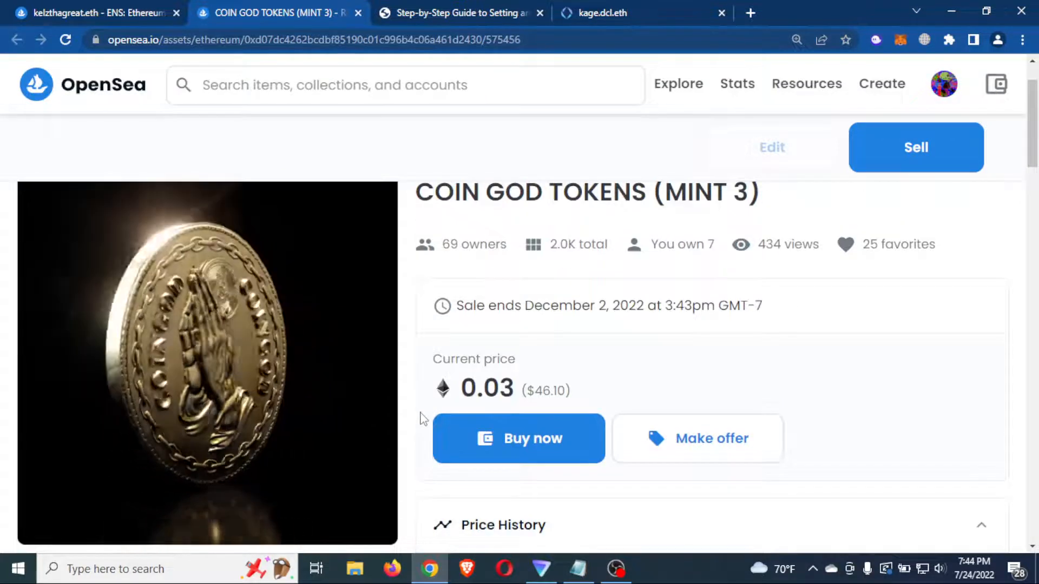
scroll("down", 3)
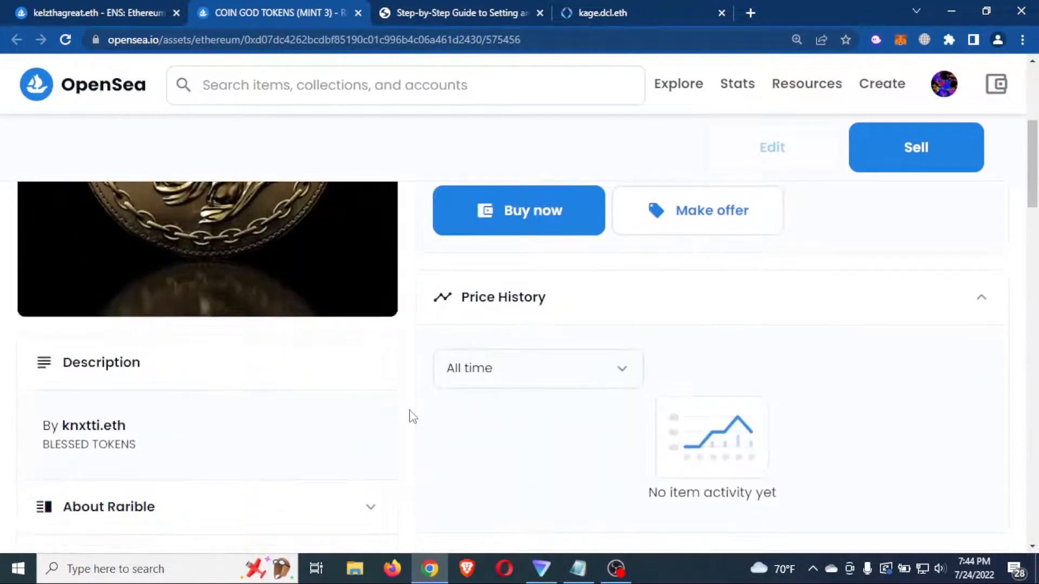
scroll("up", 3)
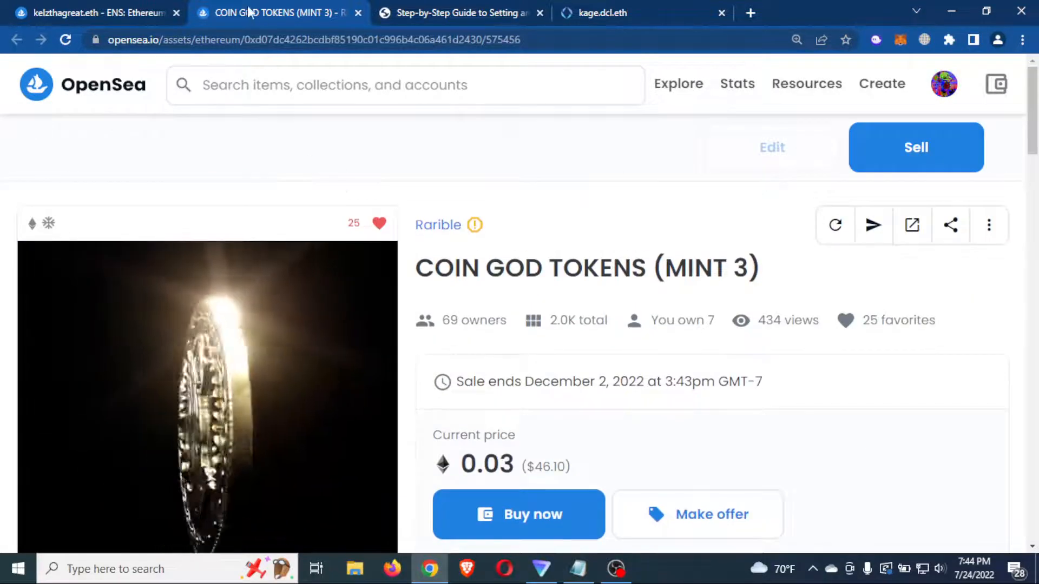
left_click(92, 12)
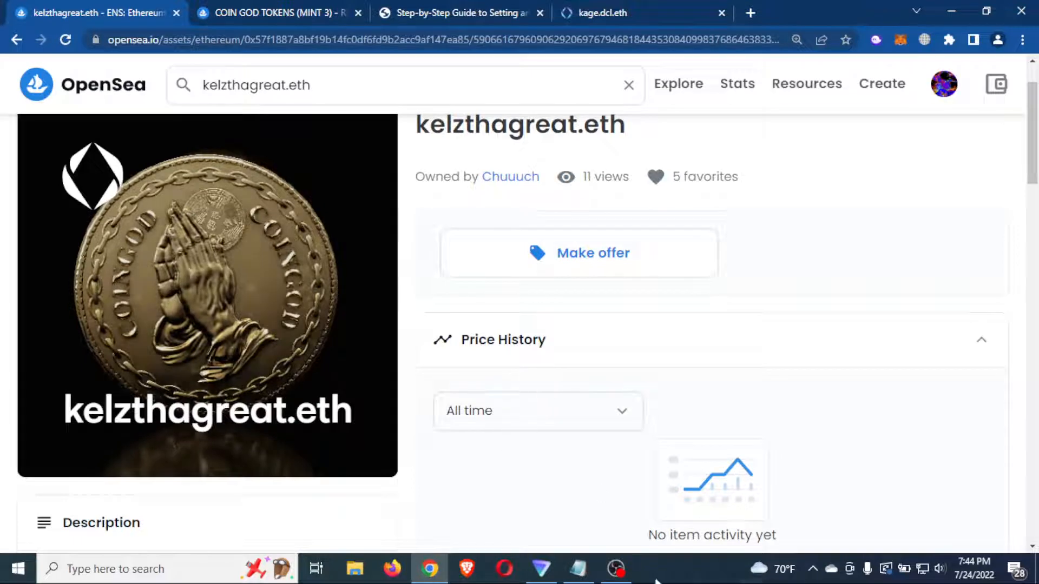
mouse_move(363, 422)
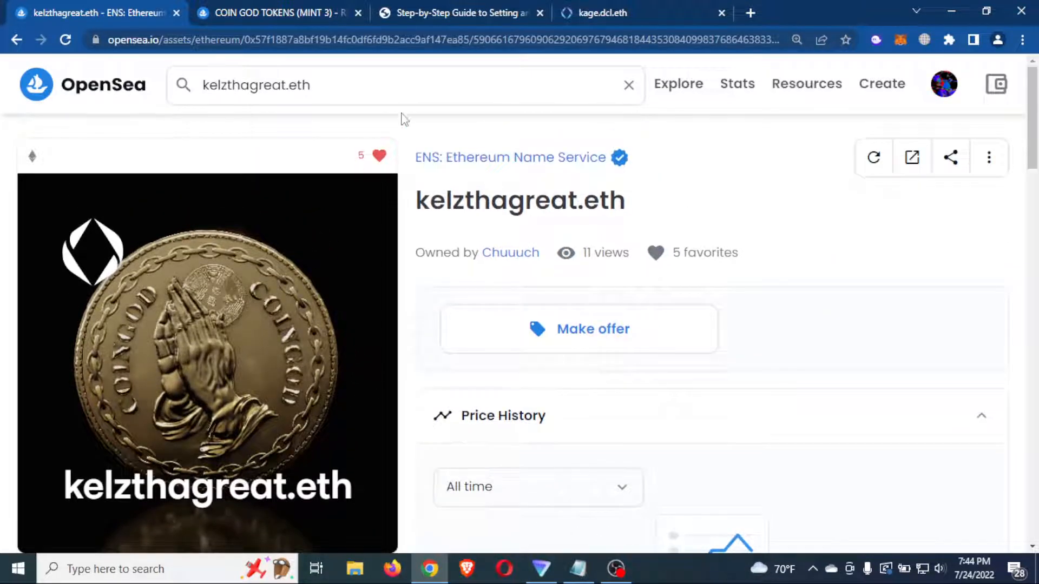
Search OpenSea for breadwinners.eth, then moneytoblow.eth, and view the moneytoblow.eth listing
left_click(628, 85)
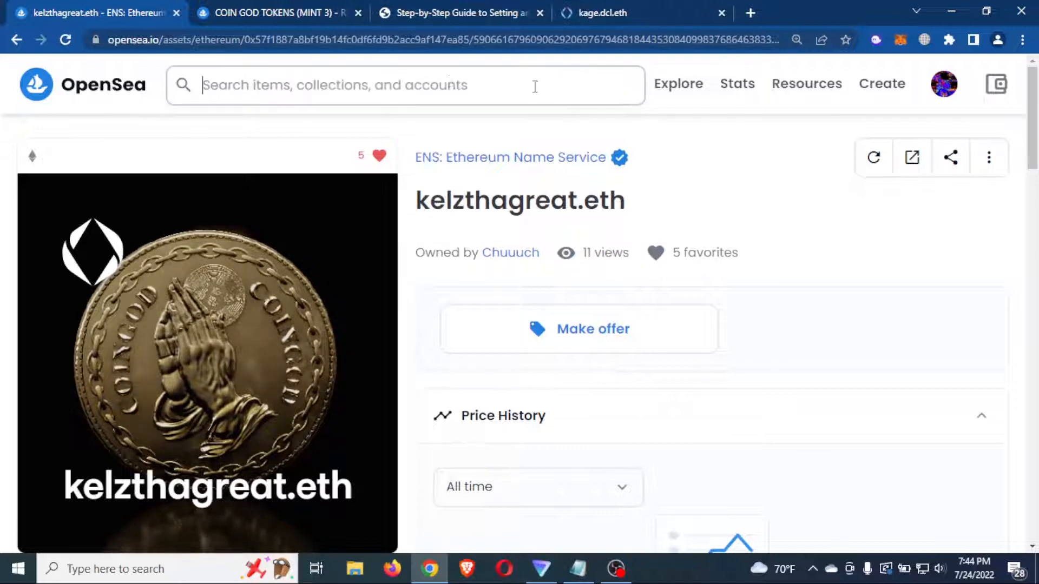
type("breadwinners.eth")
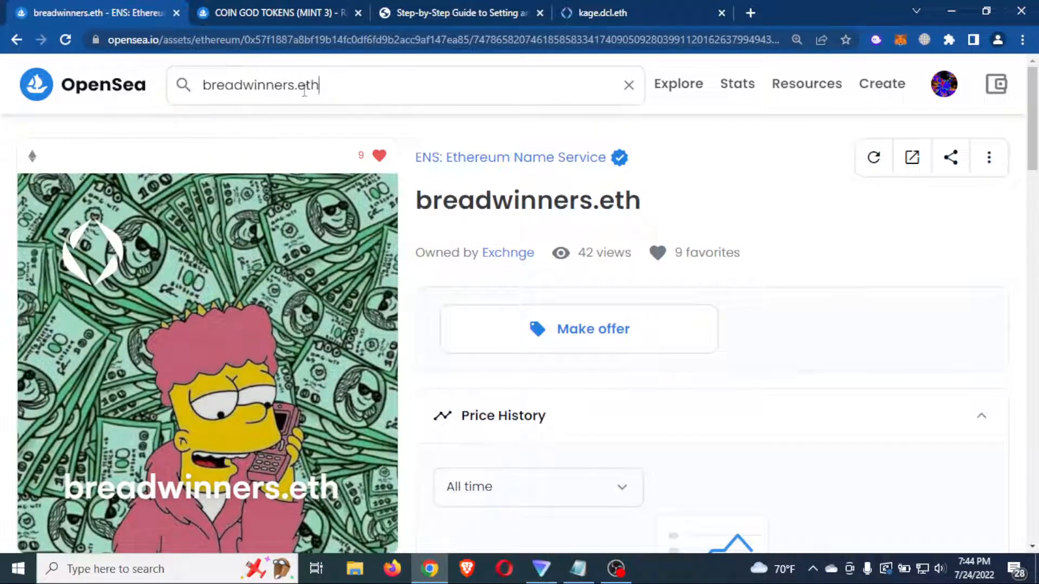
type("moneytoblow.eth")
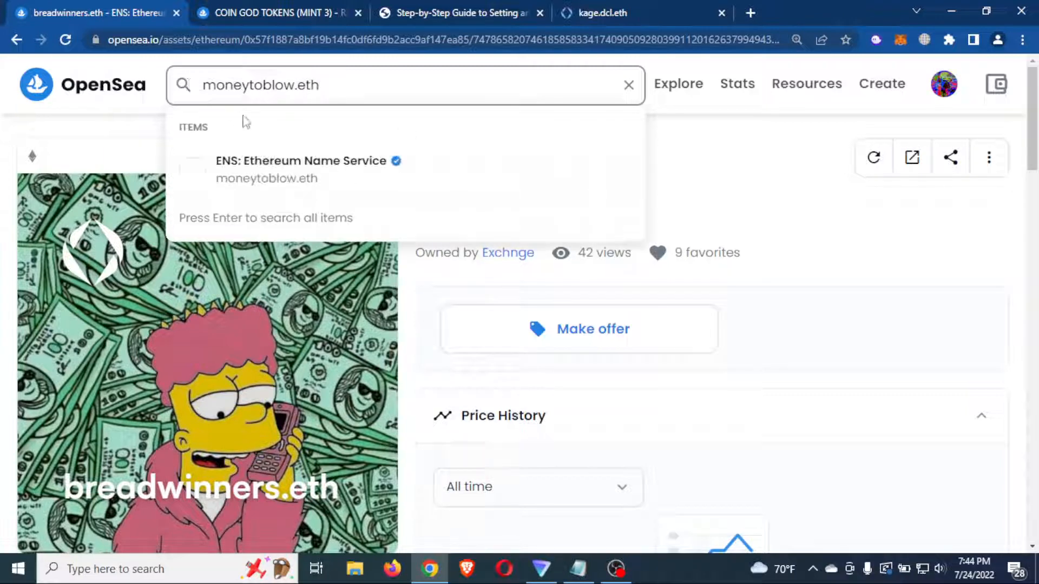
left_click(307, 168)
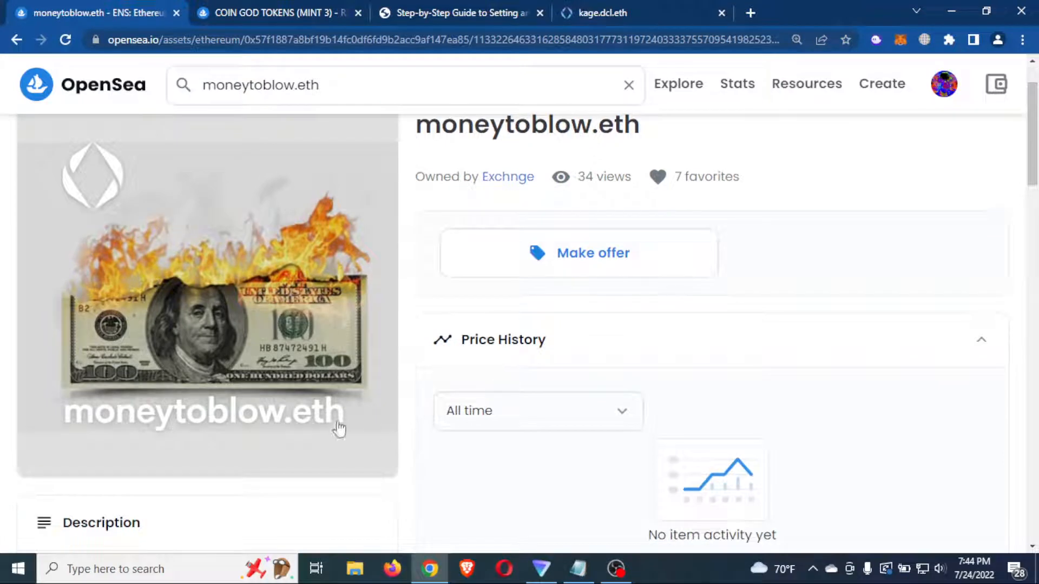
mouse_move(656, 418)
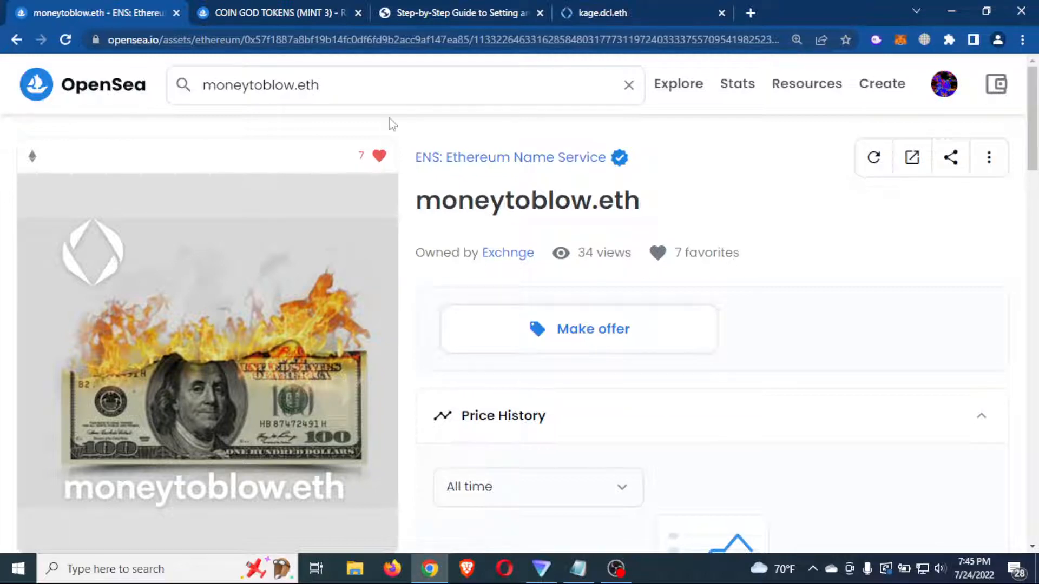
mouse_move(543, 20)
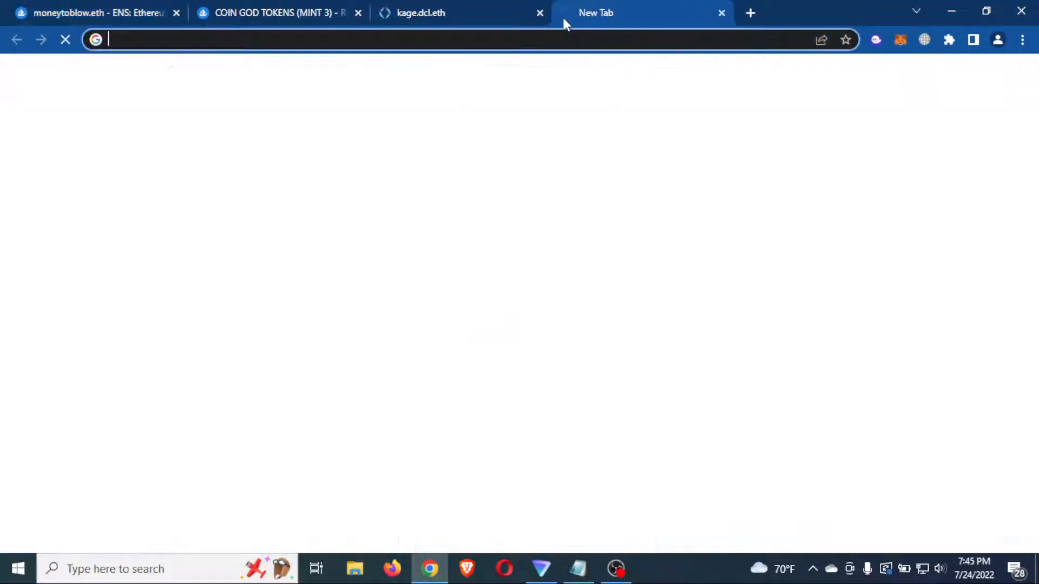
type("1")
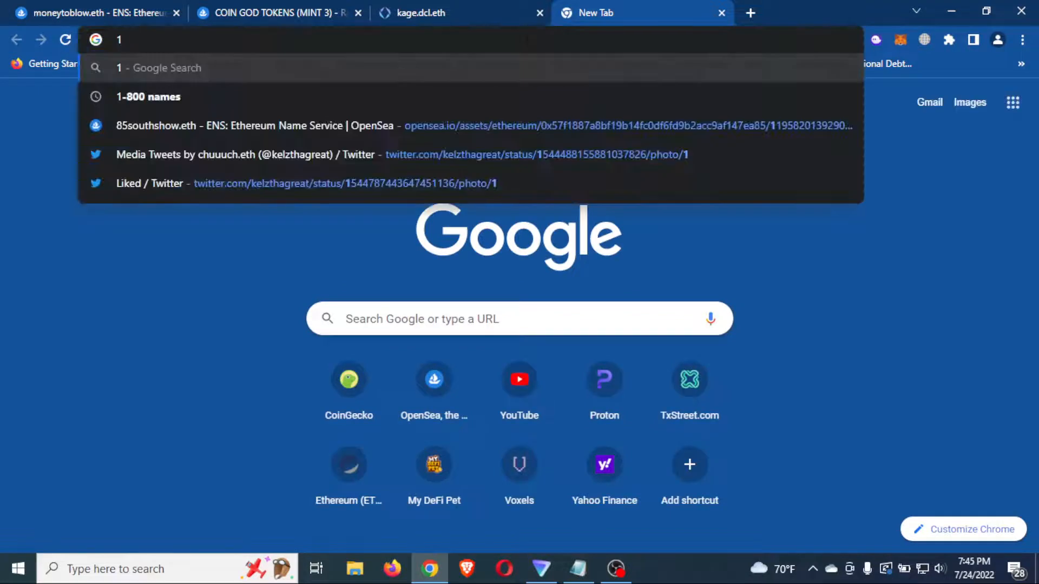
type(":1")
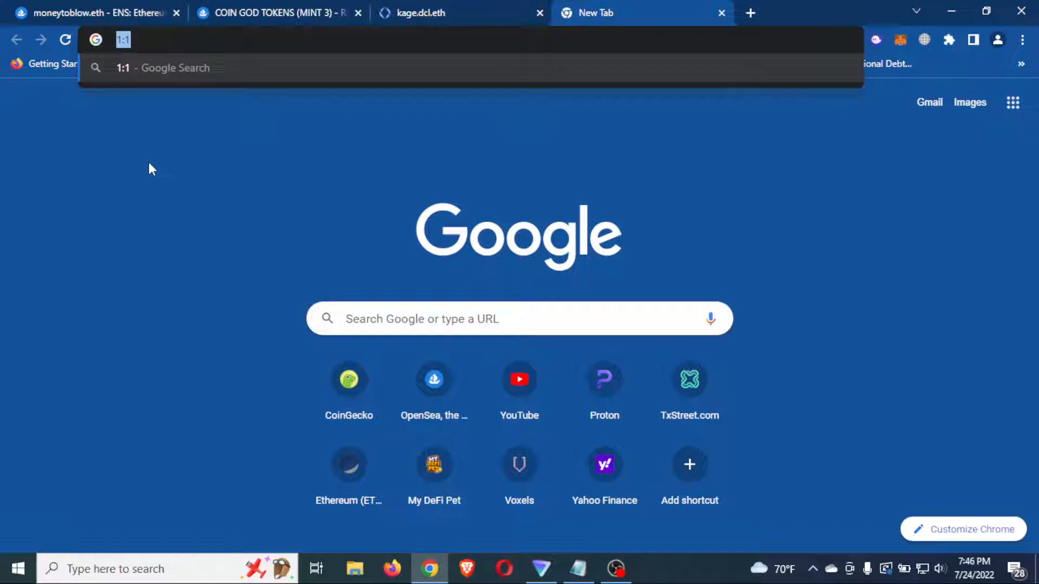
mouse_move(154, 5)
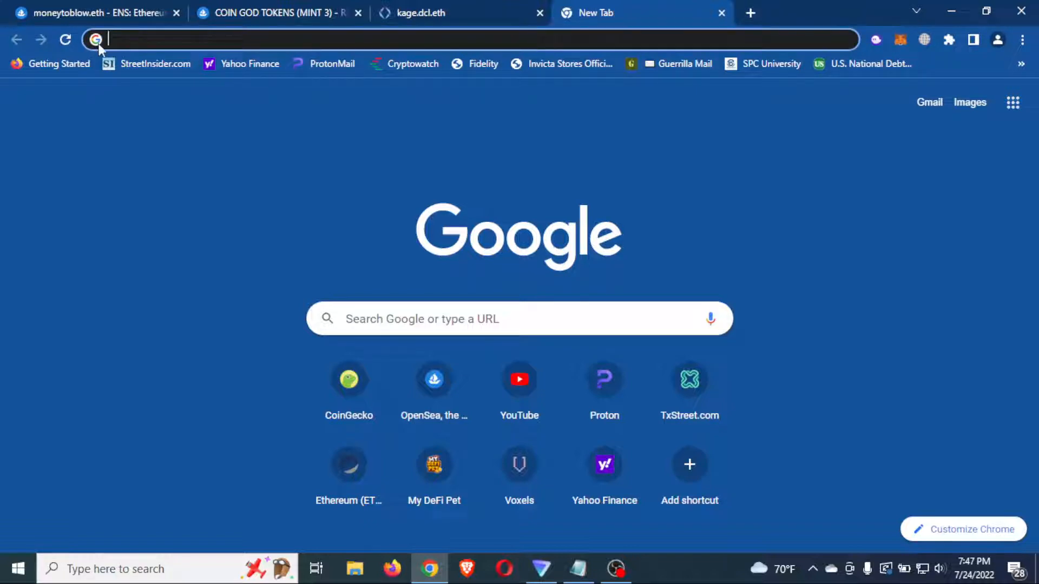
Load the shared photos.app.goo.gl album link in the new tab
type("htt[")
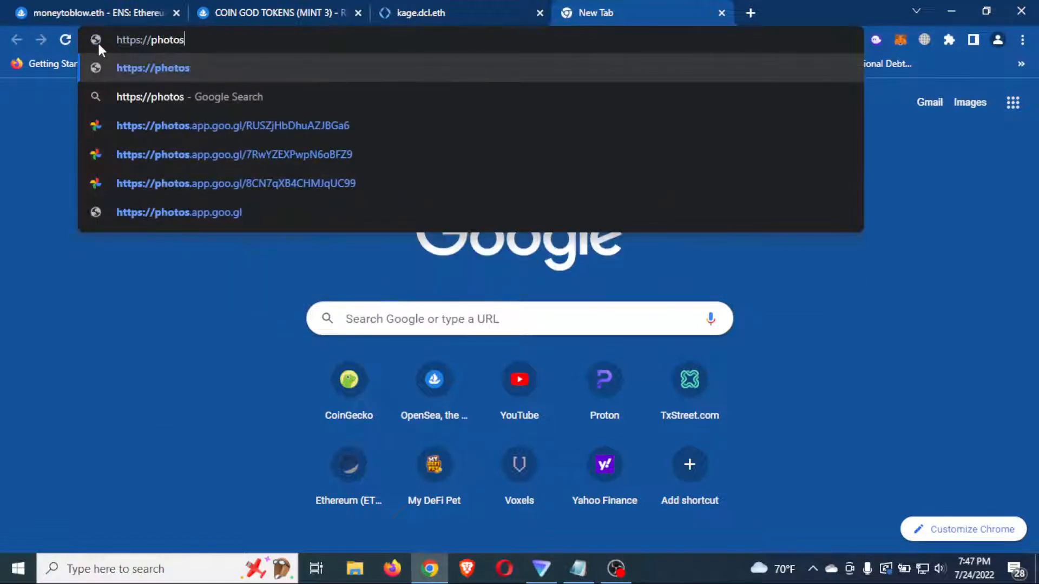
type(".app.")
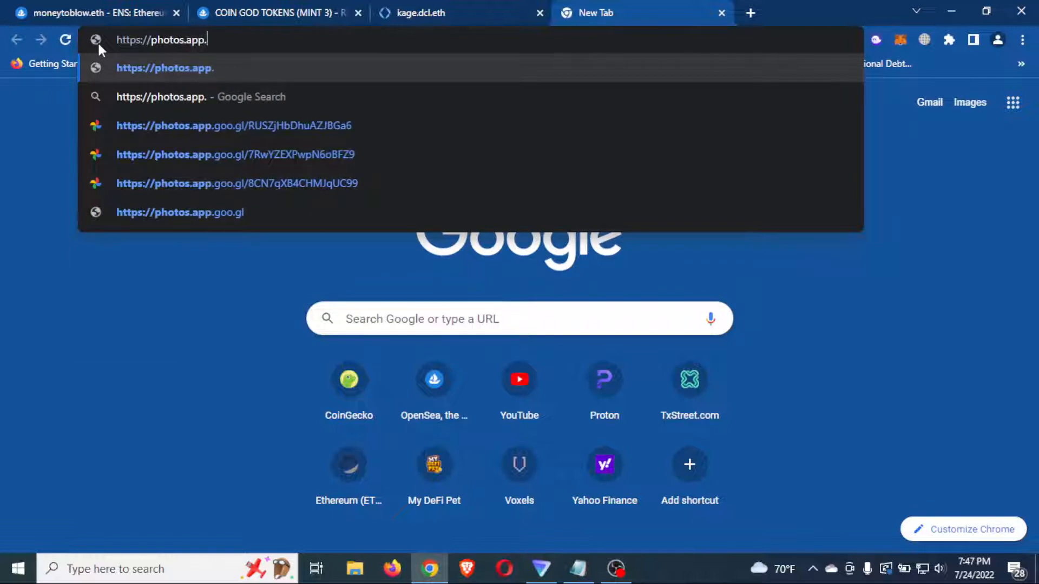
type("goo.gl/")
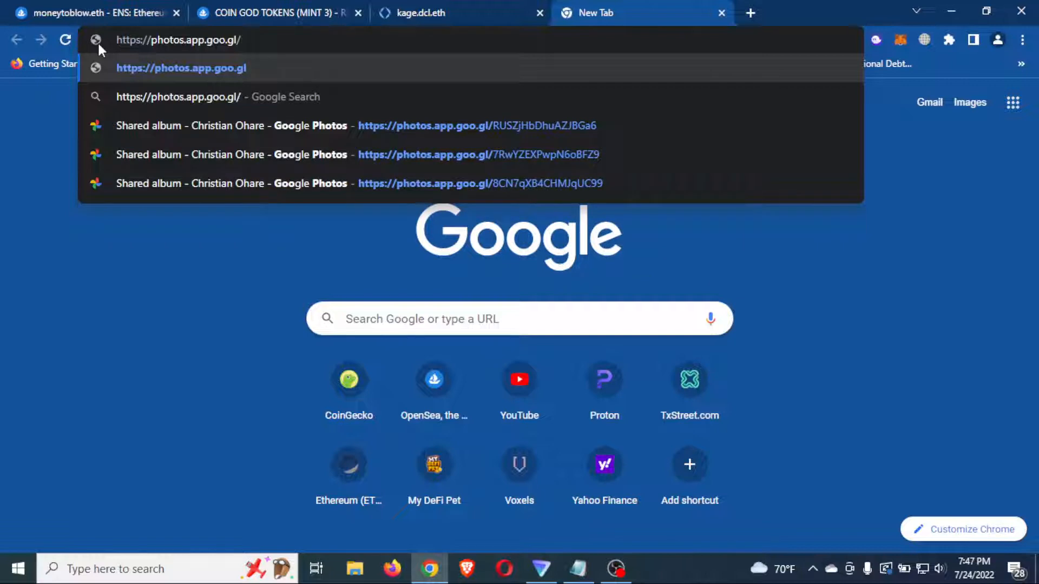
type("tkan")
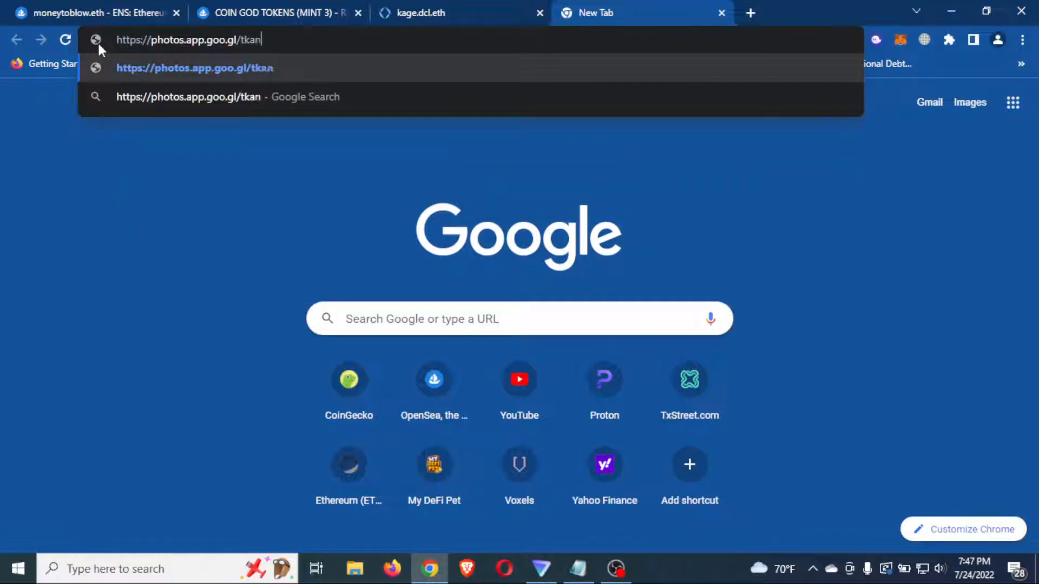
type("cWs")
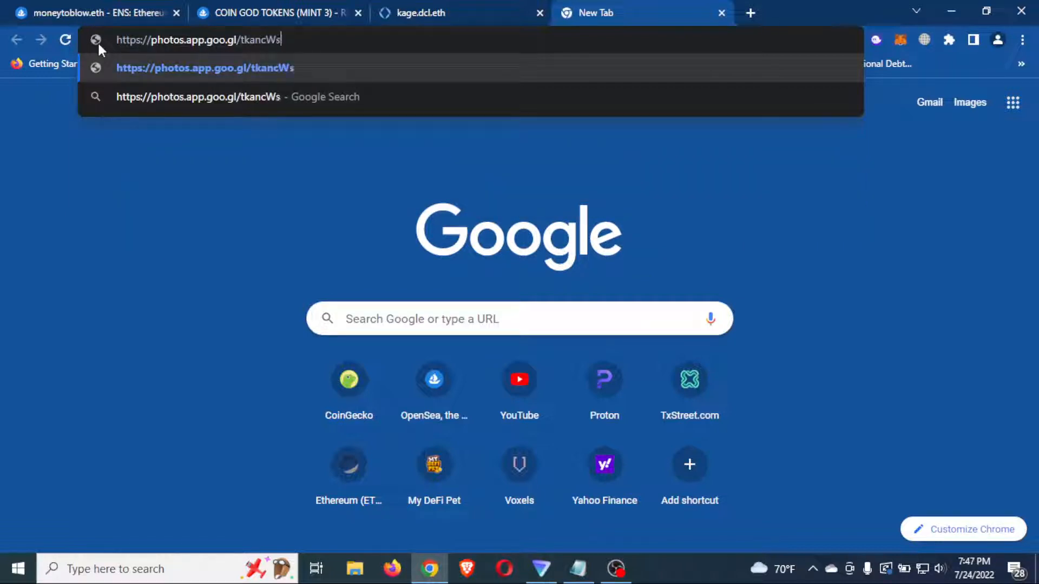
type("Jxt")
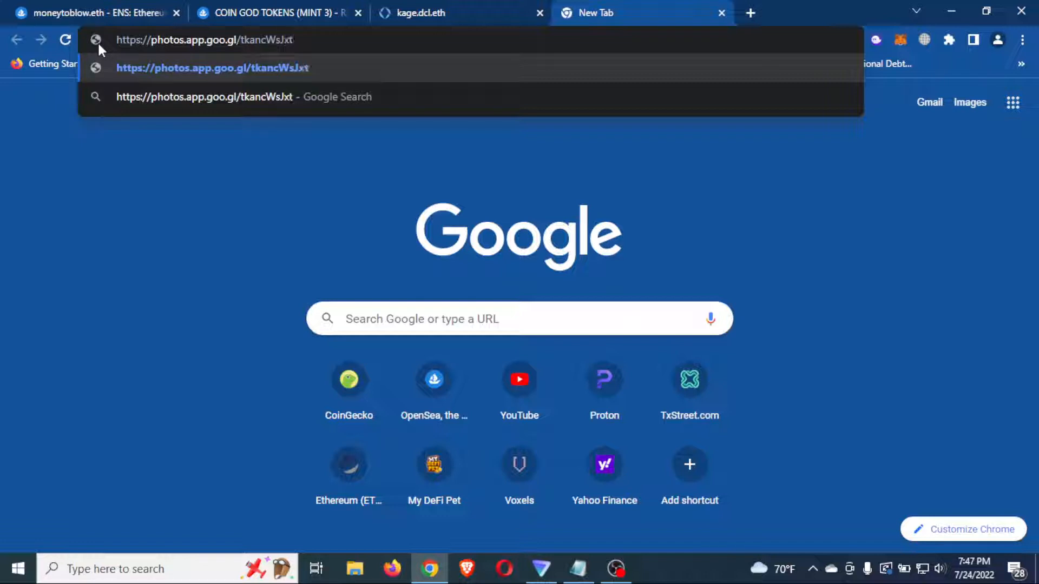
type("BJi")
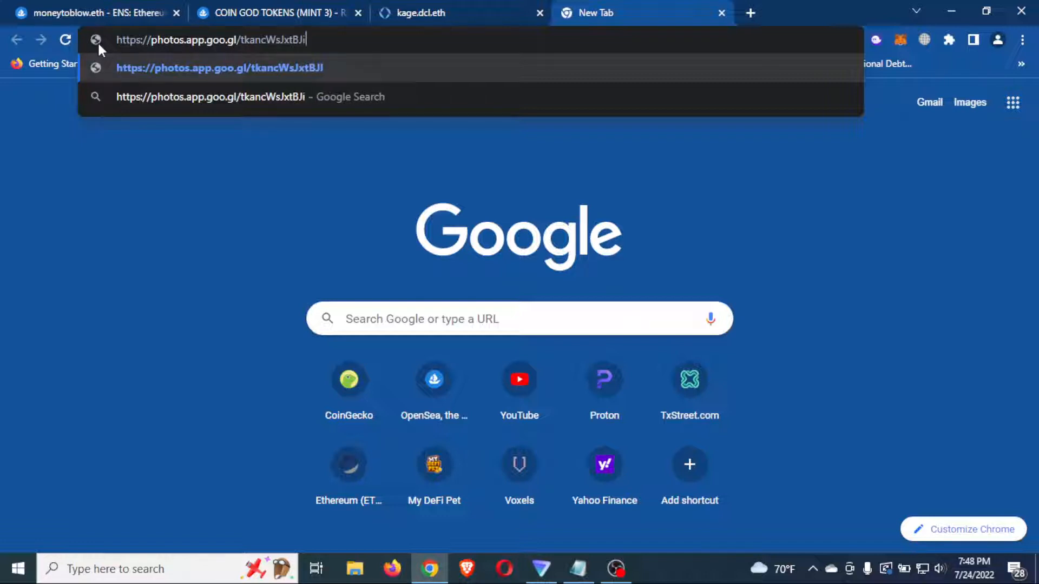
type("uYc")
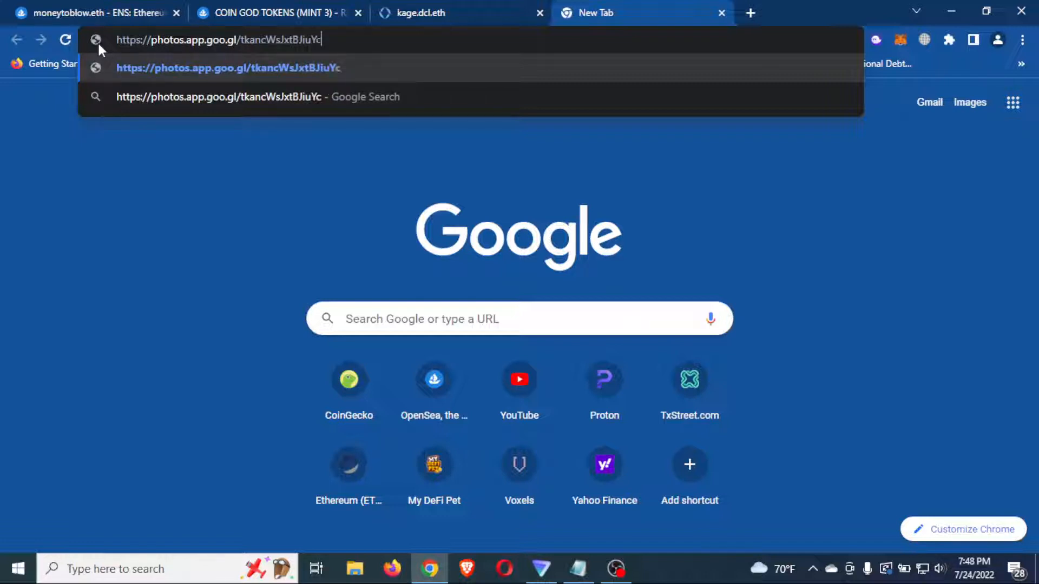
key("Enter")
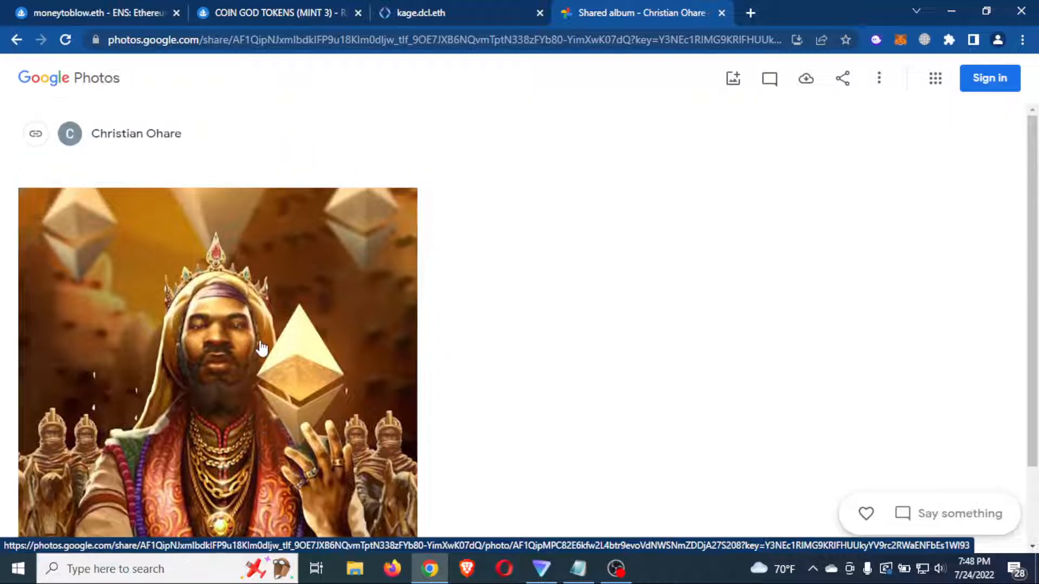
View the king photo full size in a new tab from the shared album
scroll("down", 3)
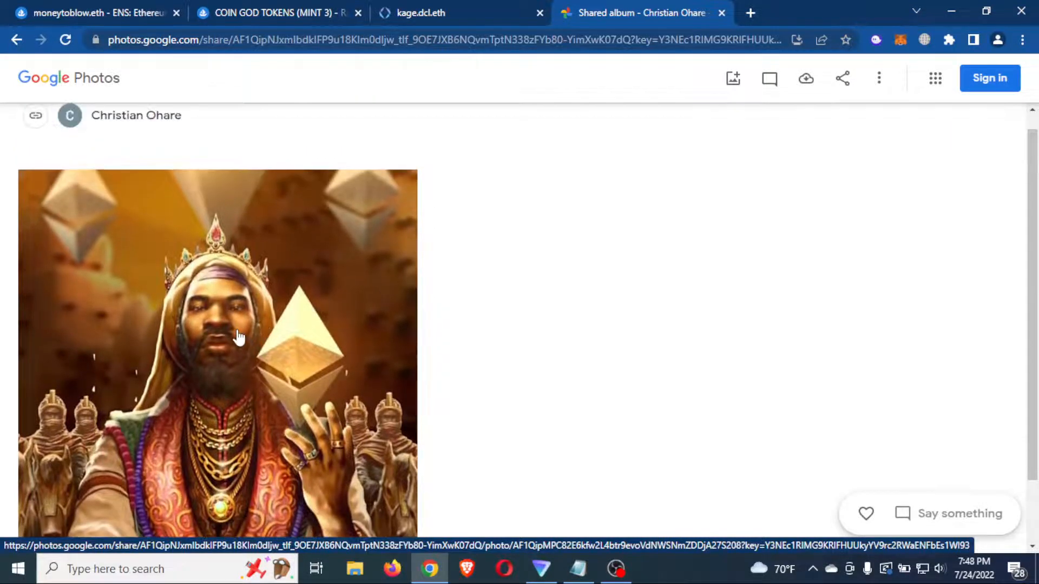
right_click(240, 348)
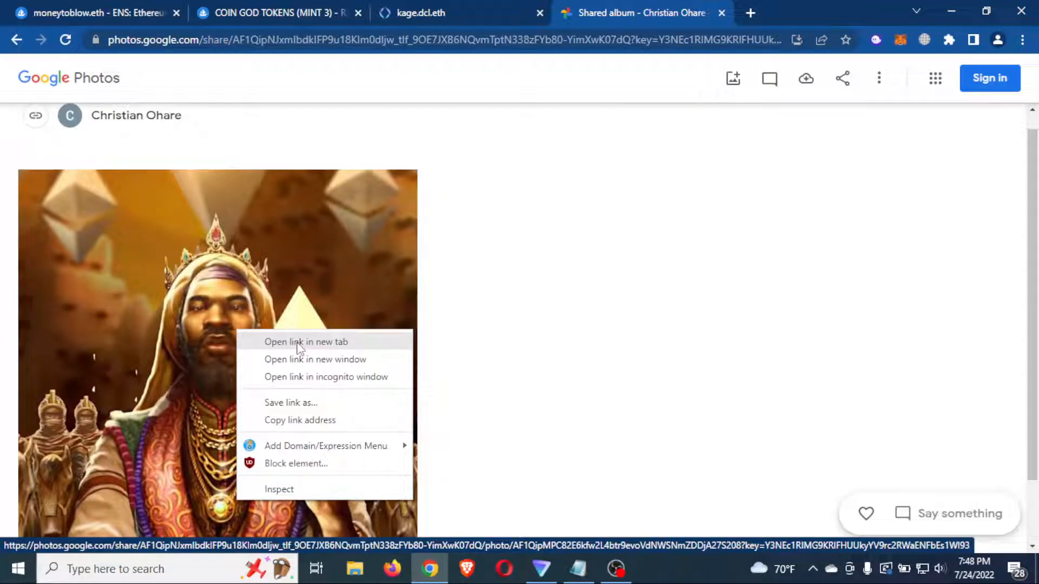
left_click(303, 341)
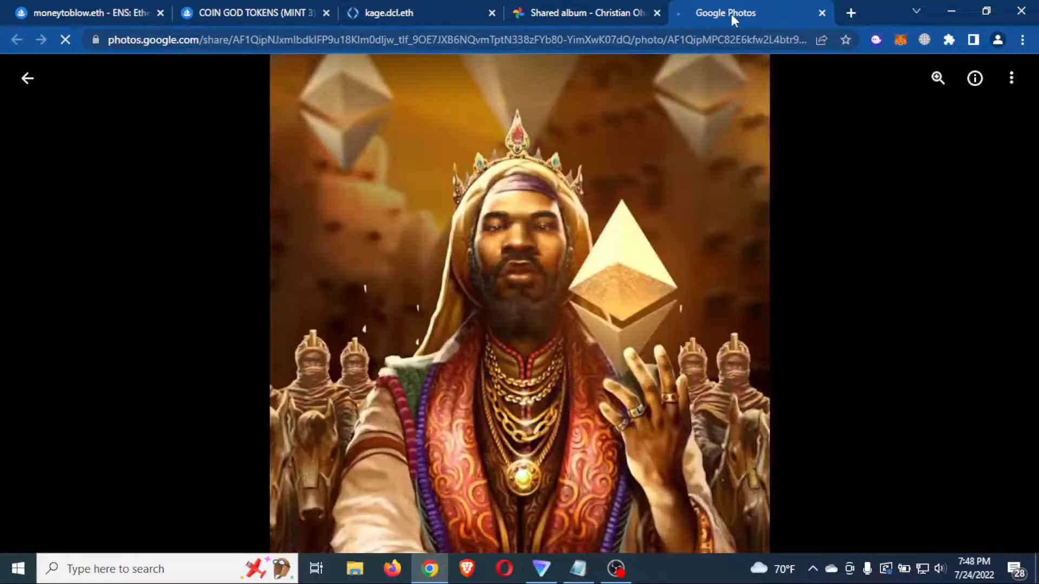
Get the bare king image file into its own tab and switch to it
right_click(514, 234)
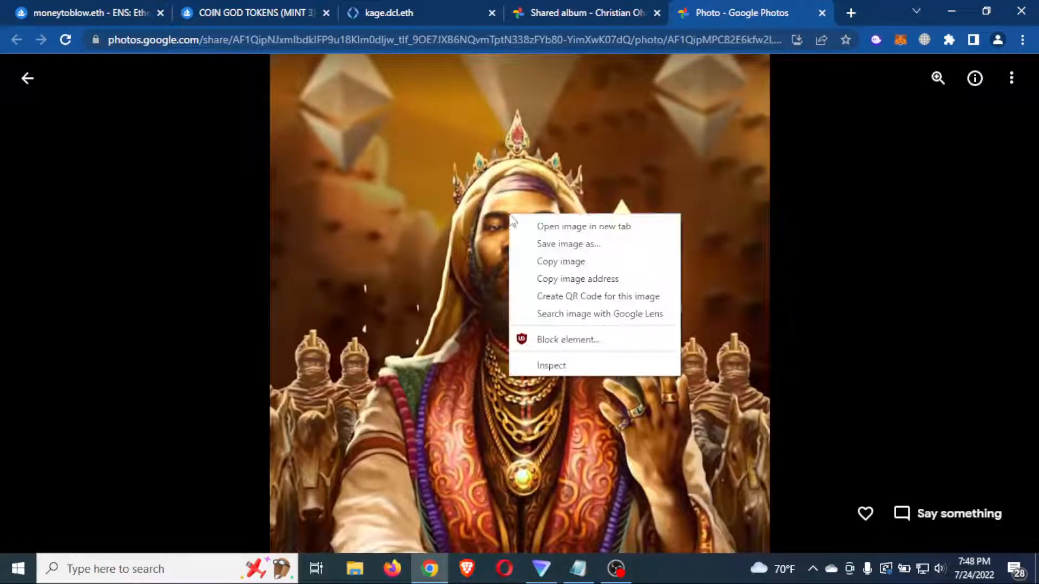
mouse_move(579, 231)
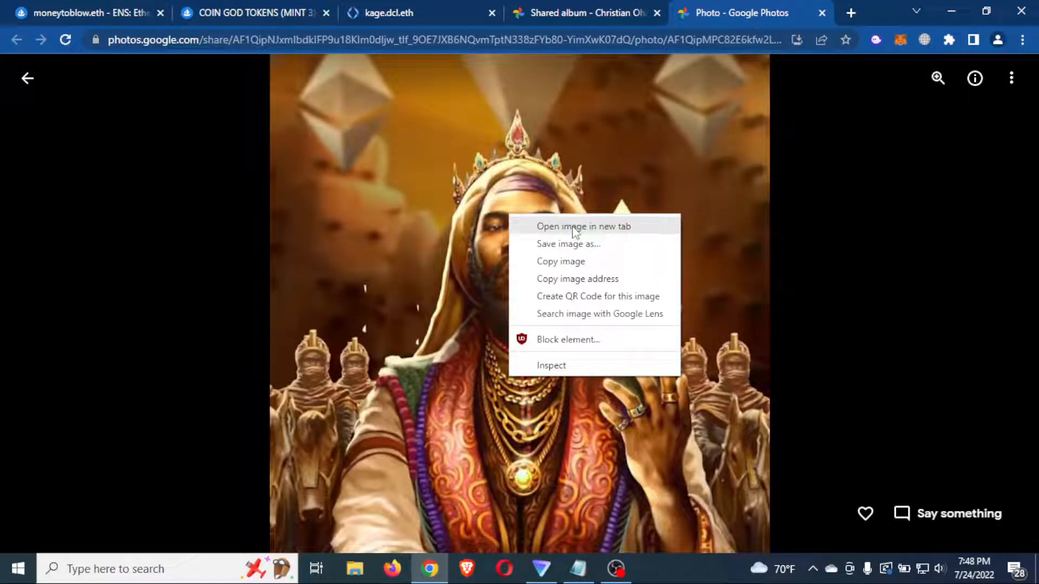
left_click(582, 228)
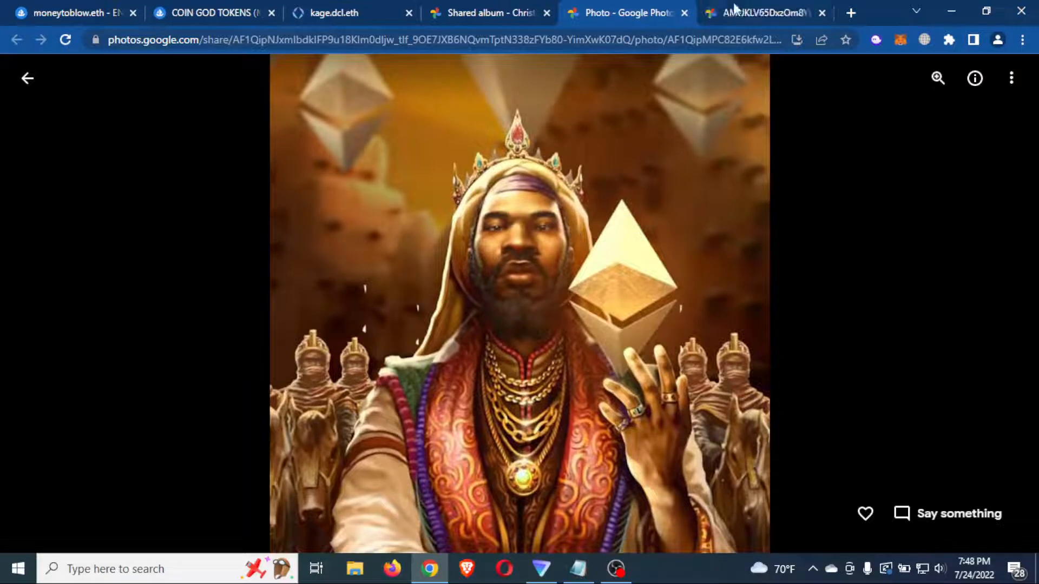
left_click(764, 12)
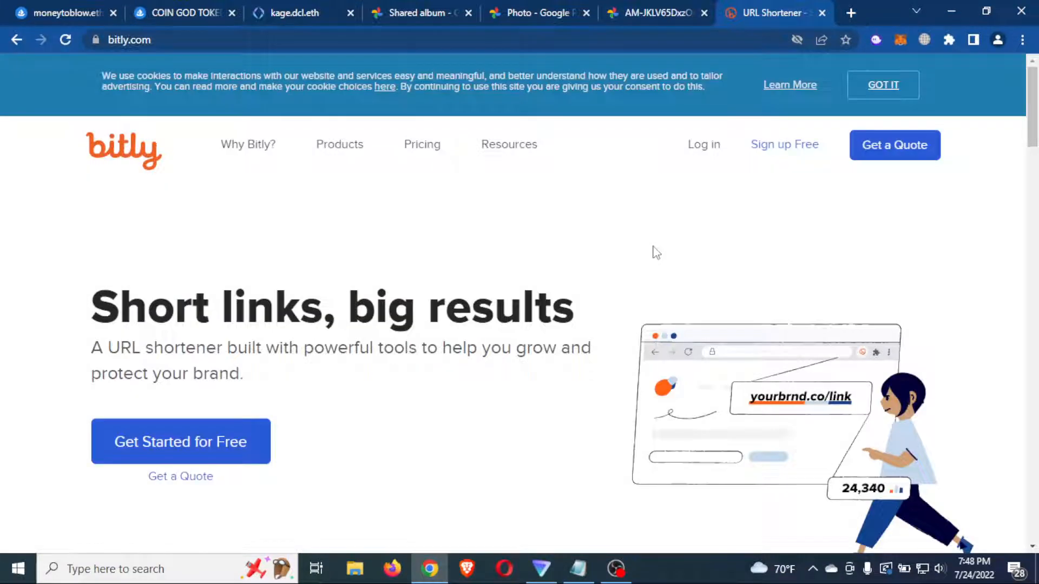
Shorten the king image address in Bitly to bit.ly/3otdPc0 and copy it
scroll("down", 3)
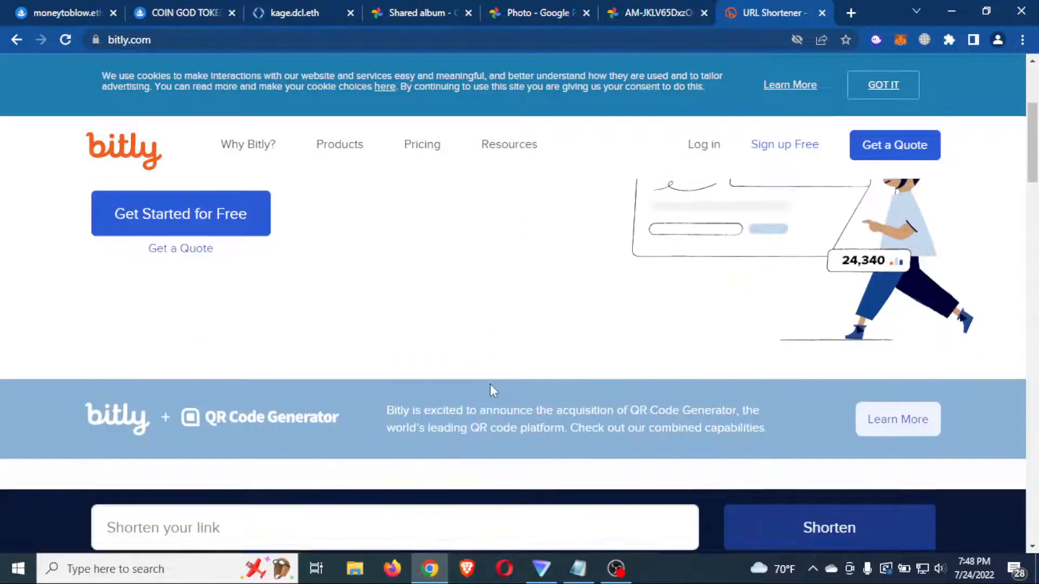
scroll("down", 3)
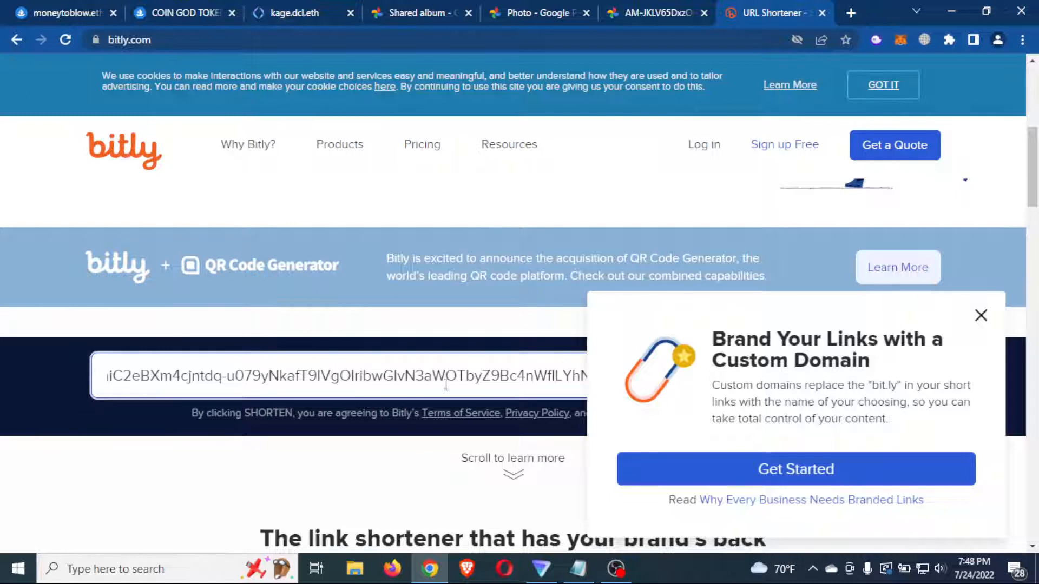
left_click(980, 316)
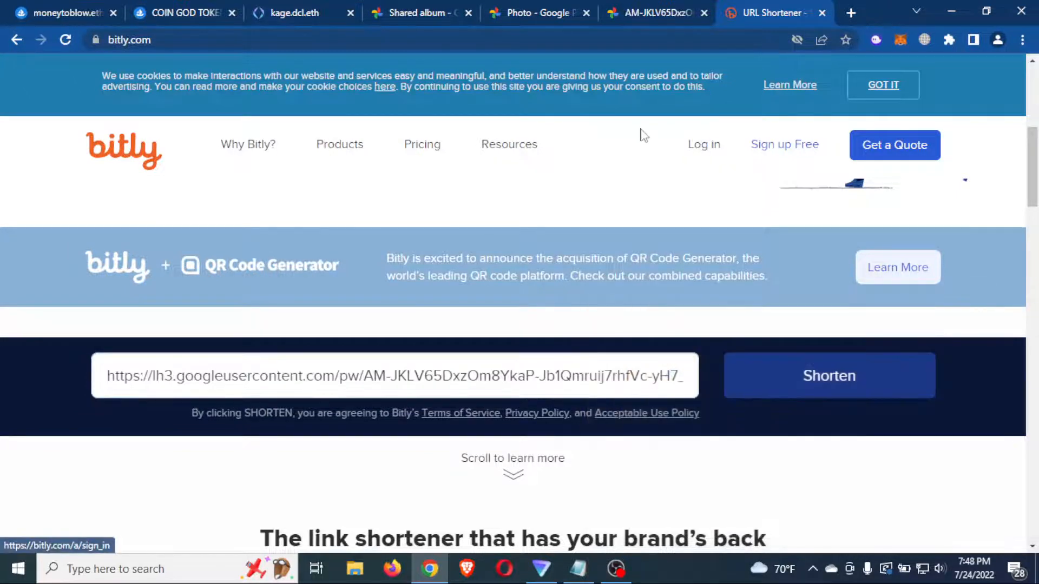
mouse_move(829, 393)
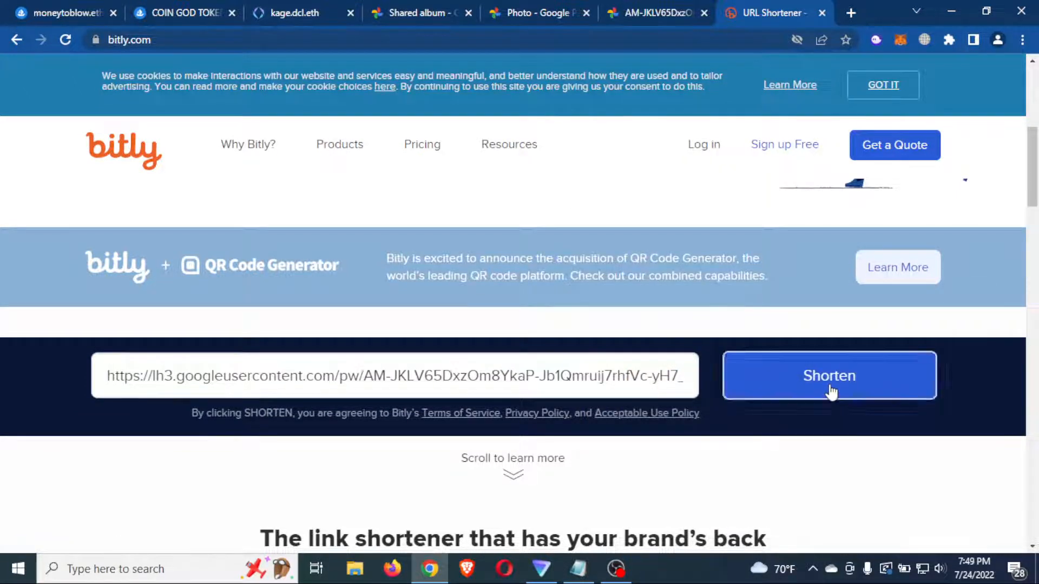
left_click(829, 375)
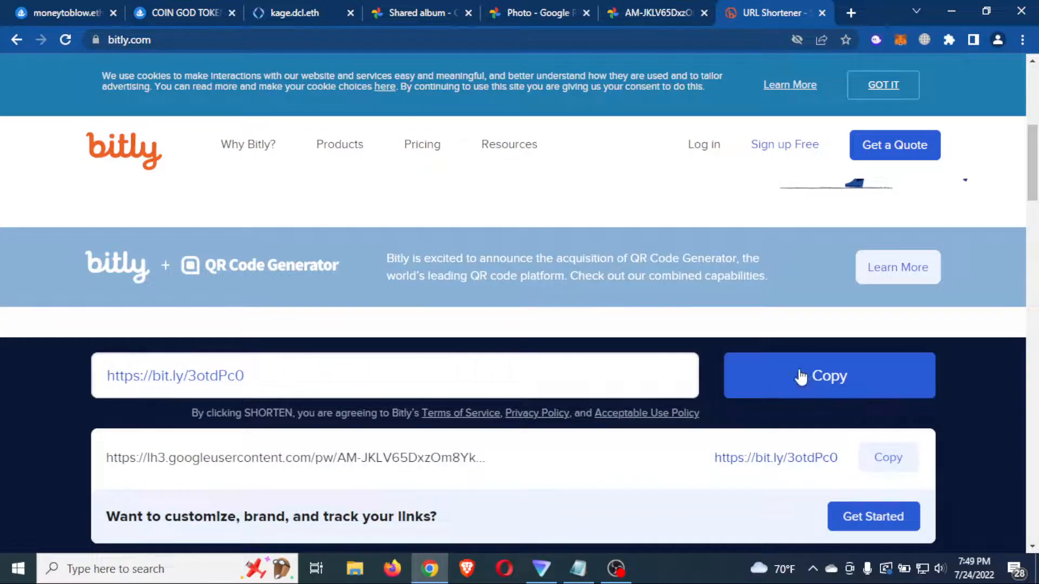
left_click(829, 375)
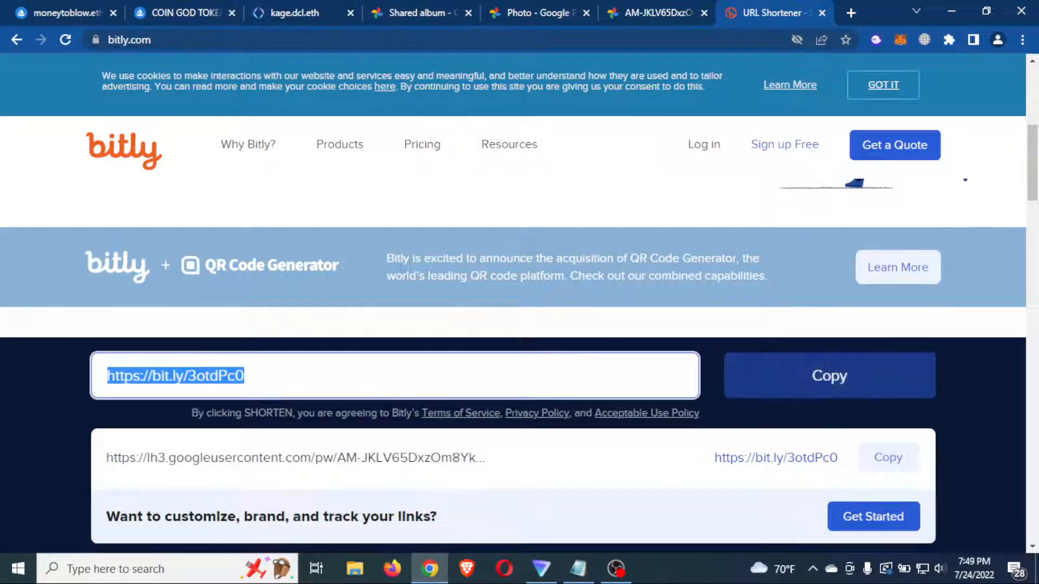
left_click(293, 12)
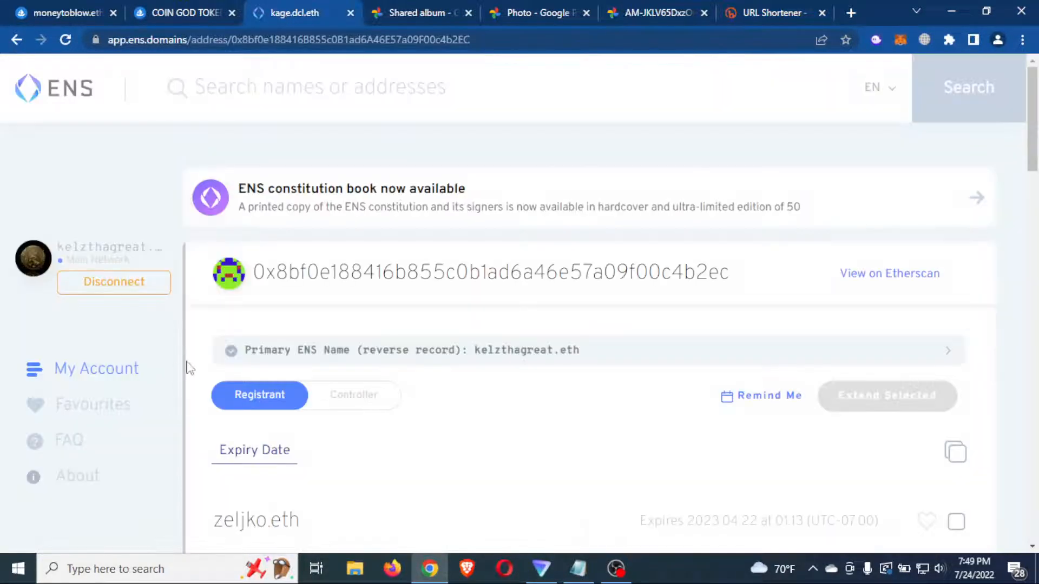
scroll("down", 3)
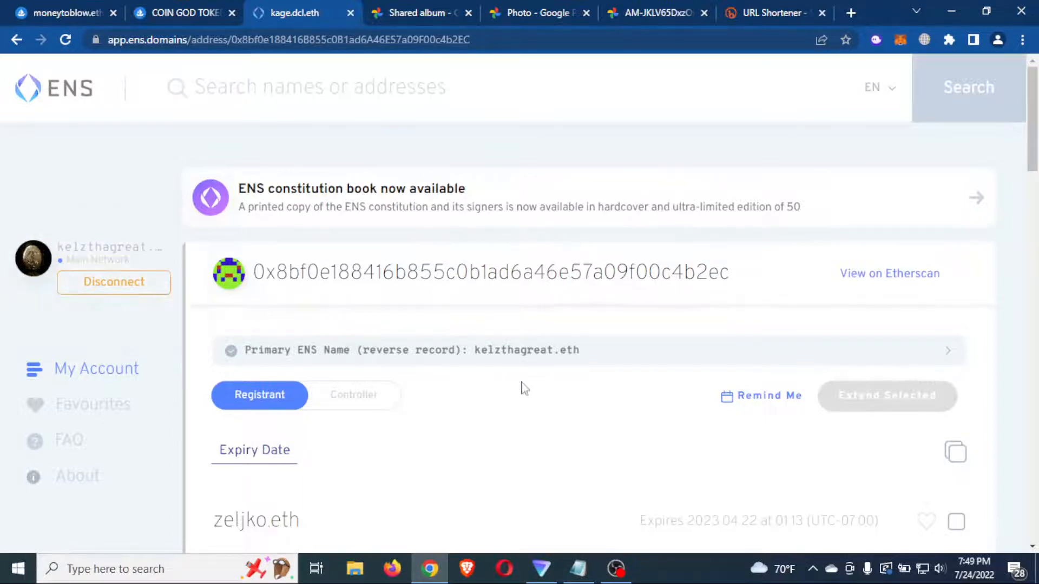
mouse_move(506, 435)
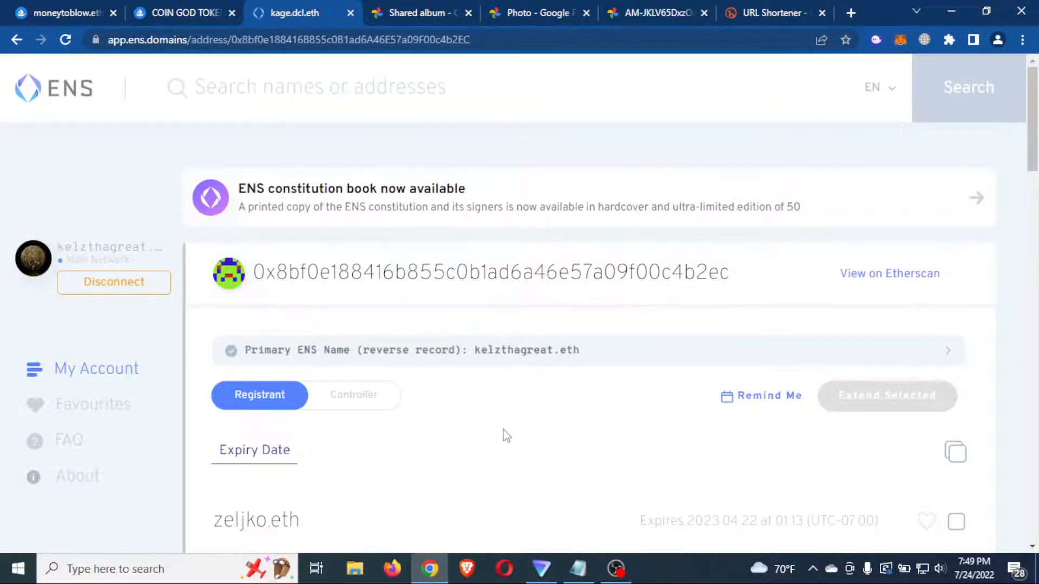
mouse_move(446, 416)
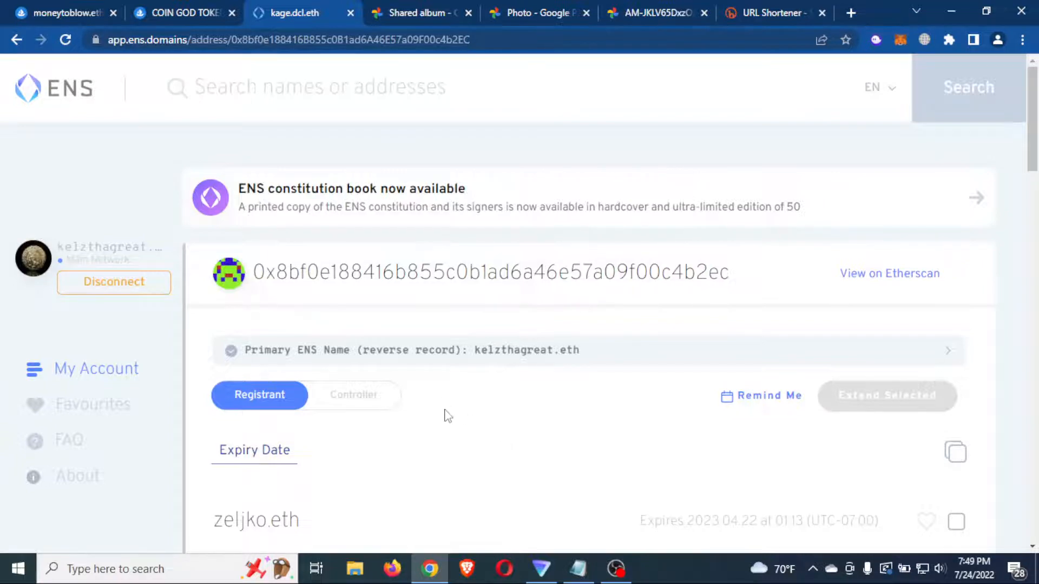
mouse_move(383, 428)
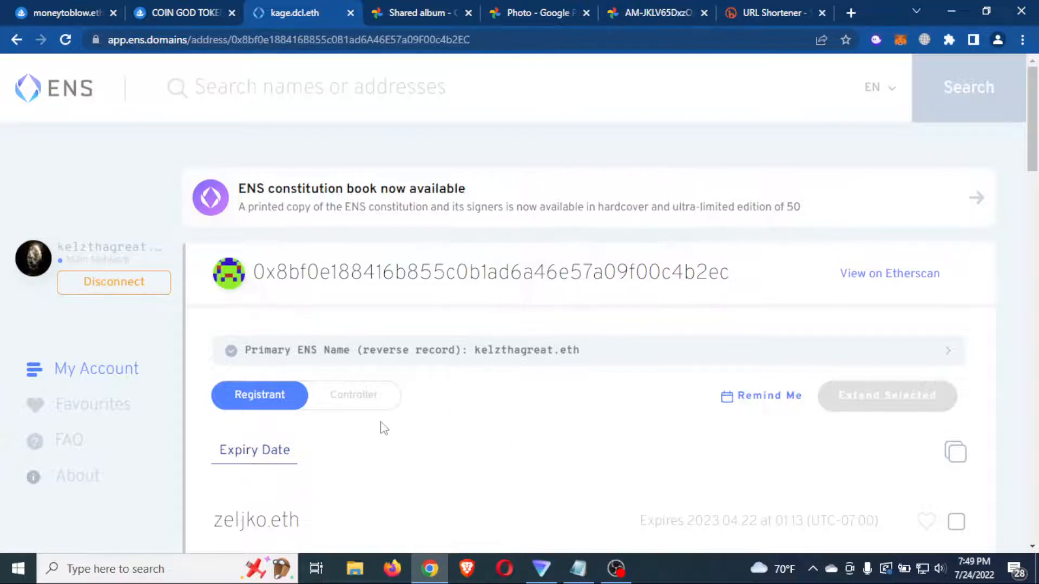
scroll("down", 3)
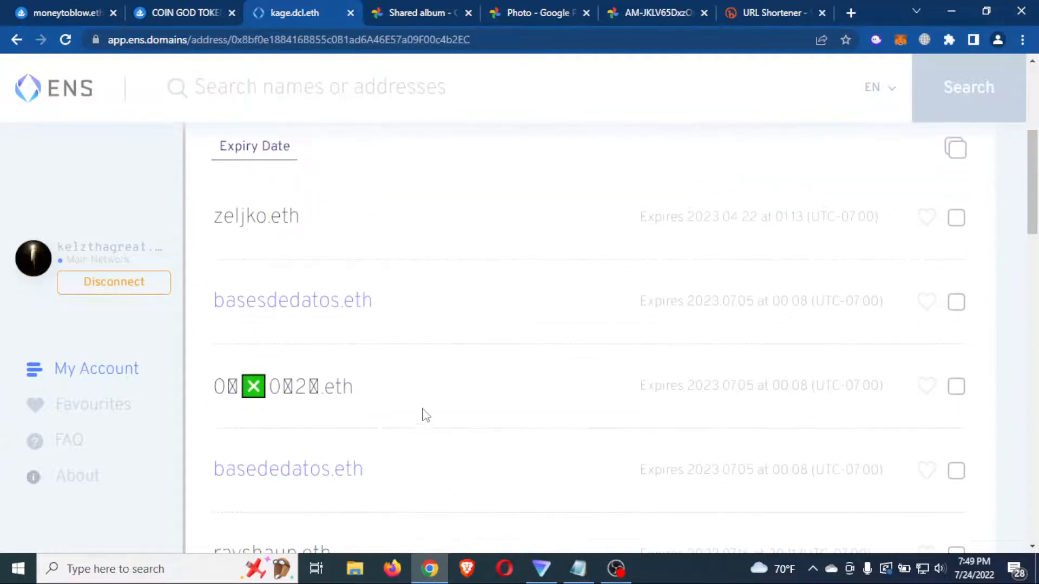
scroll("down", 3)
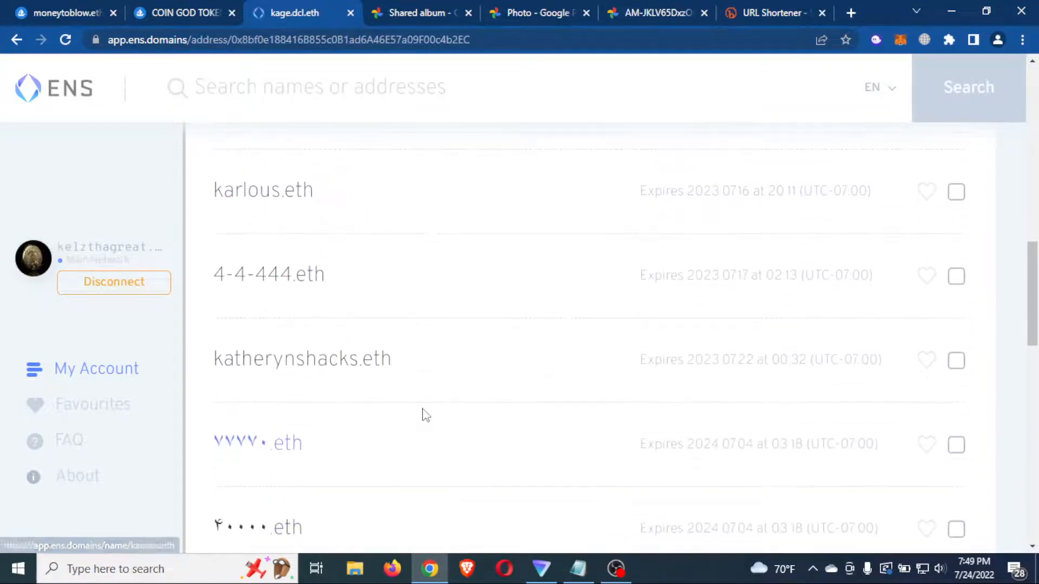
scroll("down", 3)
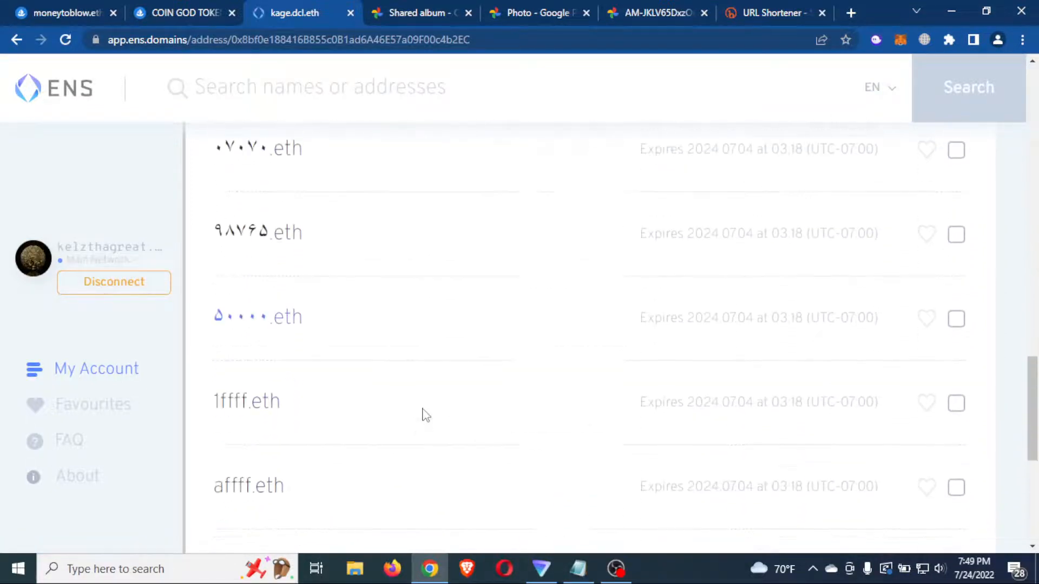
scroll("down", 3)
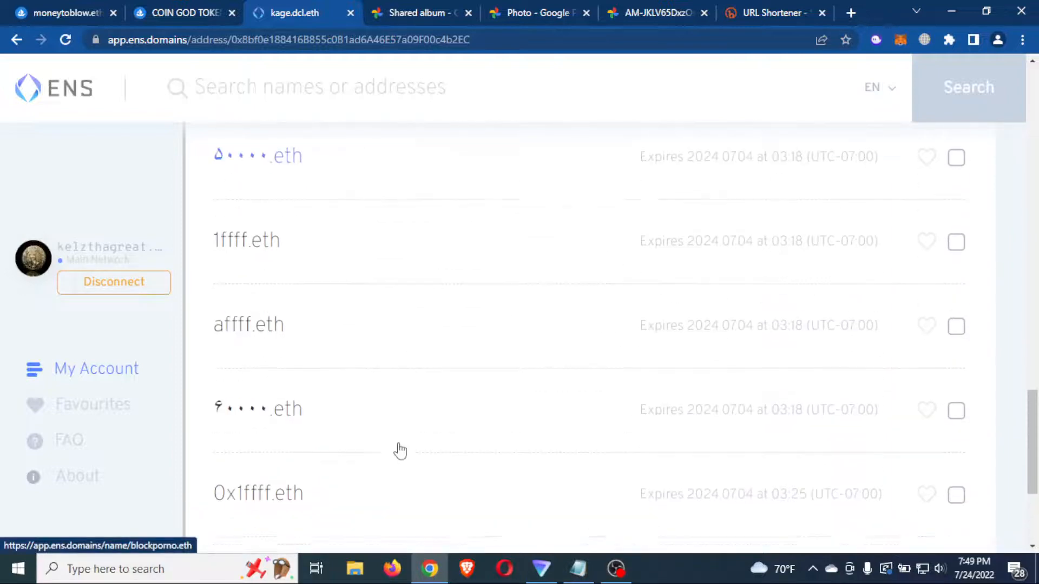
scroll("down", 3)
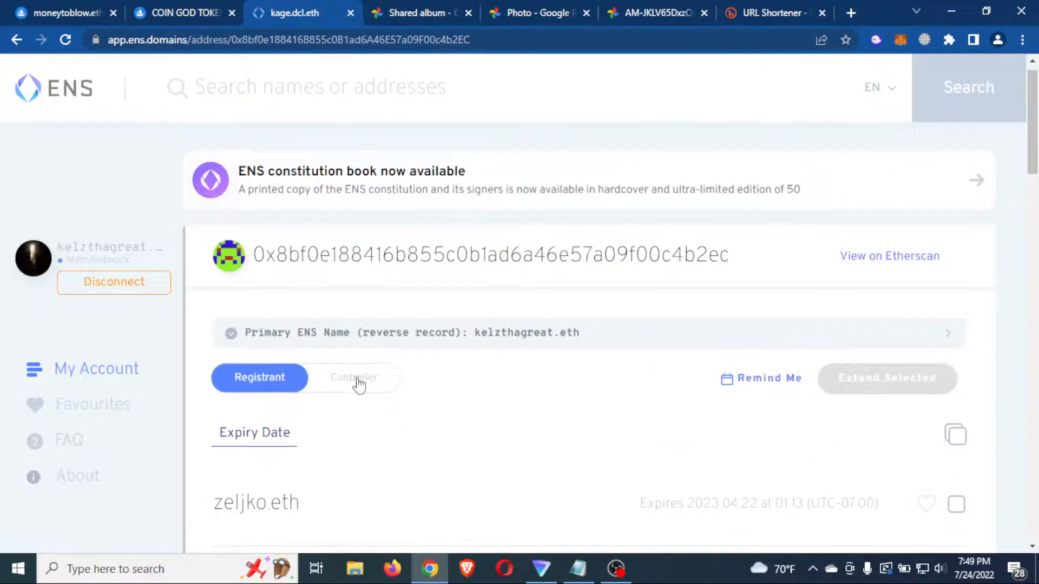
Show the names this address controls and reach the bottom of the list
left_click(354, 377)
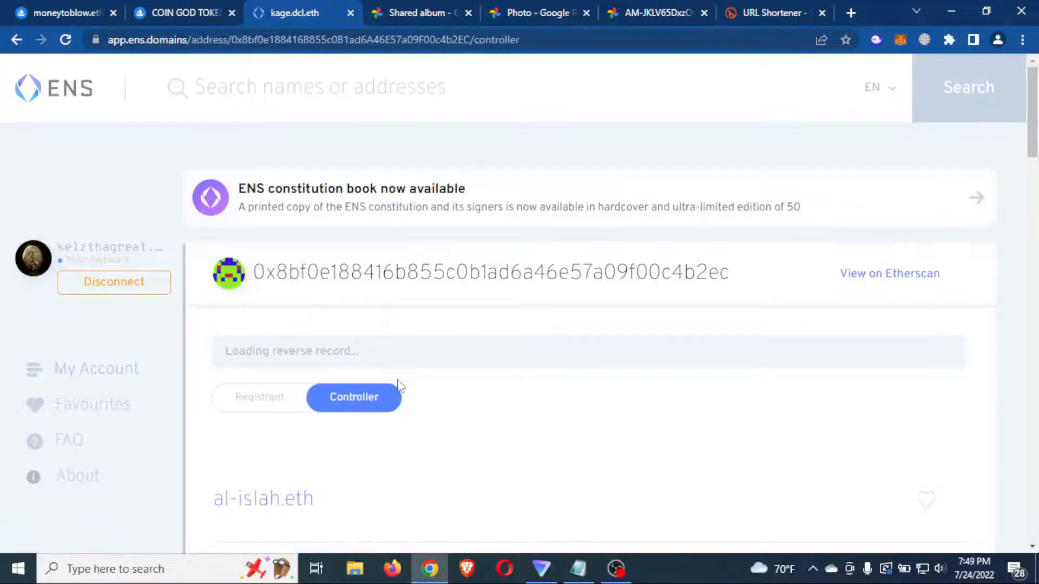
scroll("down", 3)
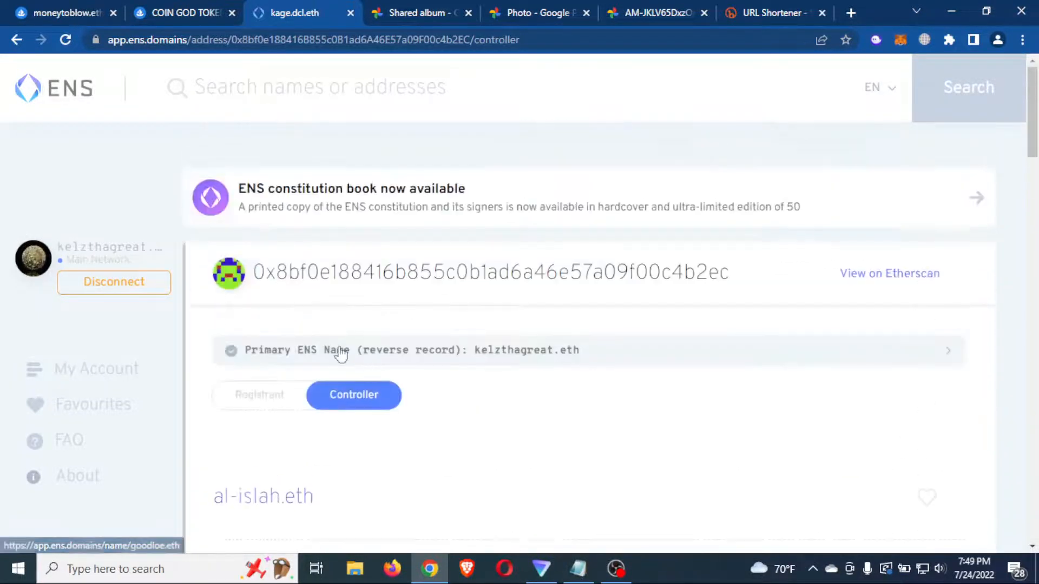
mouse_move(271, 403)
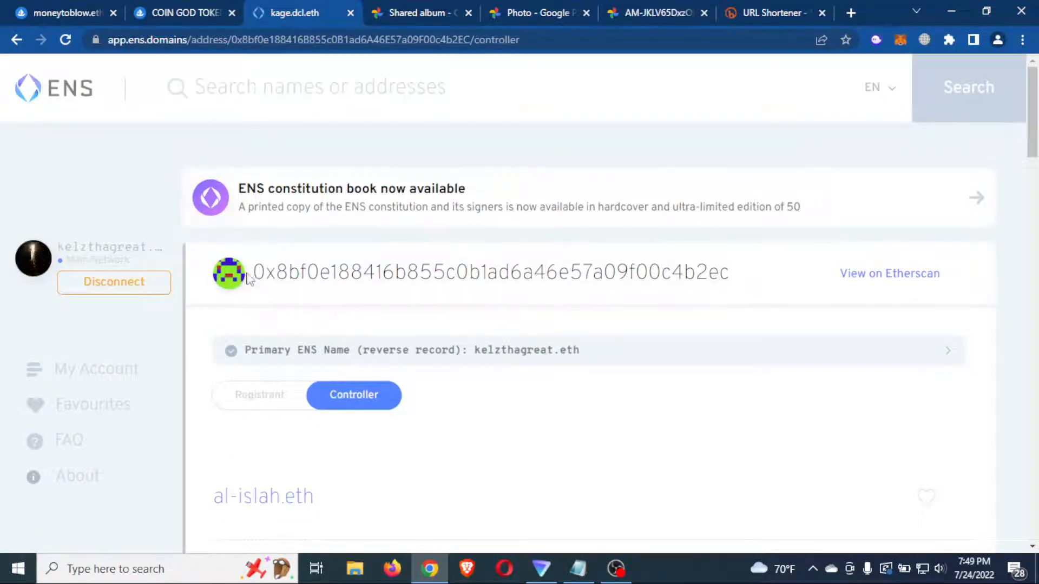
mouse_move(405, 443)
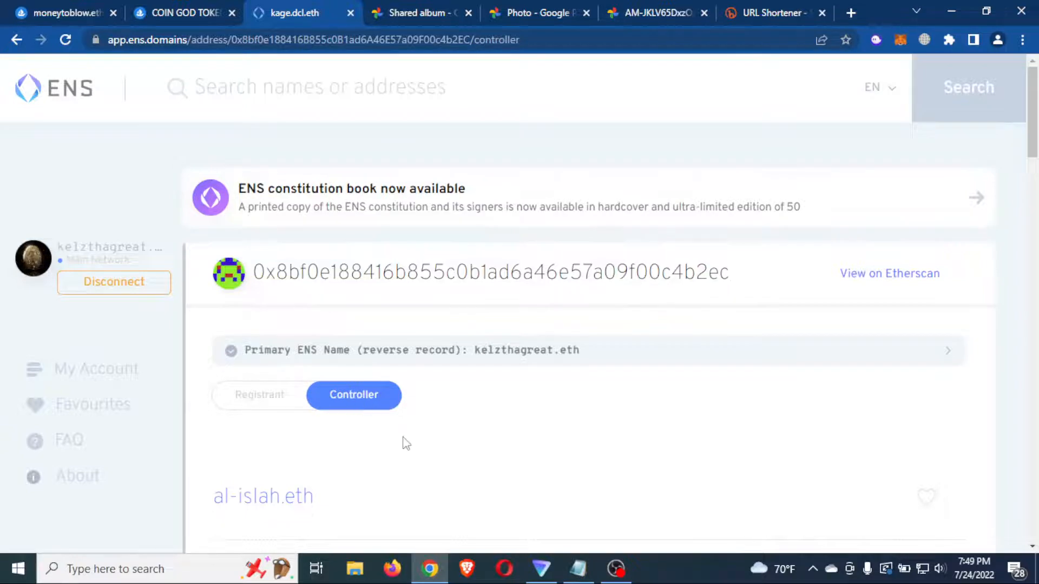
scroll("down", 3)
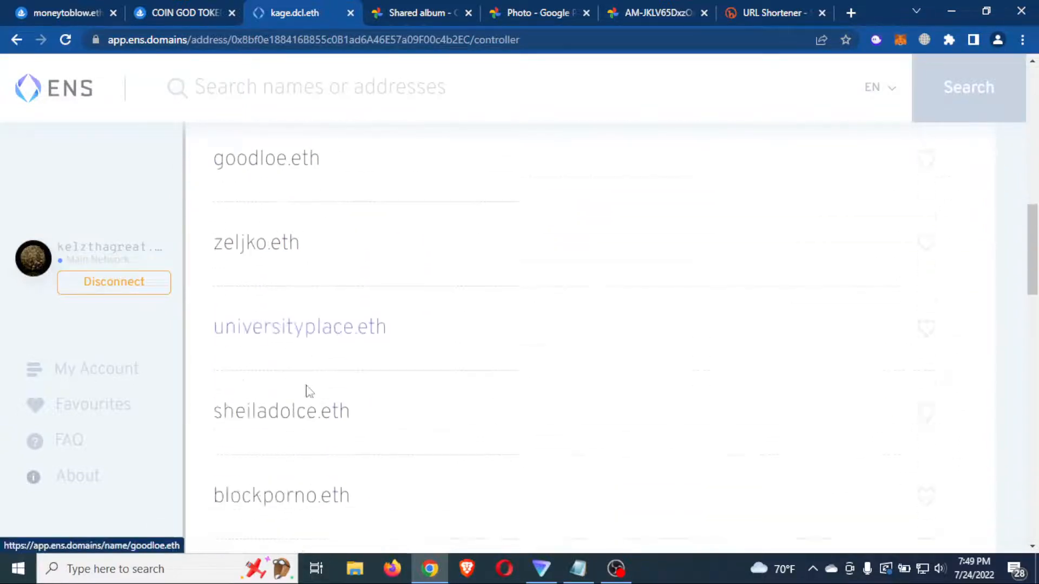
scroll("down", 3)
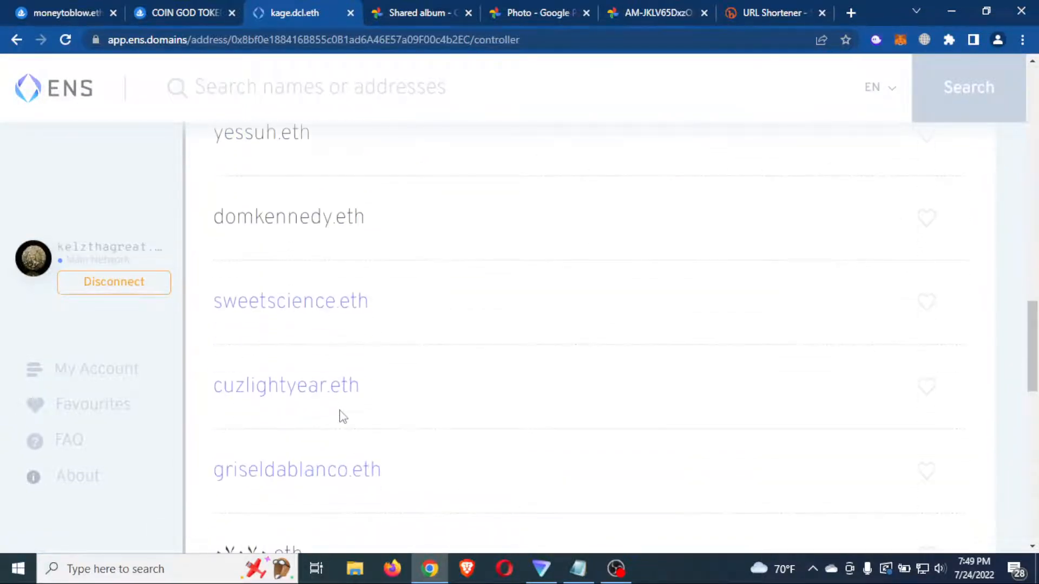
scroll("down", 3)
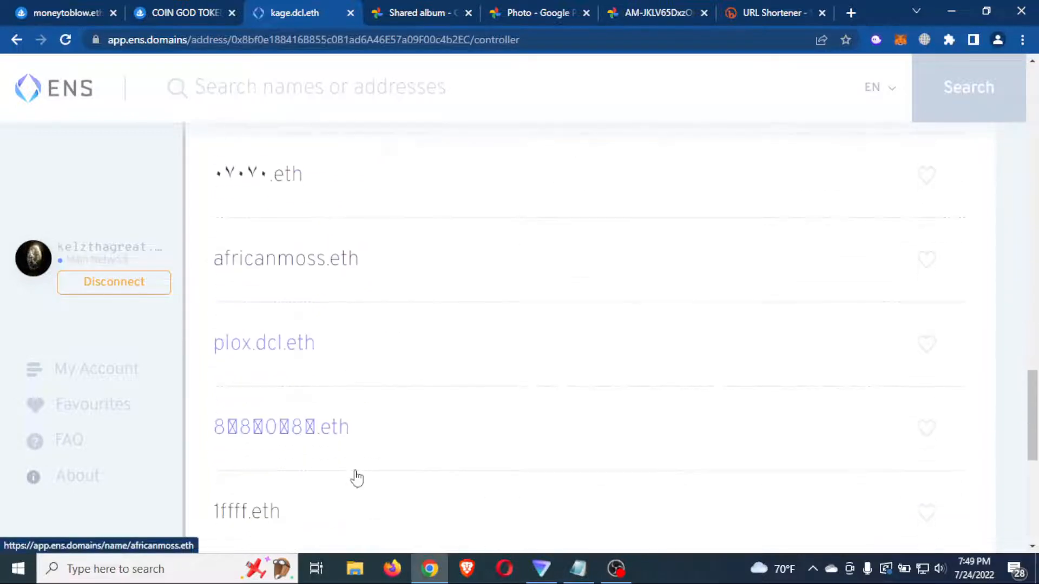
scroll("down", 3)
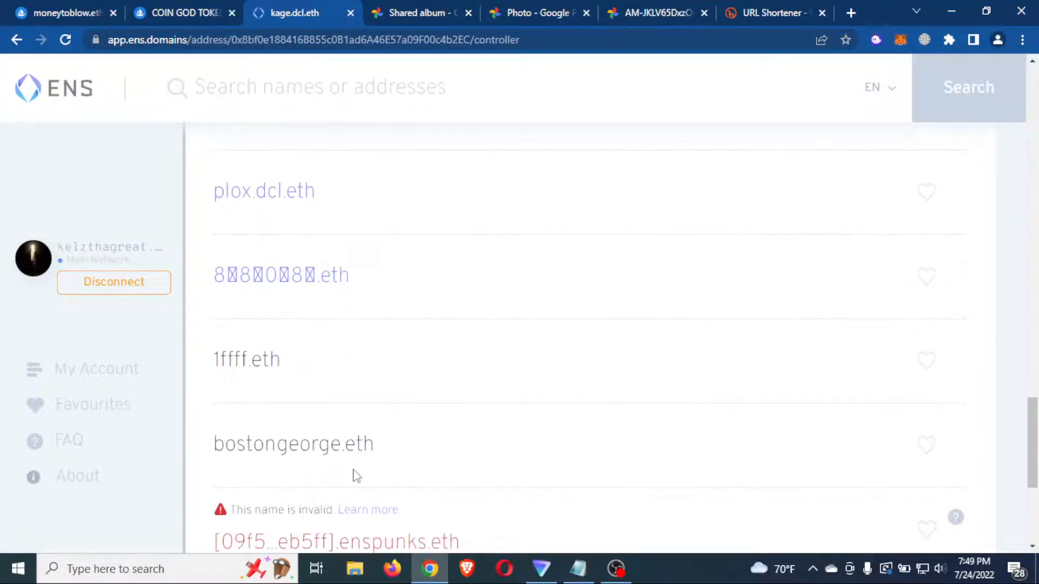
scroll("down", 3)
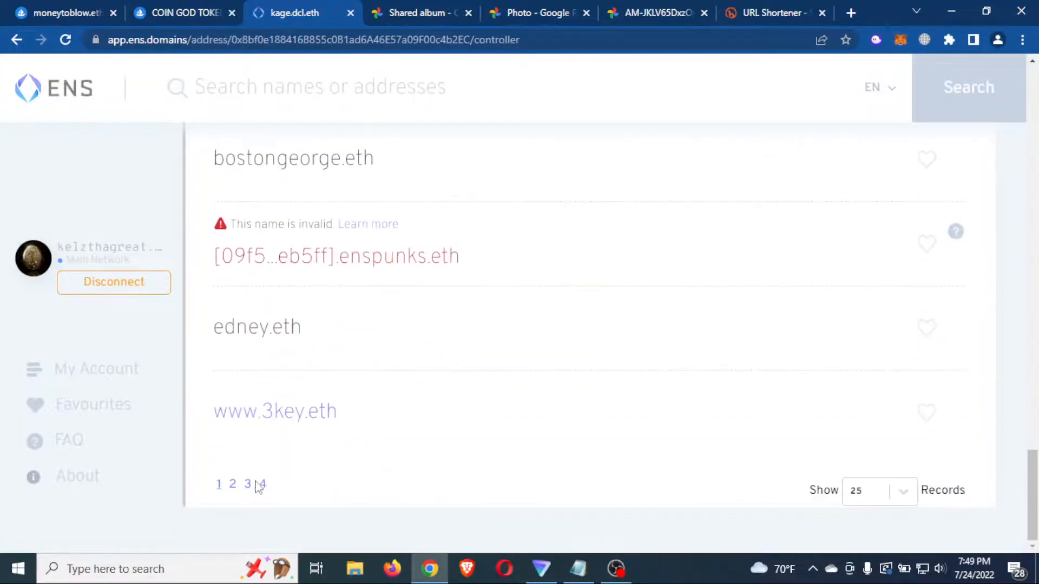
Move to page 2 of controlled names and begin searching for metamusa
left_click(231, 483)
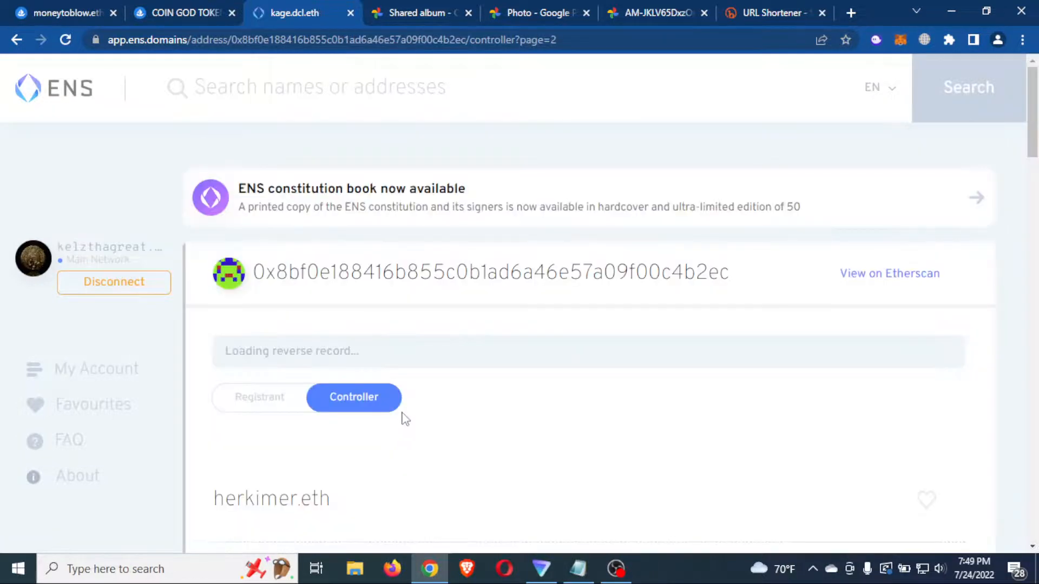
scroll("down", 3)
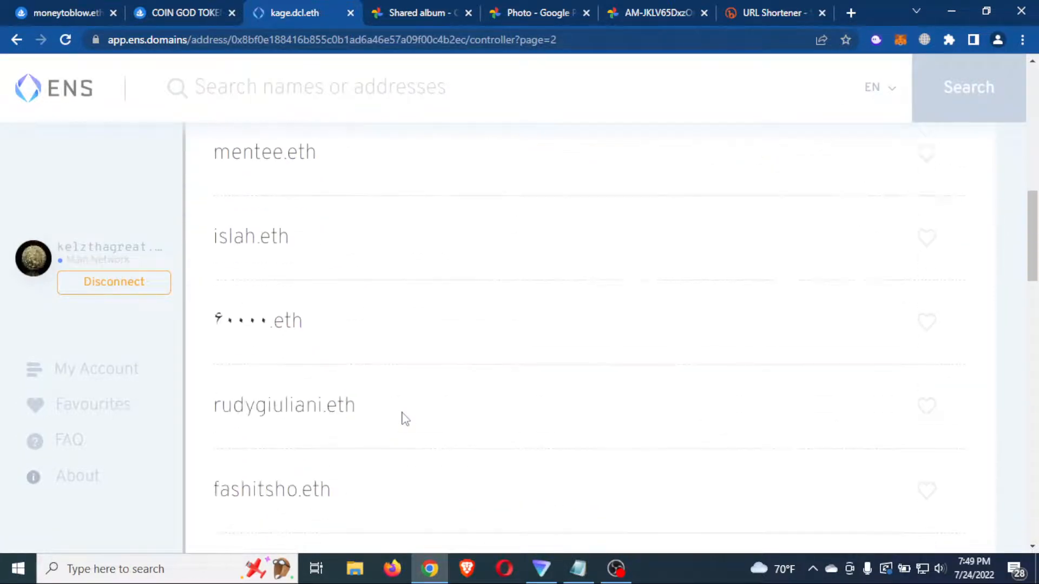
scroll("down", 3)
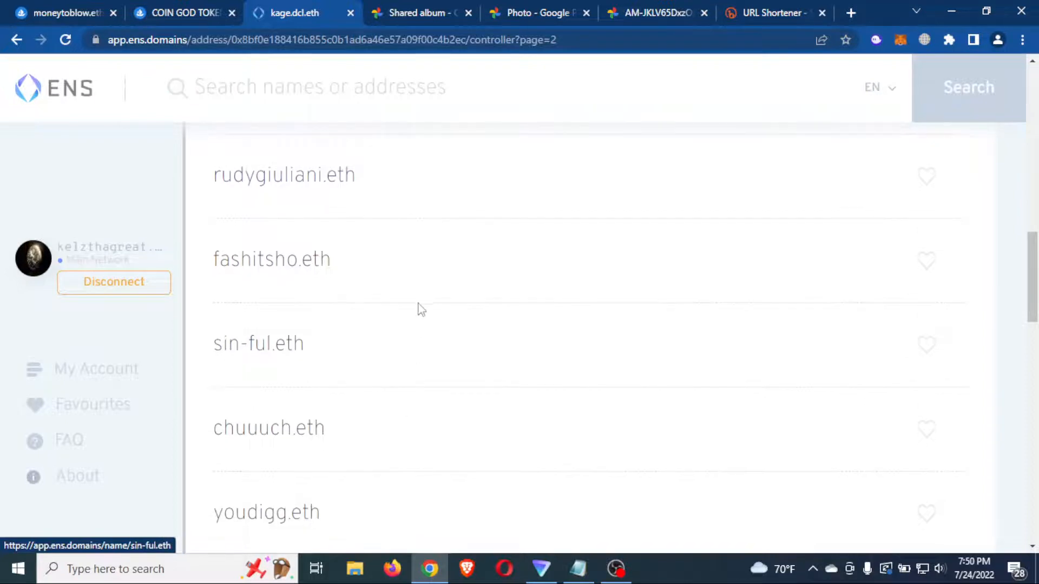
type("metamusa")
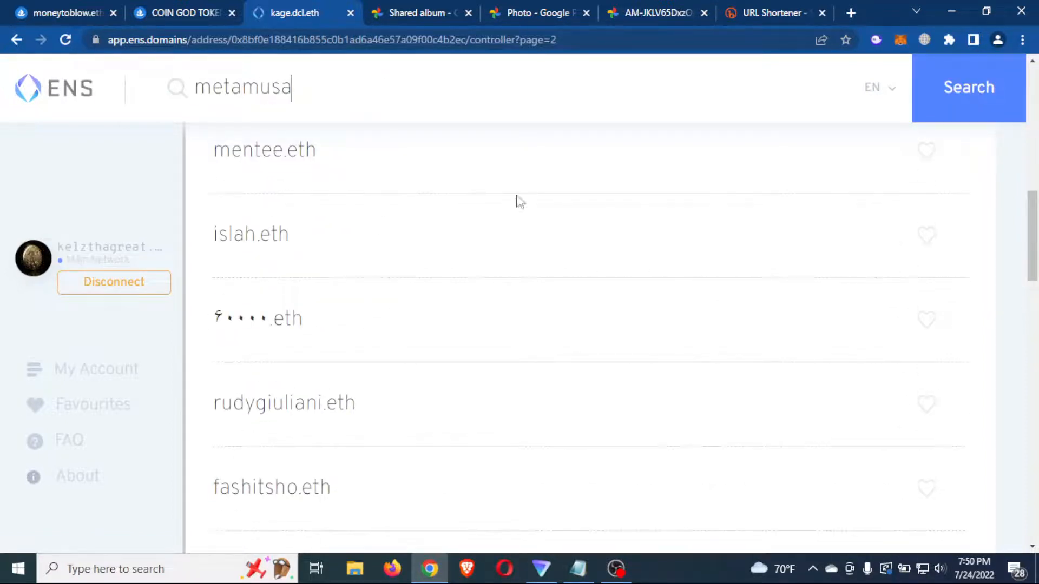
Run the ENS search for metamusa, returning metamusa.eth expiring 2022-12-27
left_click(968, 87)
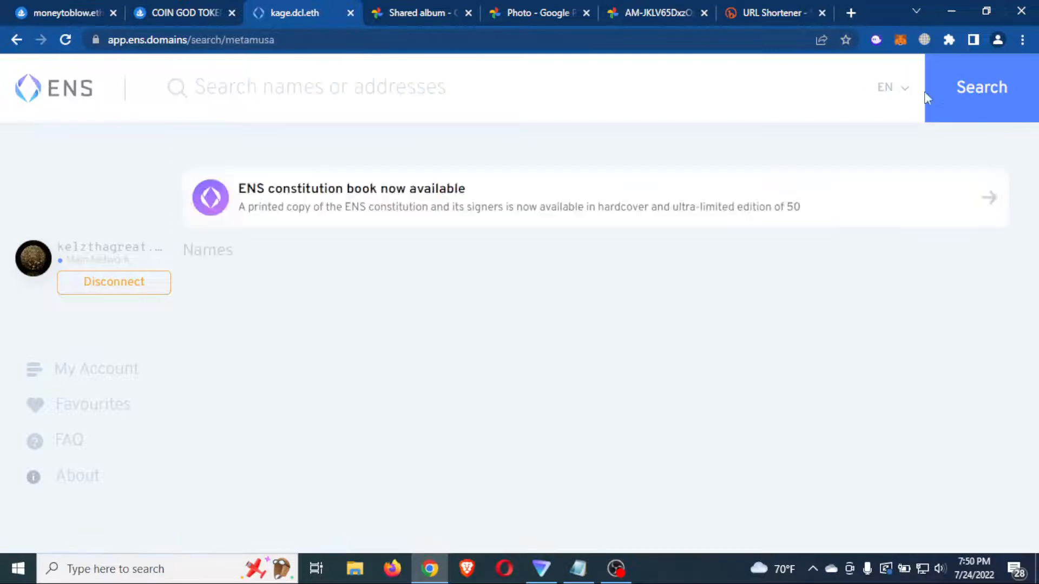
left_click(981, 86)
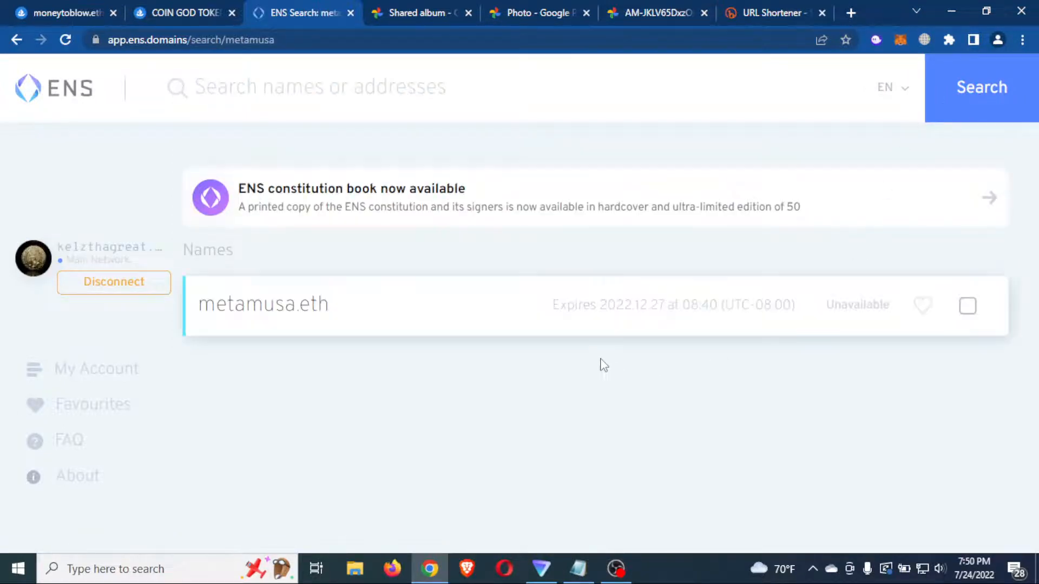
mouse_move(388, 313)
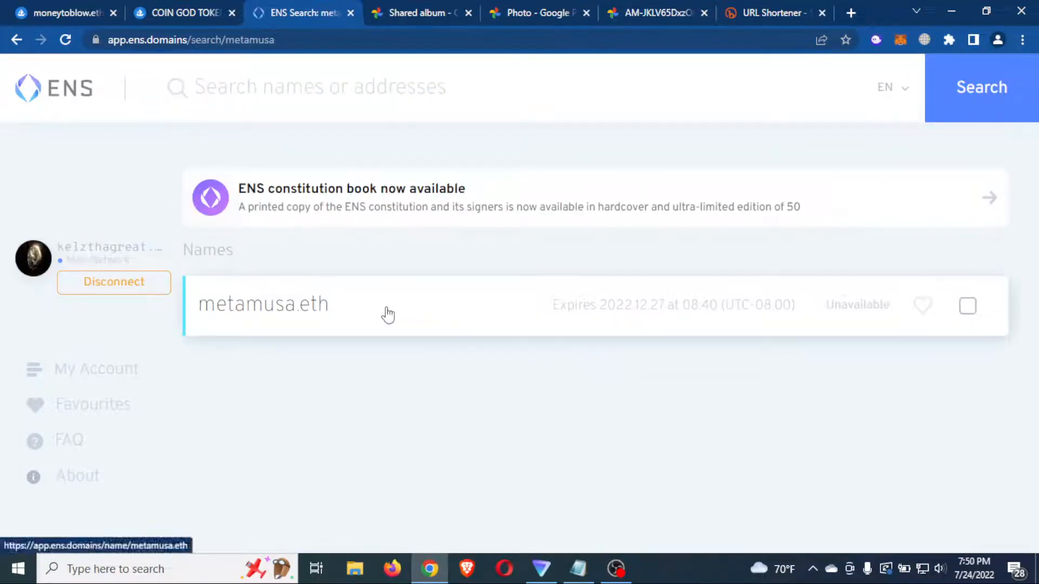
mouse_move(185, 329)
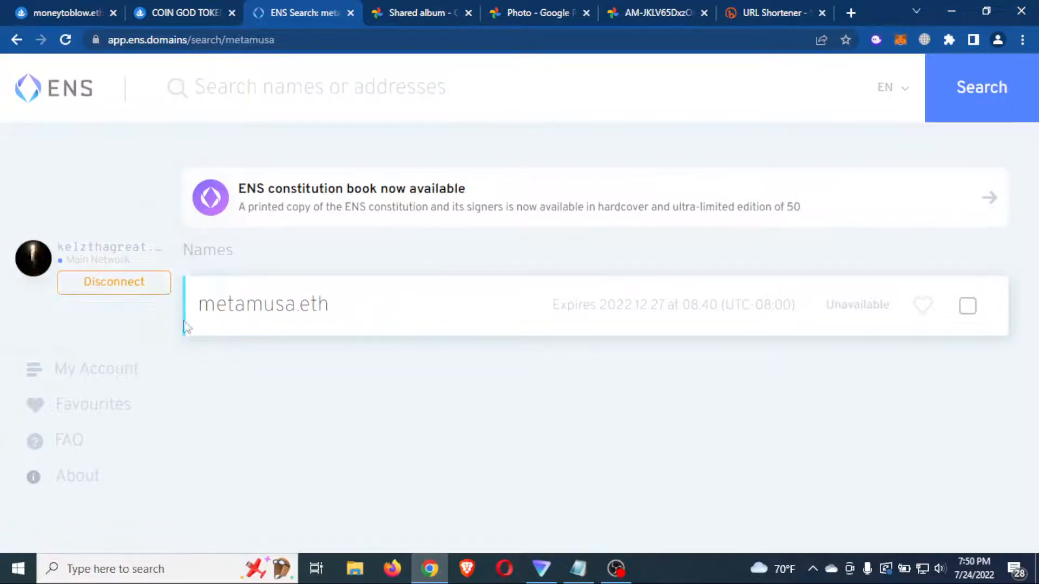
mouse_move(387, 321)
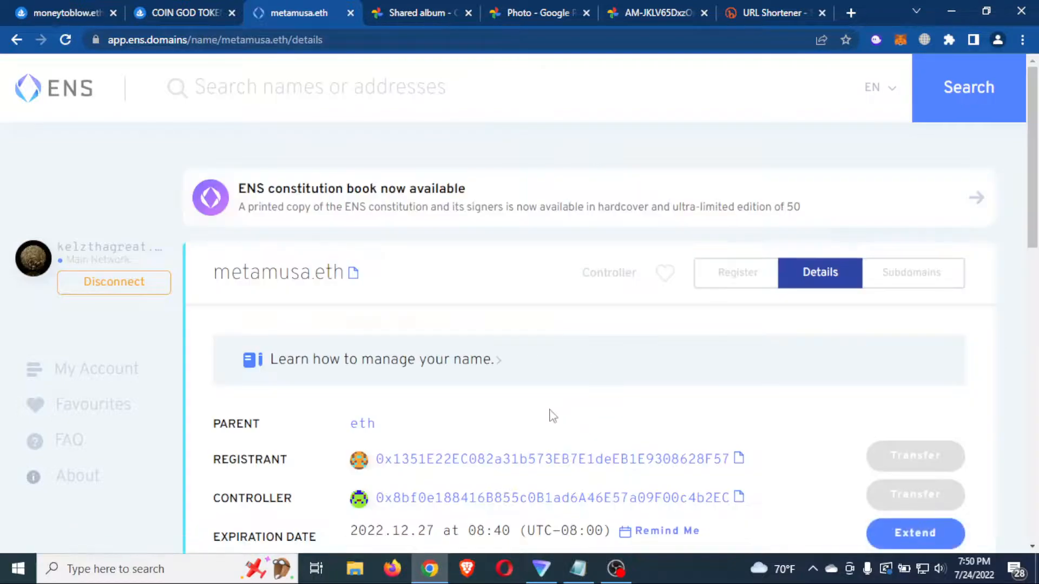
scroll("down", 3)
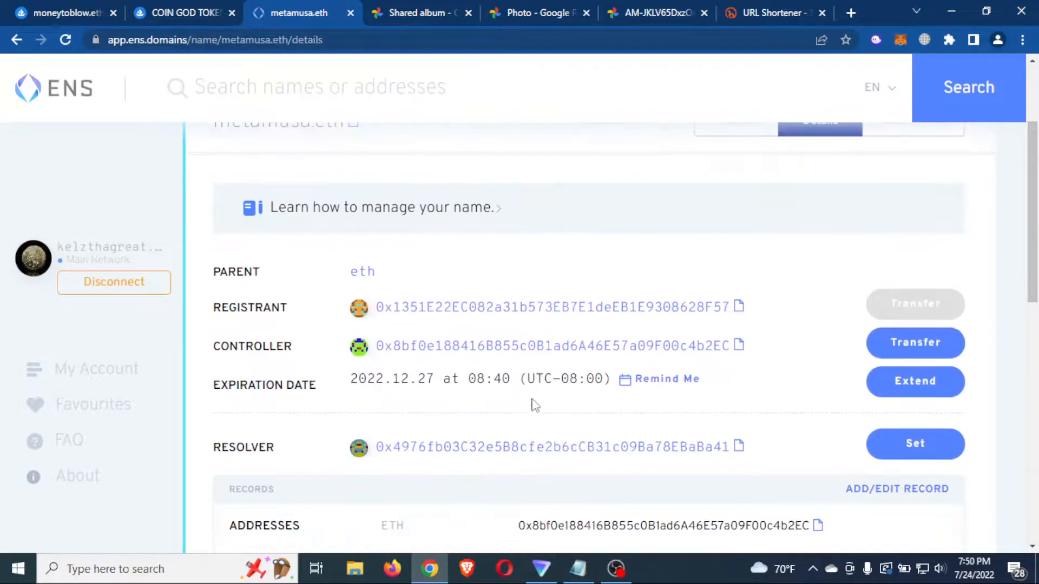
scroll("down", 3)
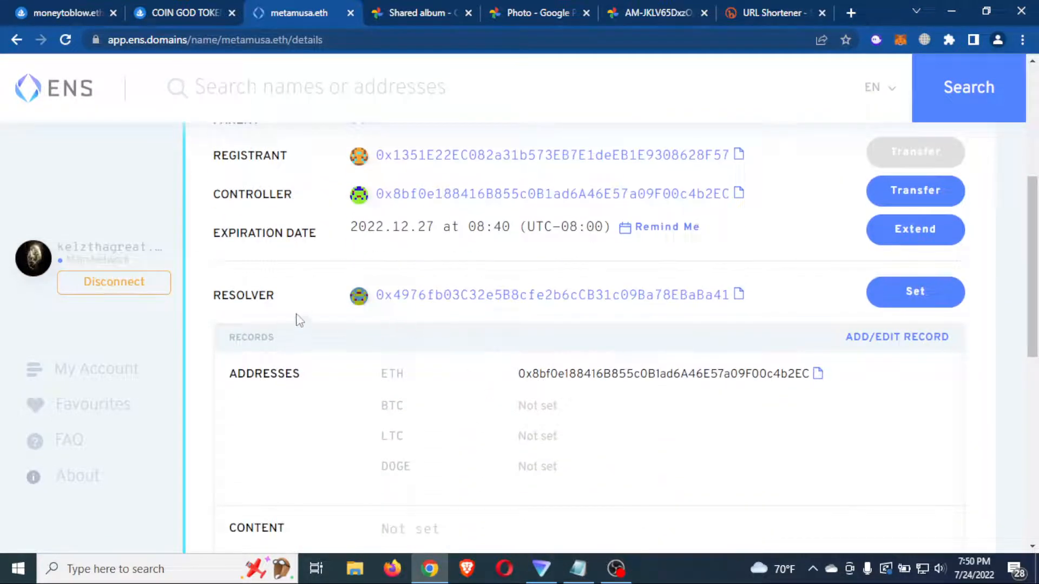
mouse_move(299, 302)
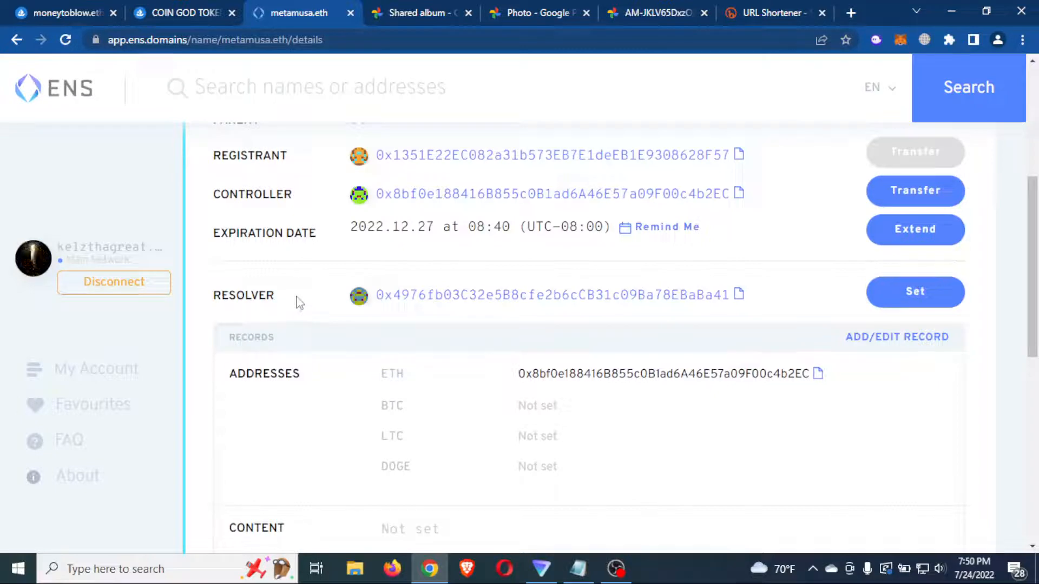
mouse_move(334, 287)
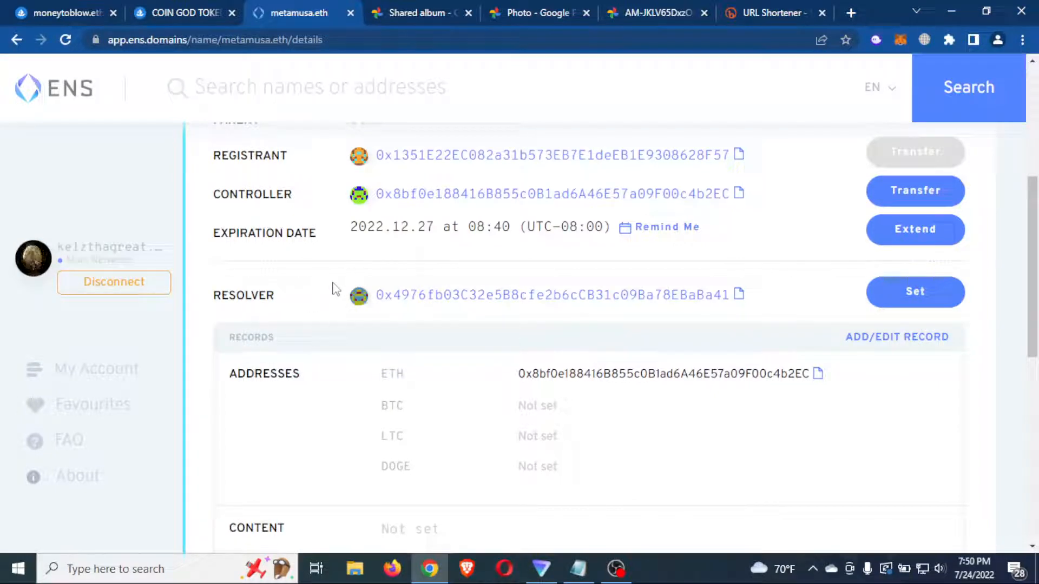
double_click(244, 296)
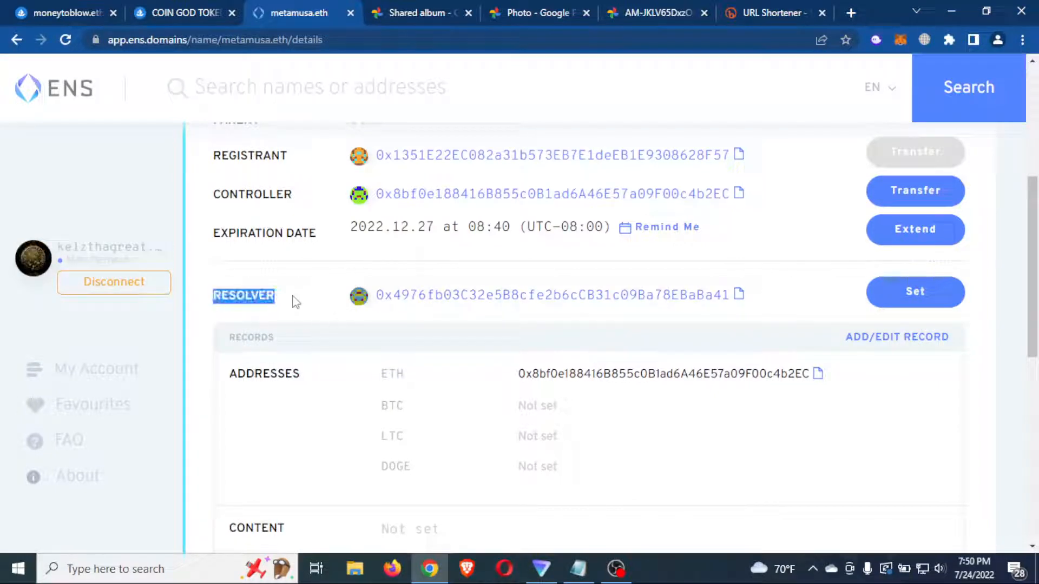
mouse_move(392, 318)
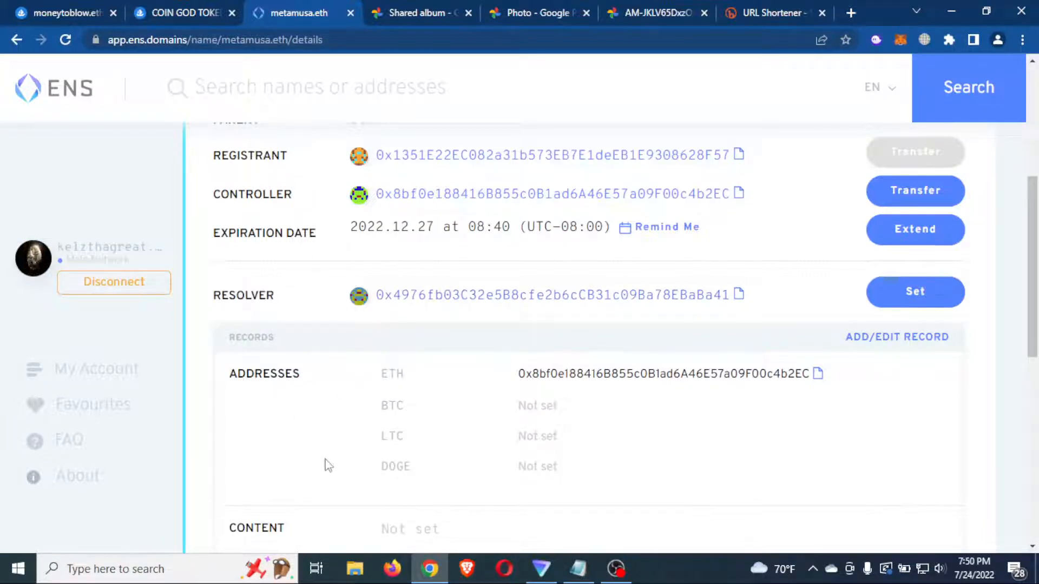
scroll("down", 3)
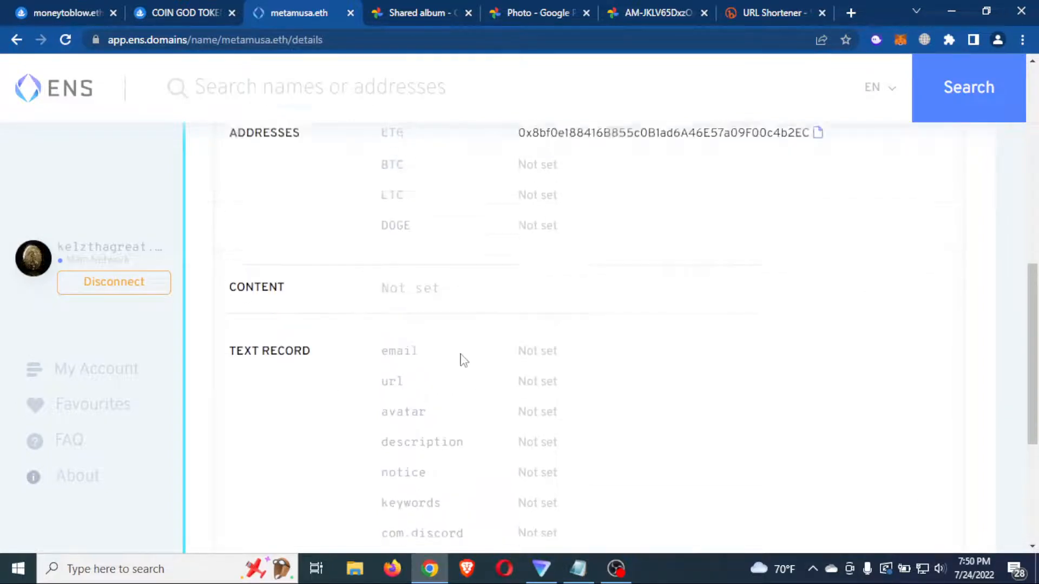
scroll("up", 3)
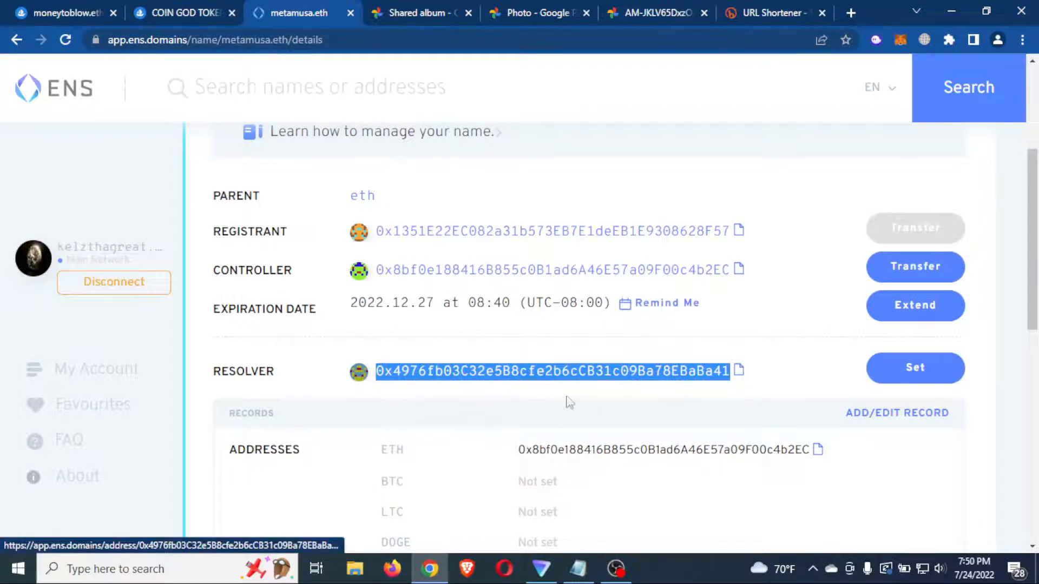
mouse_move(805, 390)
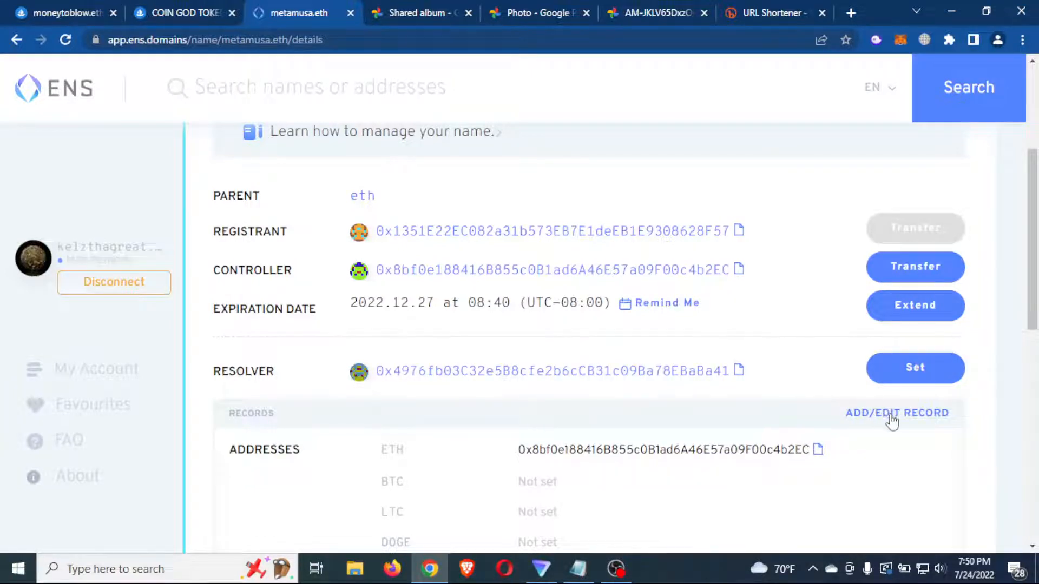
left_click(897, 413)
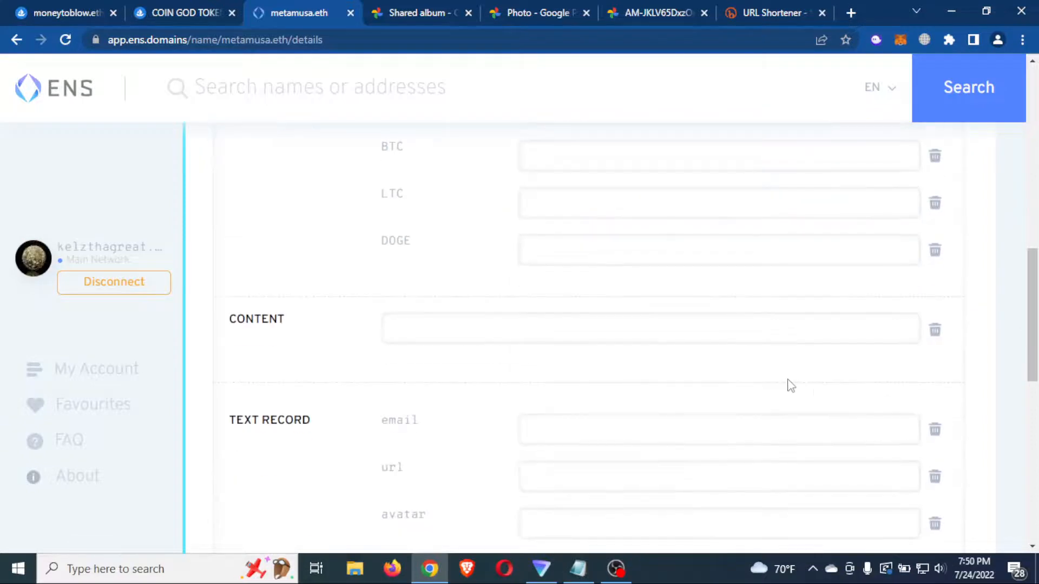
scroll("down", 3)
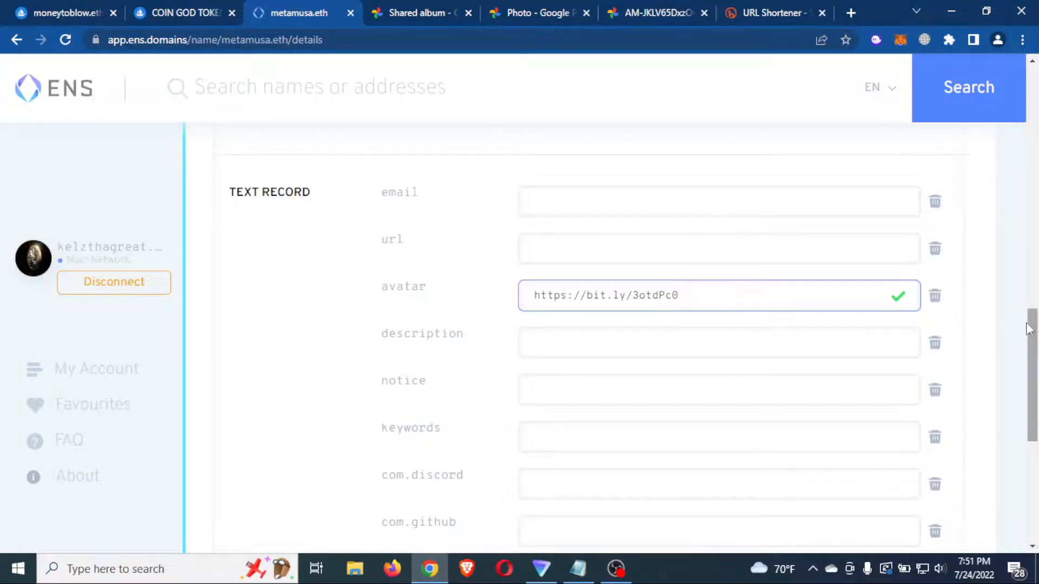
scroll("down", 3)
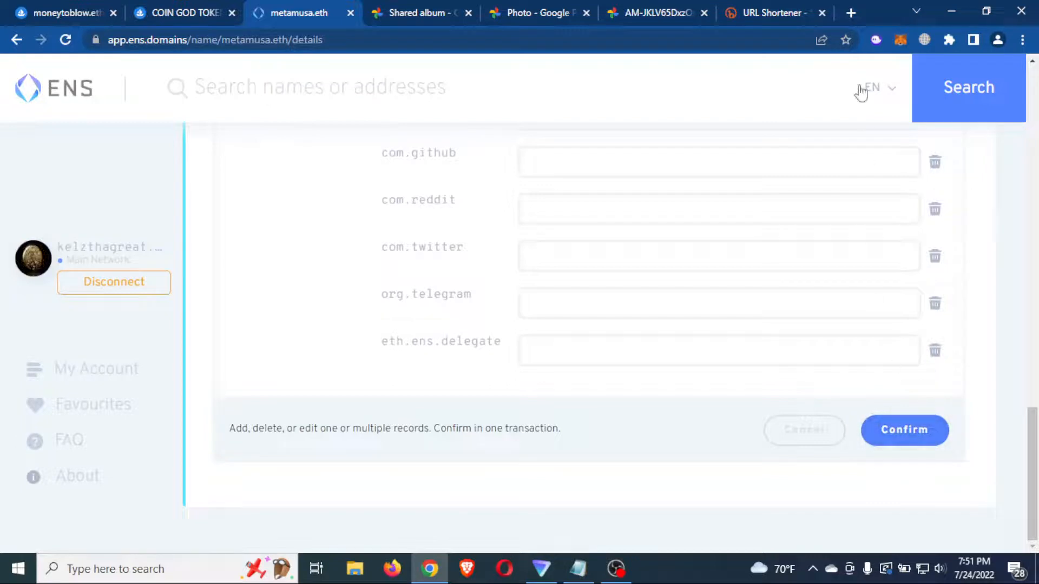
Check TxStreet's ETH gas prices (12 gwei) in a new tab, then return to Bitly
left_click(853, 12)
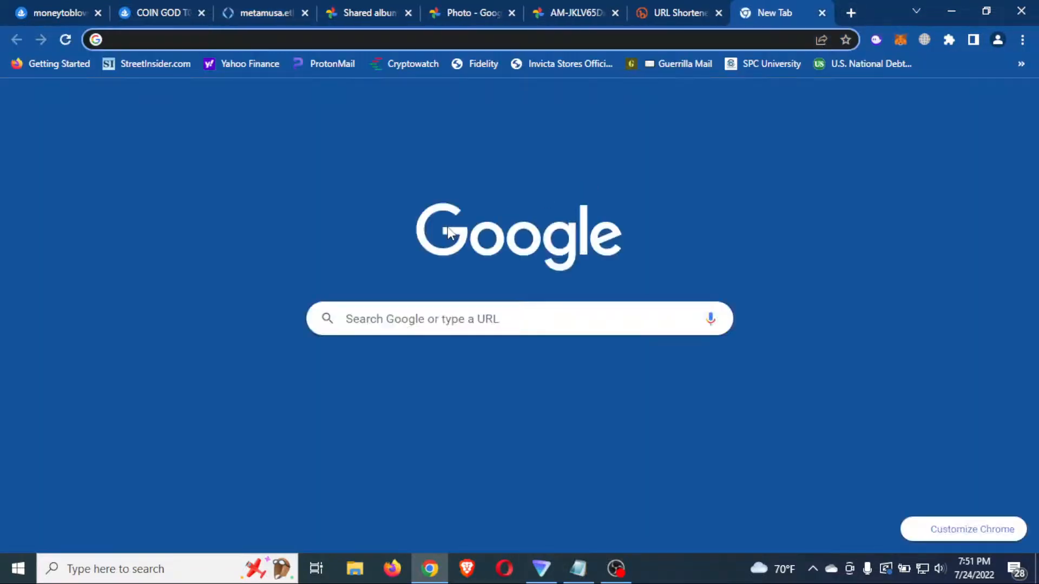
left_click(690, 380)
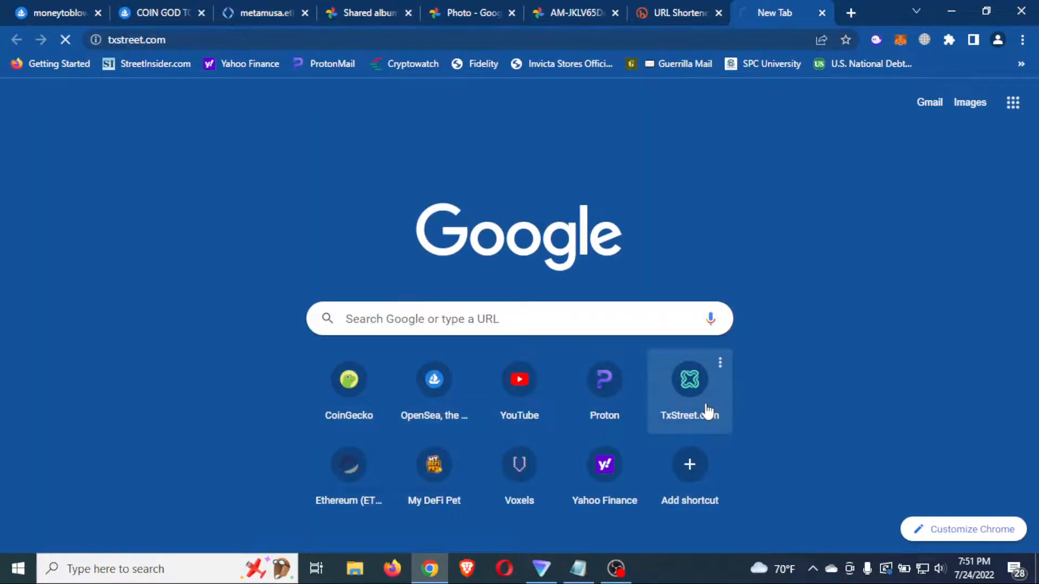
left_click(689, 380)
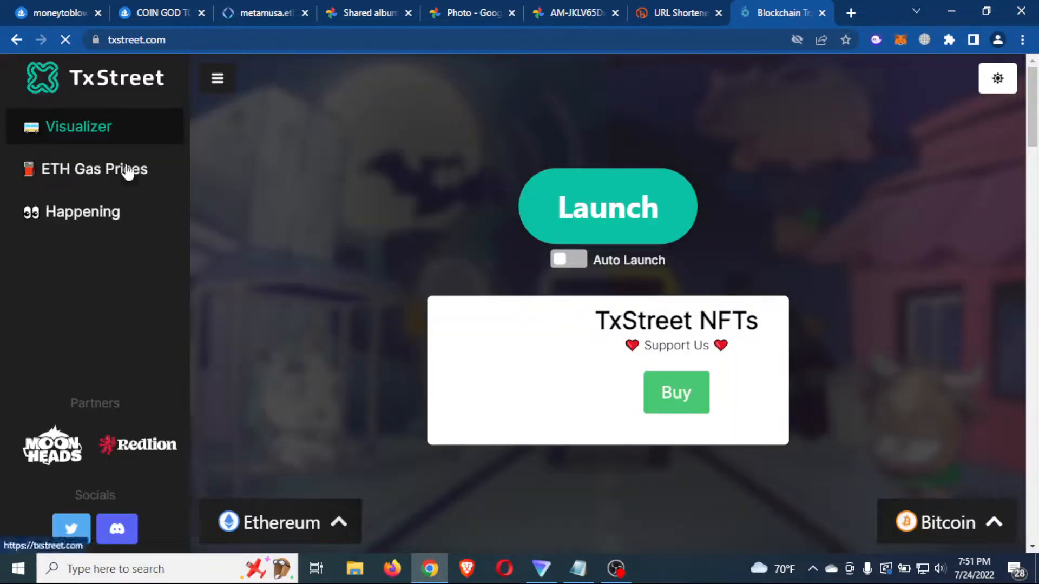
left_click(93, 169)
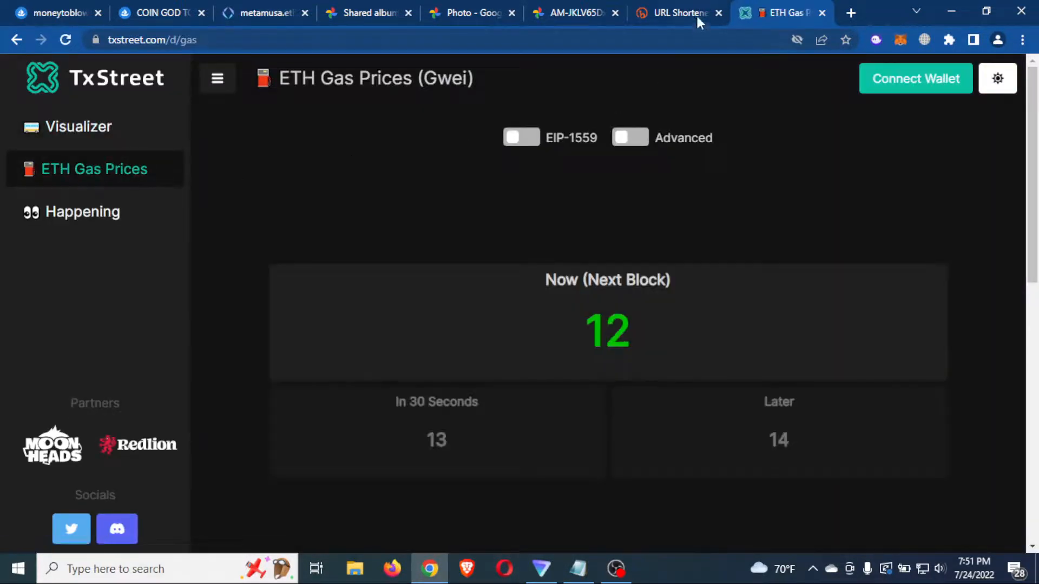
left_click(680, 13)
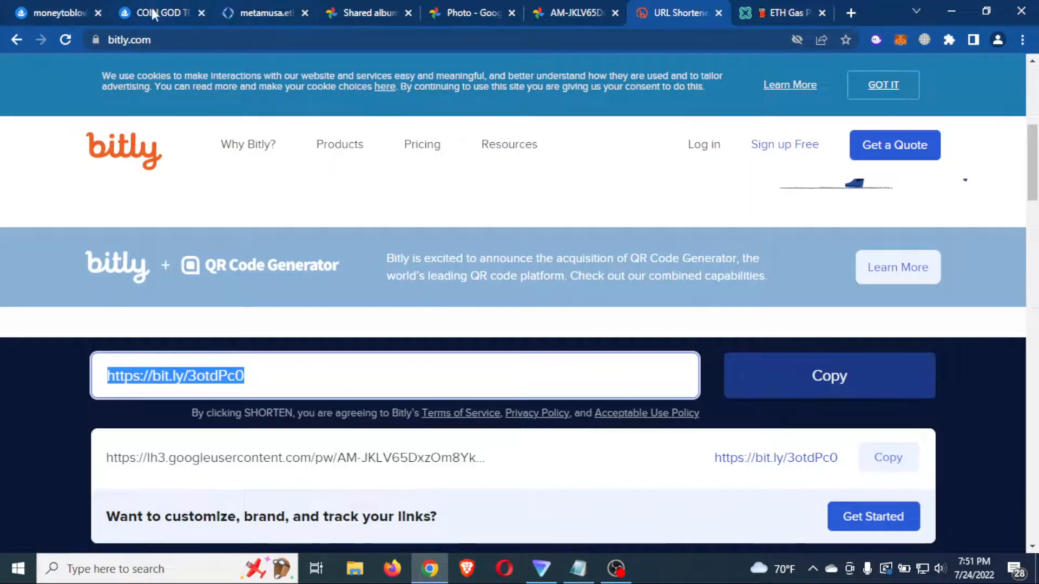
left_click(269, 12)
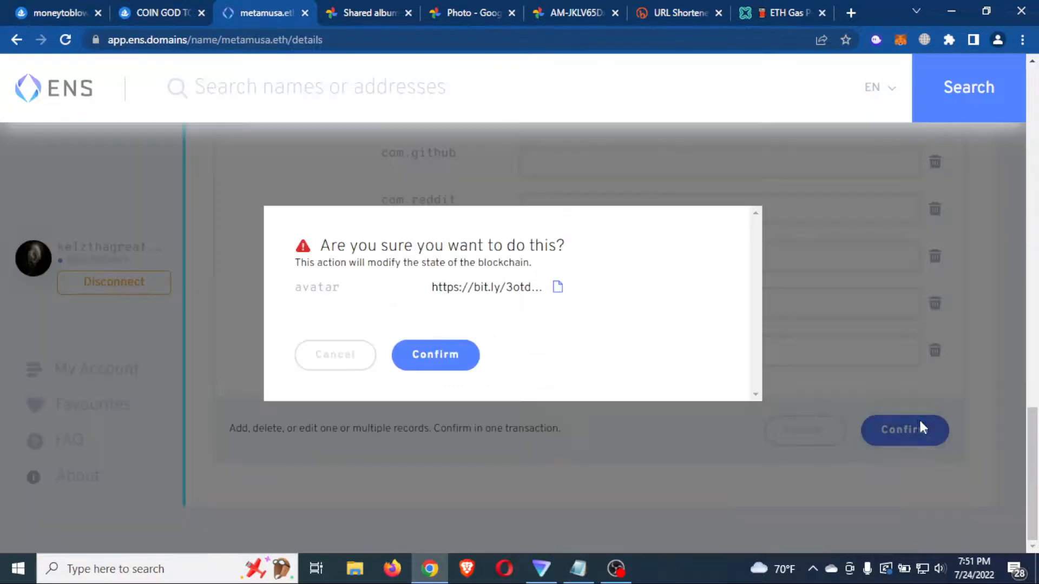
left_click(435, 355)
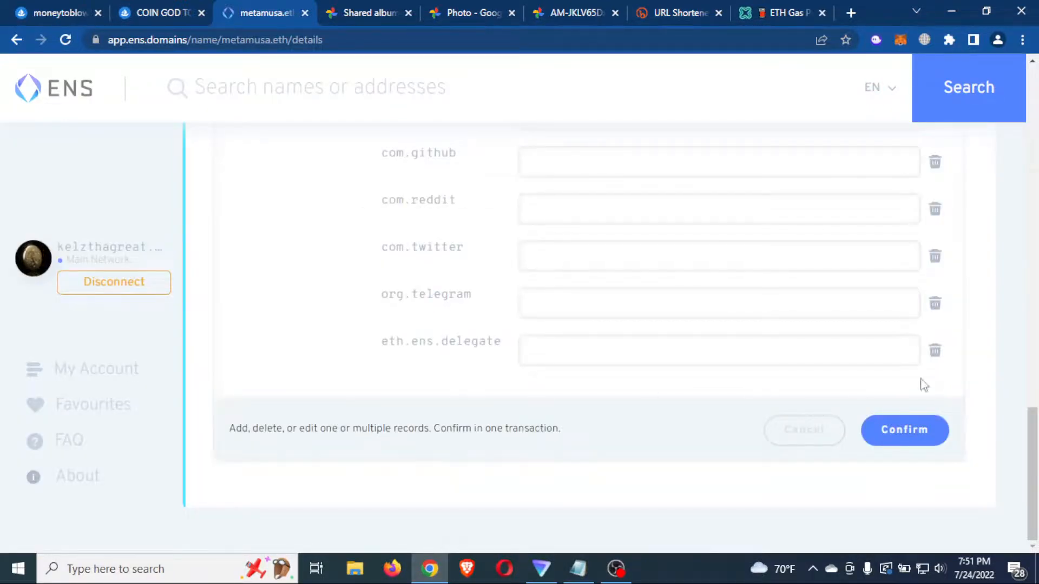
left_click(903, 431)
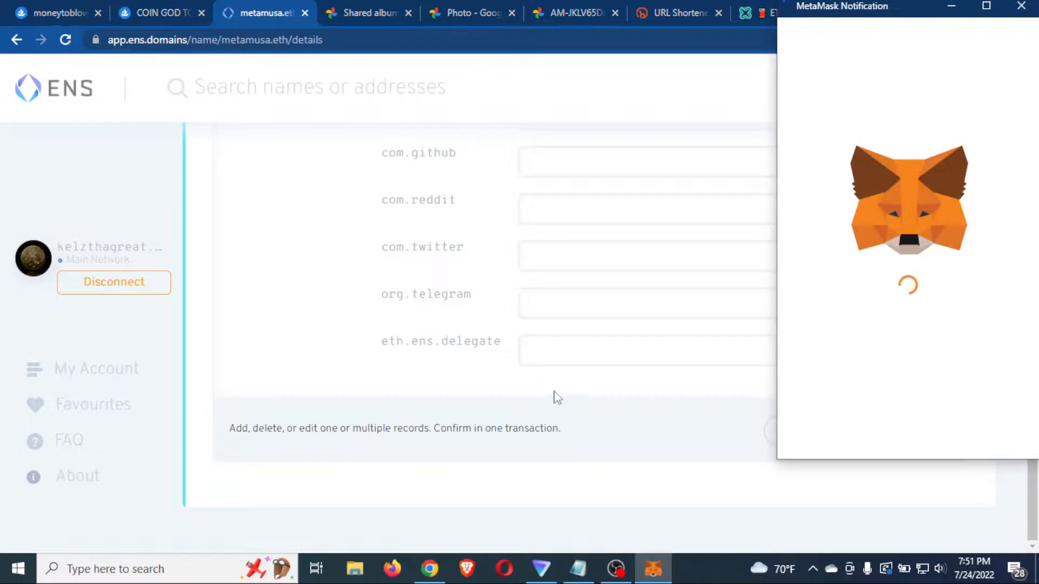
mouse_move(668, 404)
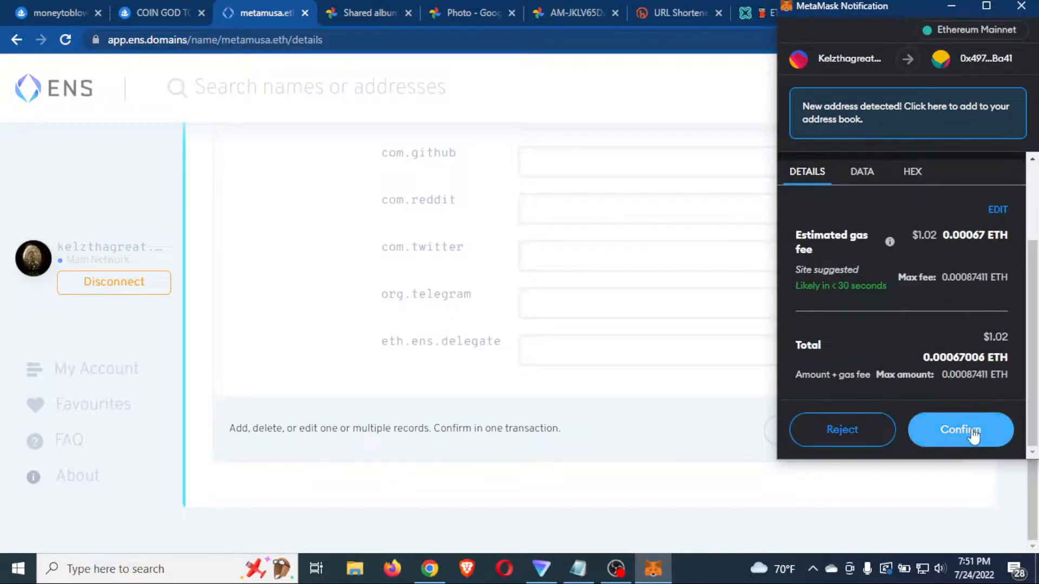
left_click(960, 430)
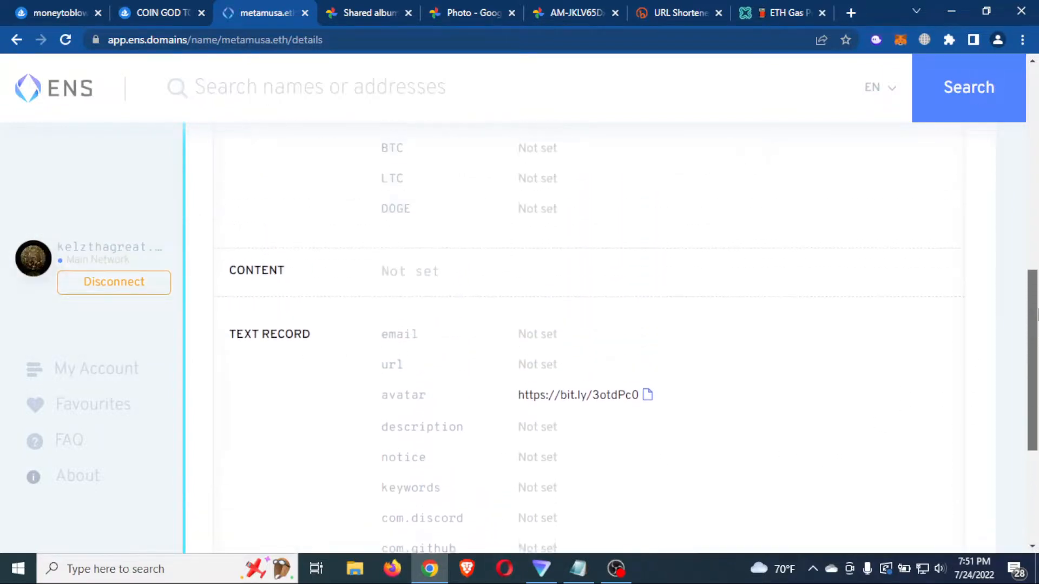
scroll("up", 3)
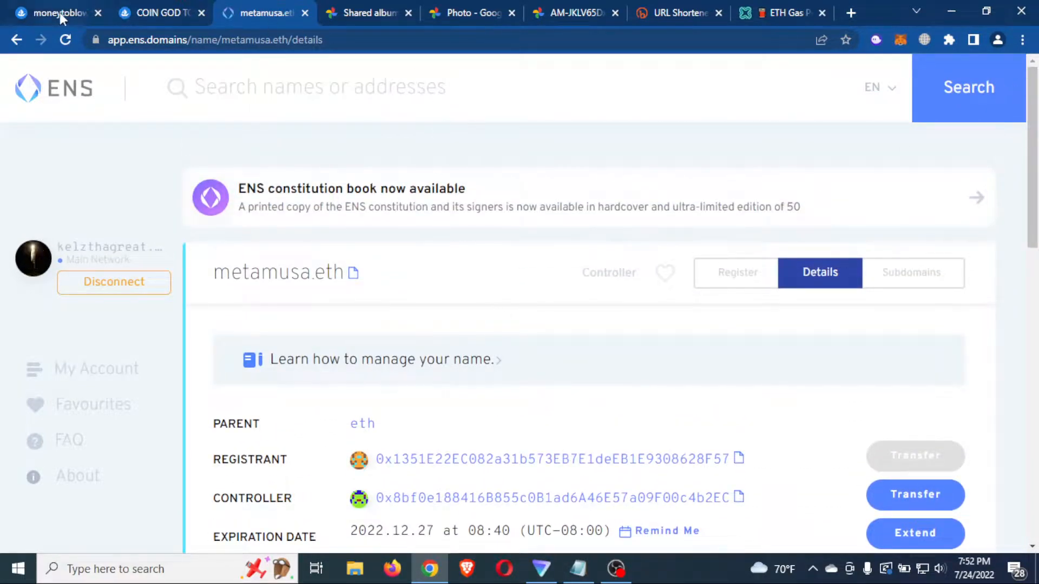
Find metamusa.eth on OpenSea and request Refresh metadata several times
left_click(57, 12)
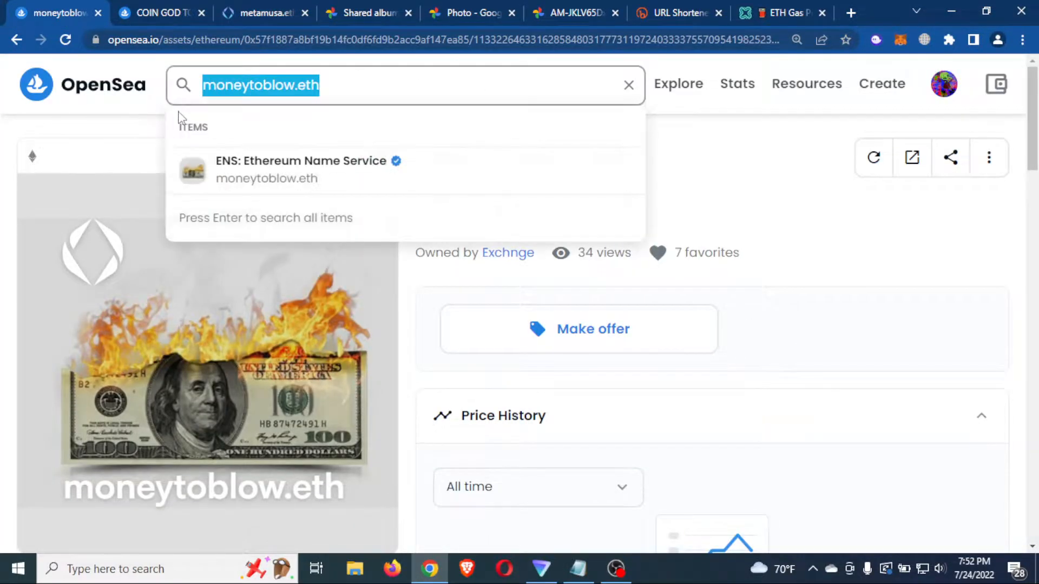
type("metamusa.eth")
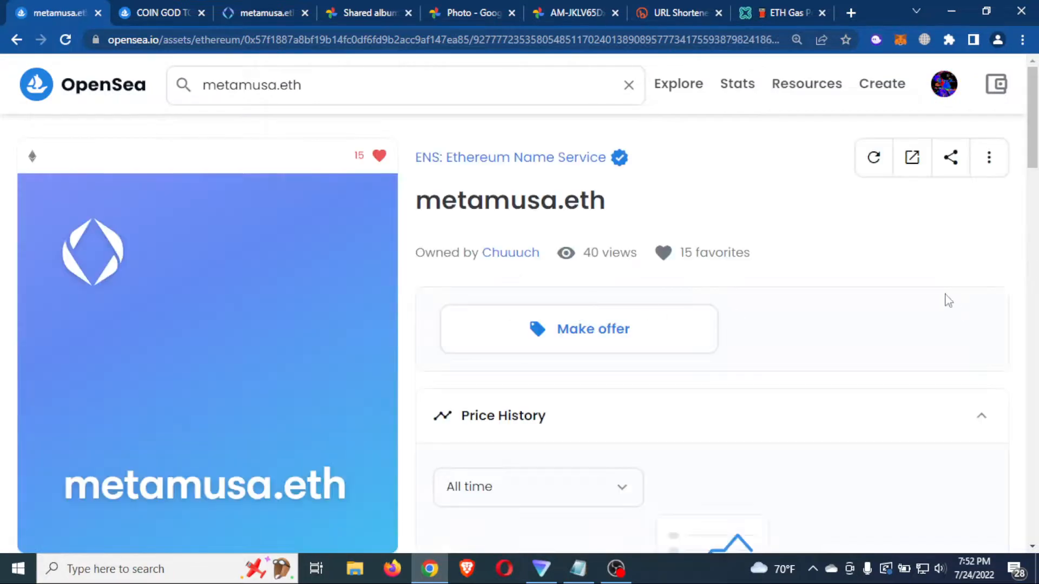
mouse_move(873, 158)
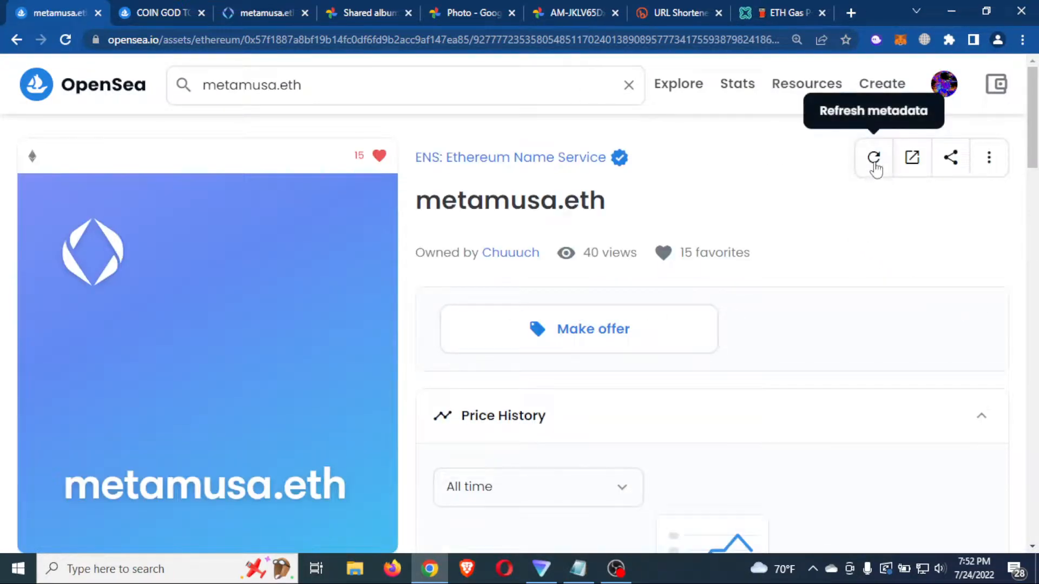
left_click(873, 158)
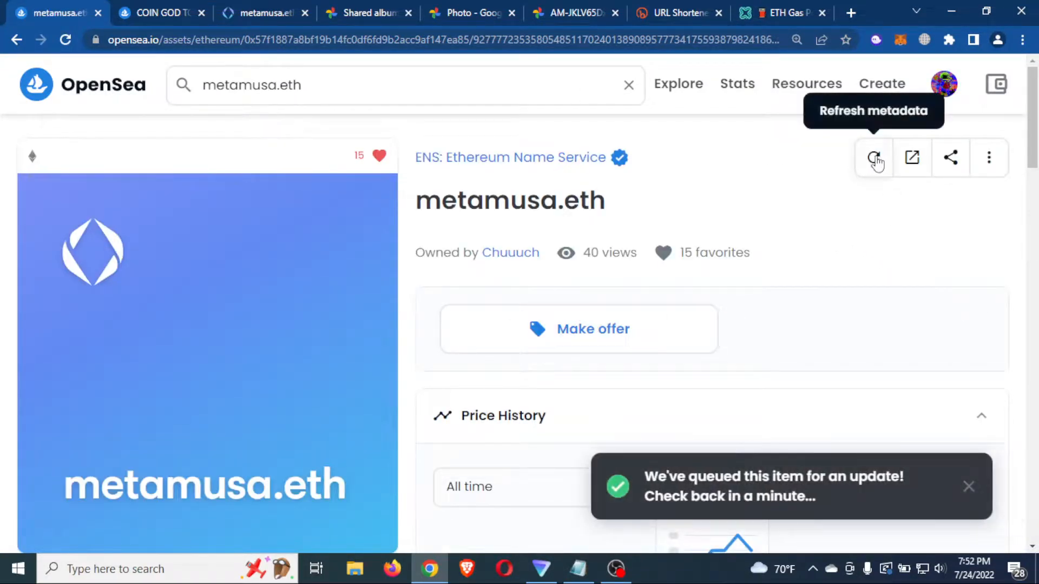
left_click(873, 158)
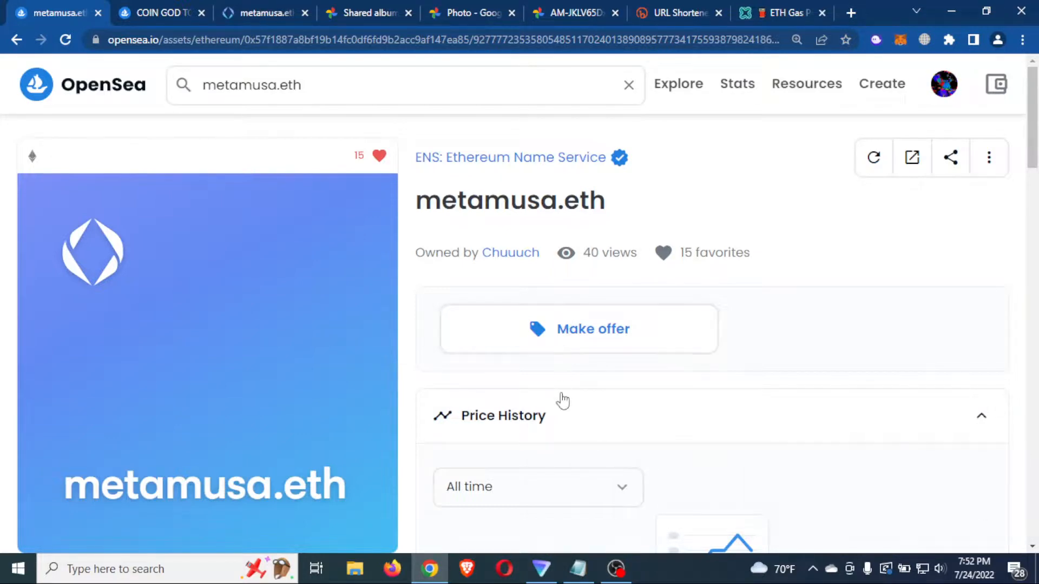
mouse_move(556, 392)
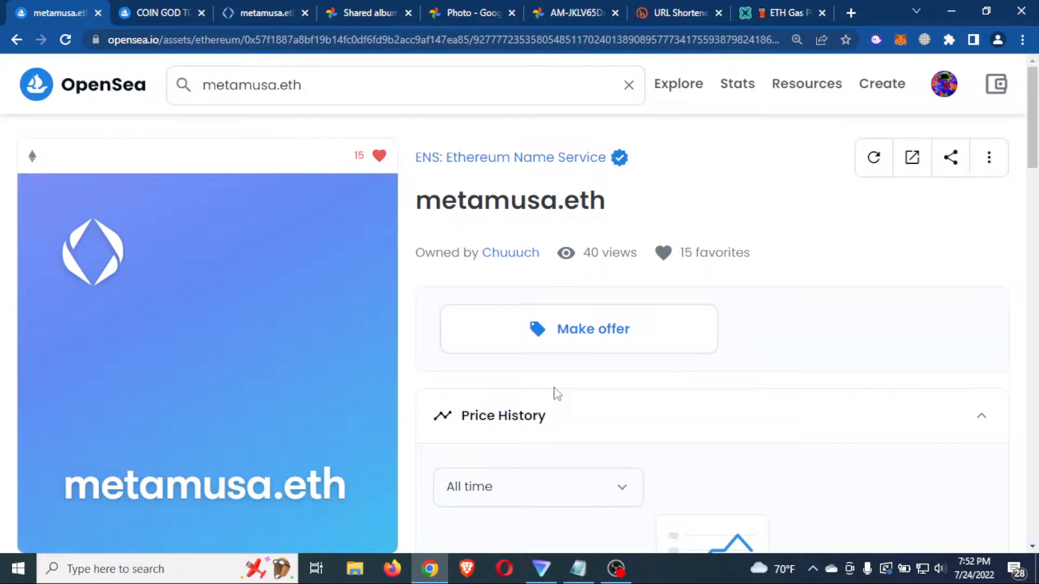
mouse_move(872, 158)
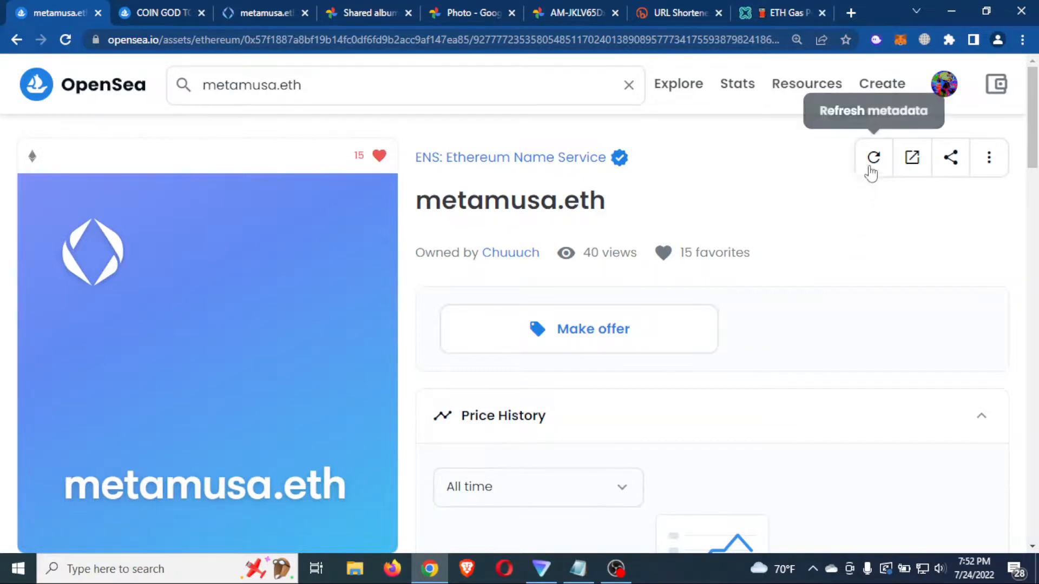
left_click(872, 157)
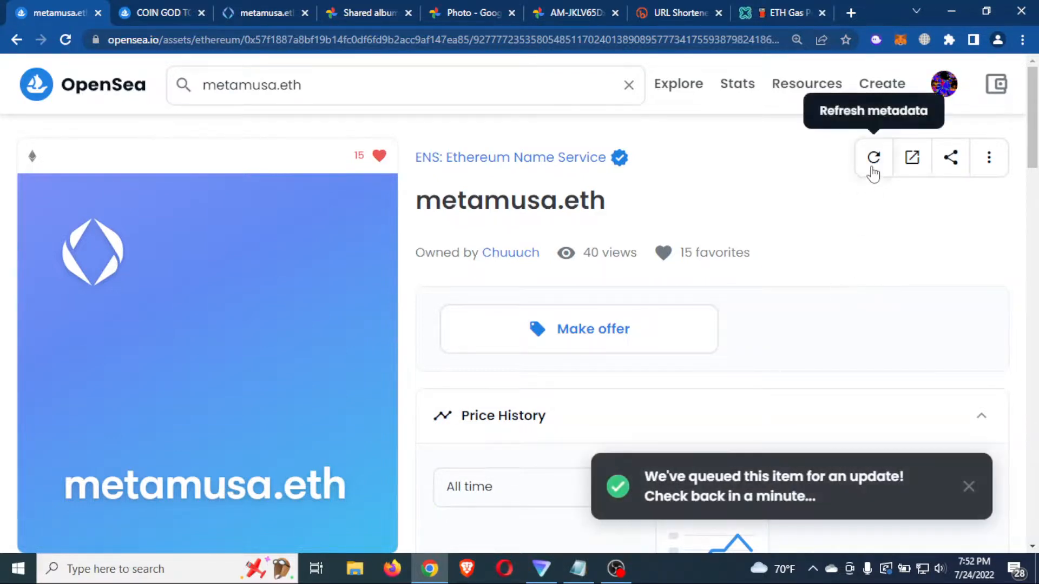
left_click(873, 158)
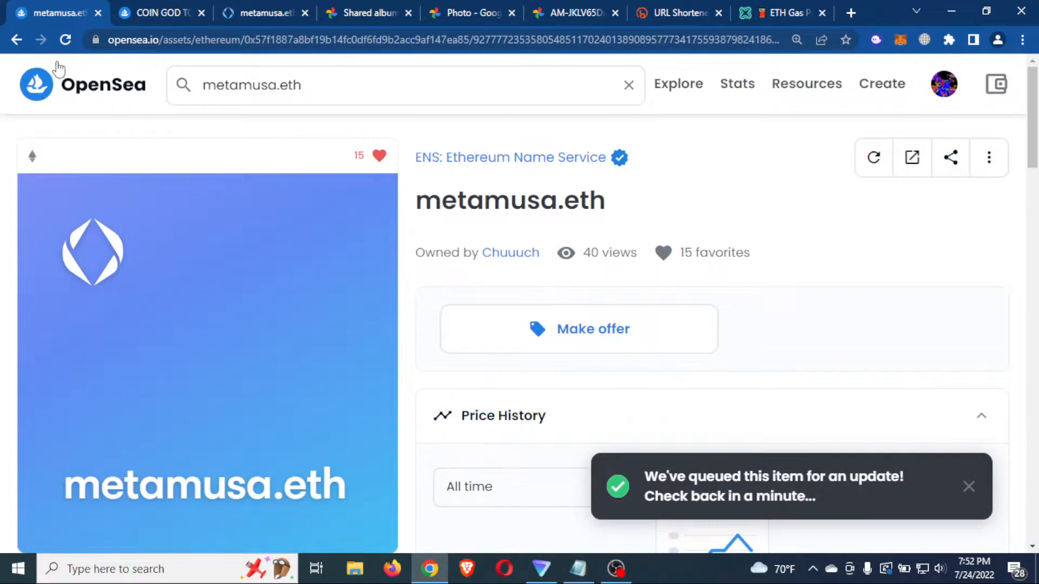
Reload the OpenSea listing and scroll to see the crowned Ethereum king artwork
left_click(65, 39)
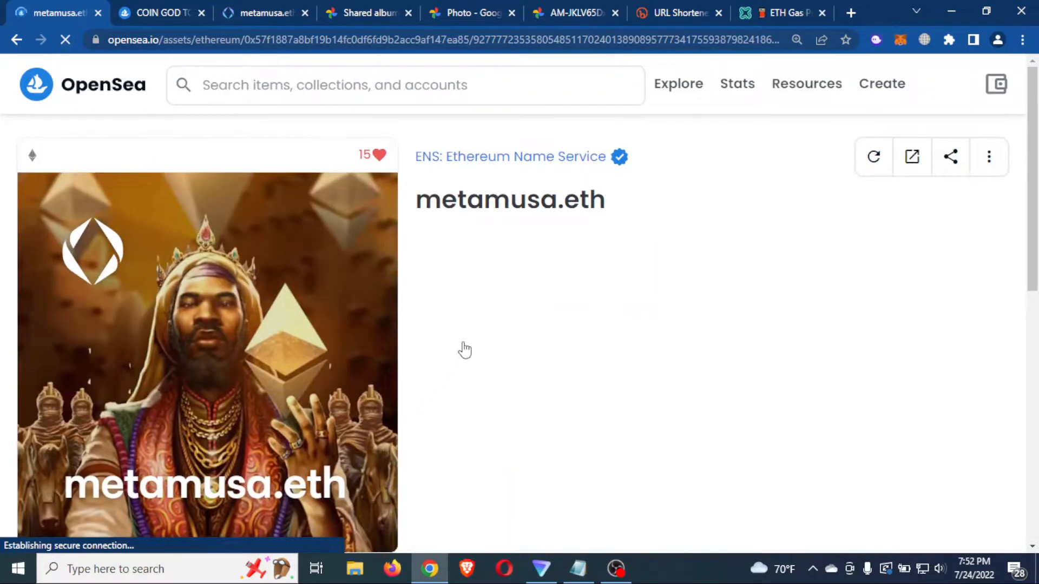
scroll("down", 3)
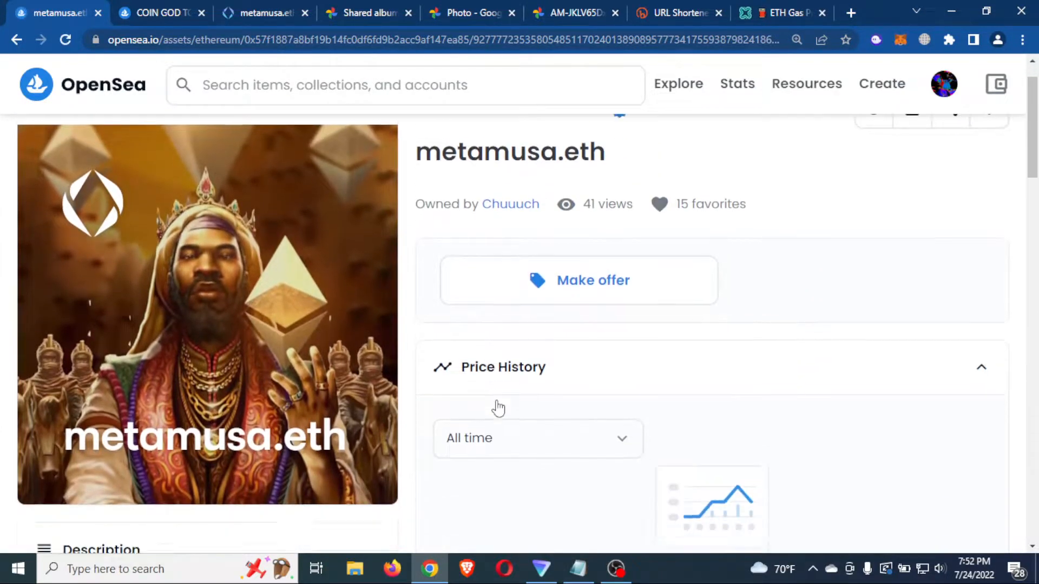
scroll("down", 3)
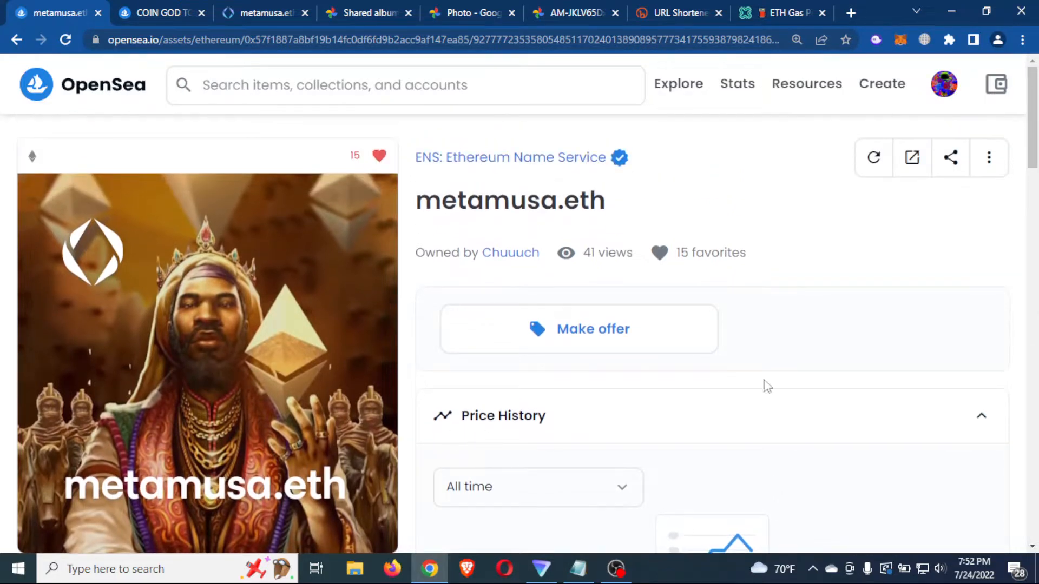
scroll("down", 3)
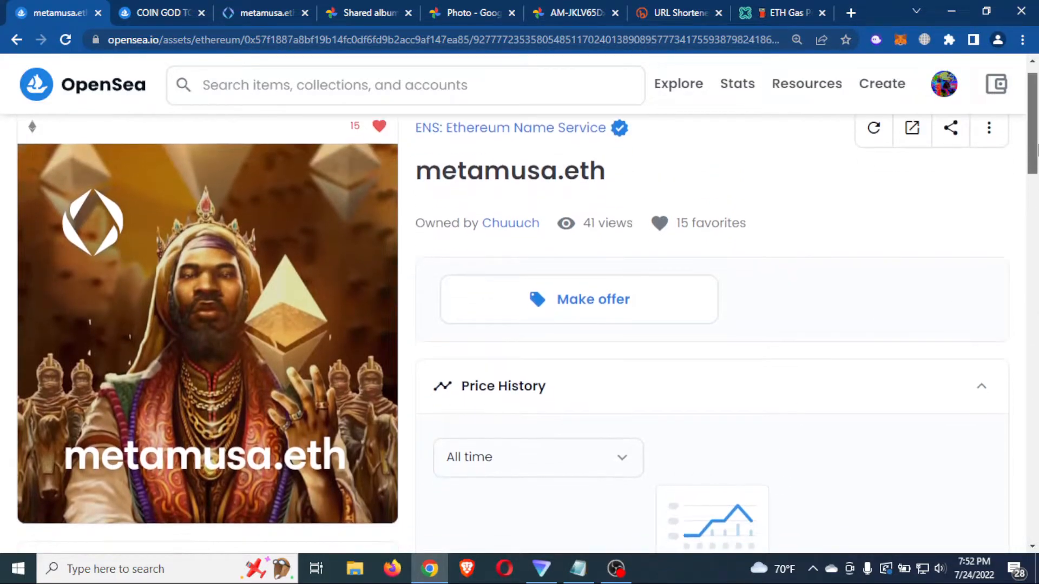